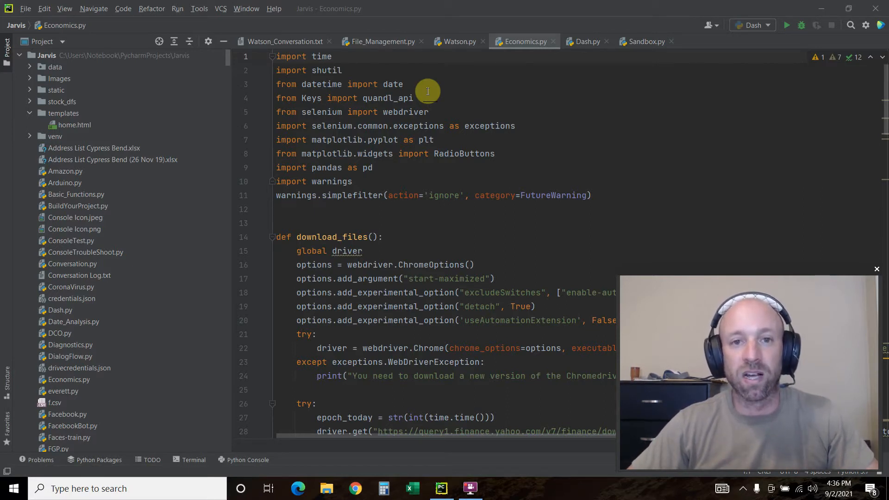
mouse_move(801, 25)
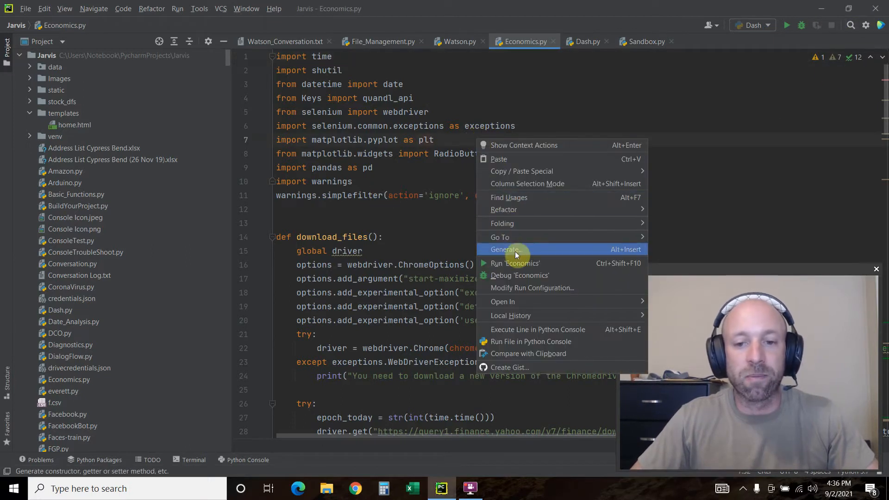
- Launch Economics.py from the editor context menu with Run 'Economics'
left_click(515, 263)
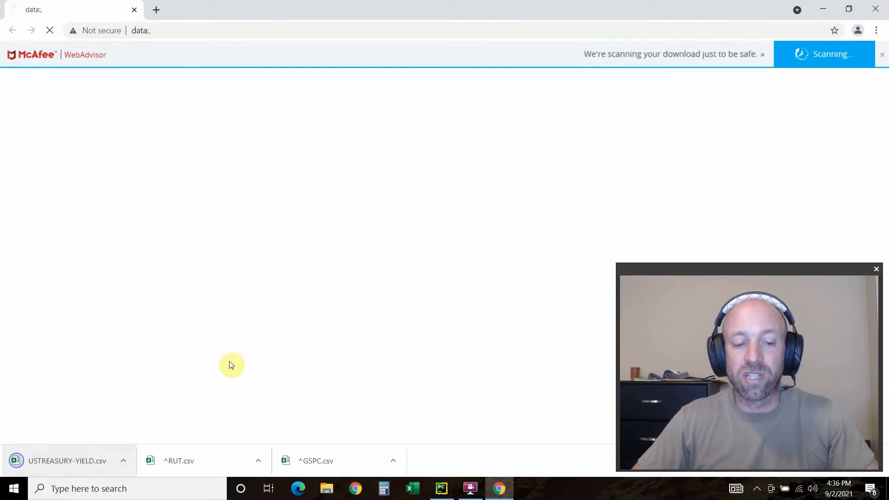
- Let Chrome finish downloading the USTREASURY-YIELD, ^RUT and ^GSPC CSV files
left_click(441, 488)
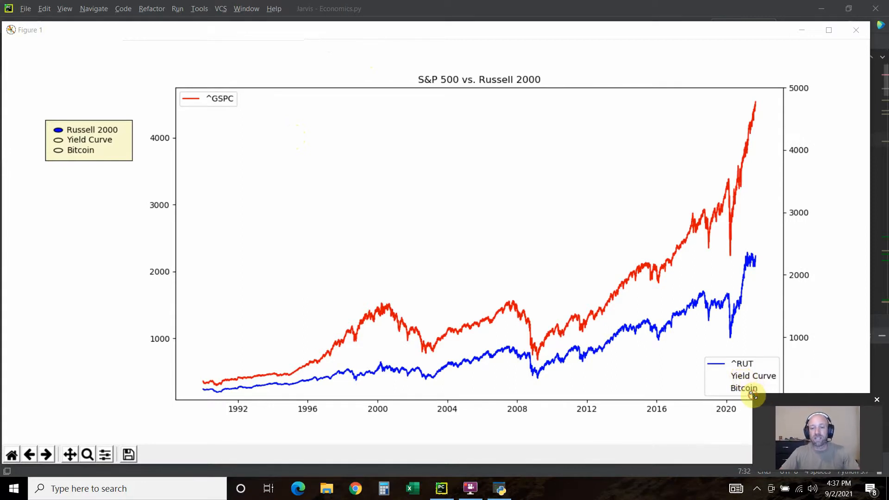
mouse_move(750, 54)
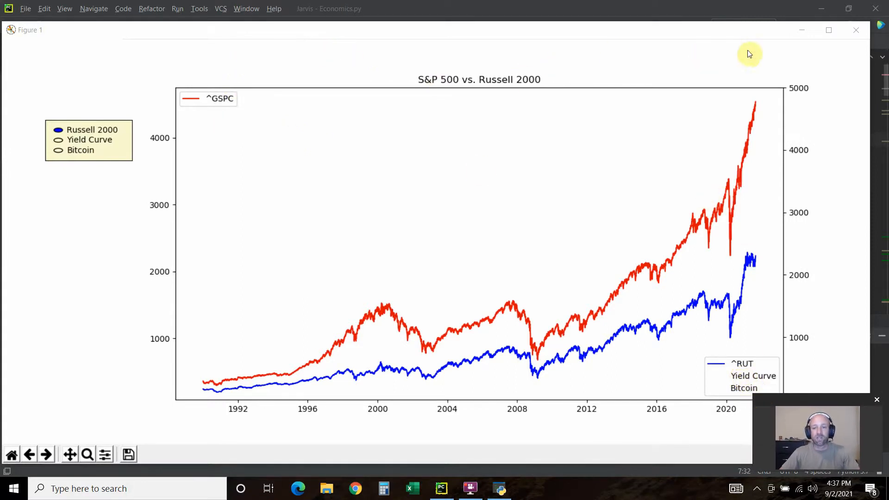
mouse_move(392, 82)
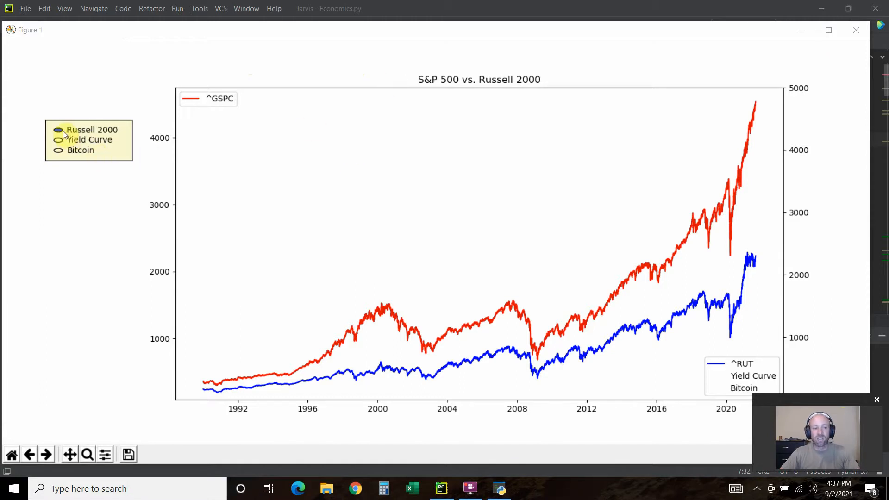
mouse_move(56, 139)
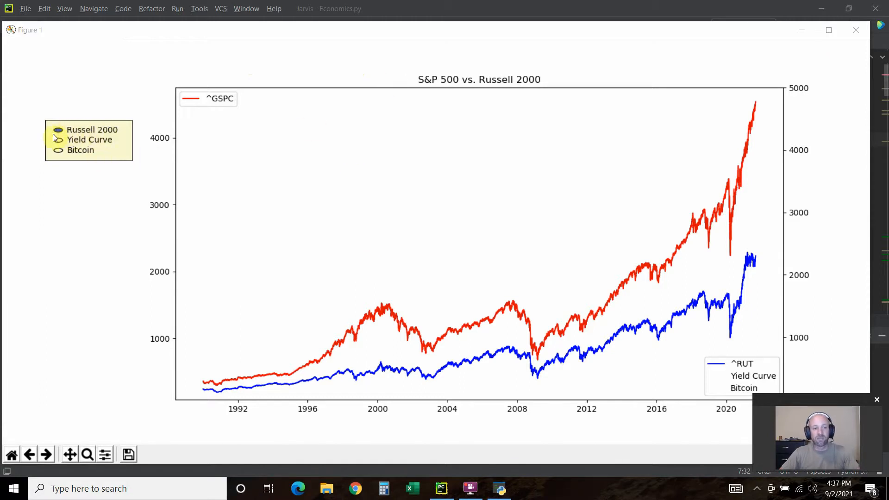
left_click(57, 129)
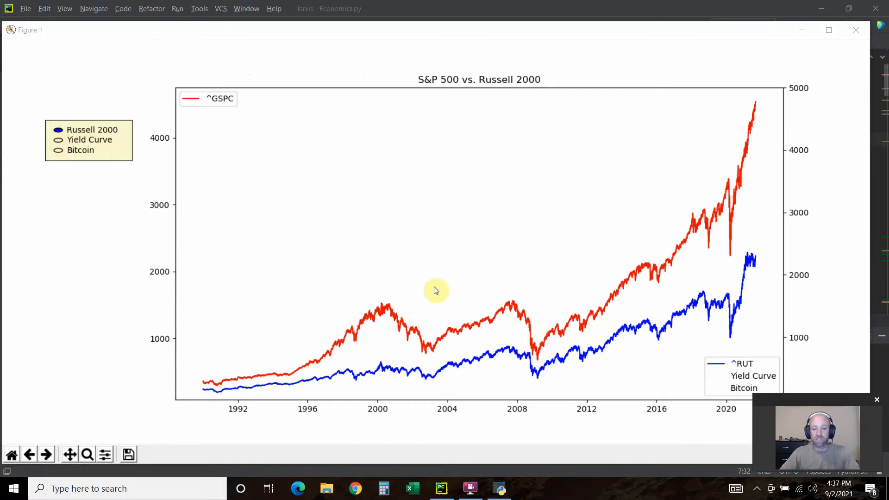
mouse_move(226, 102)
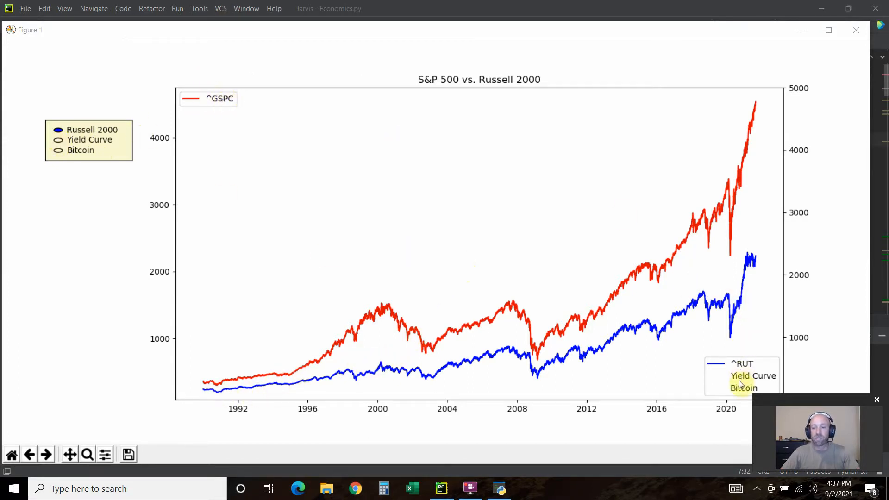
mouse_move(754, 270)
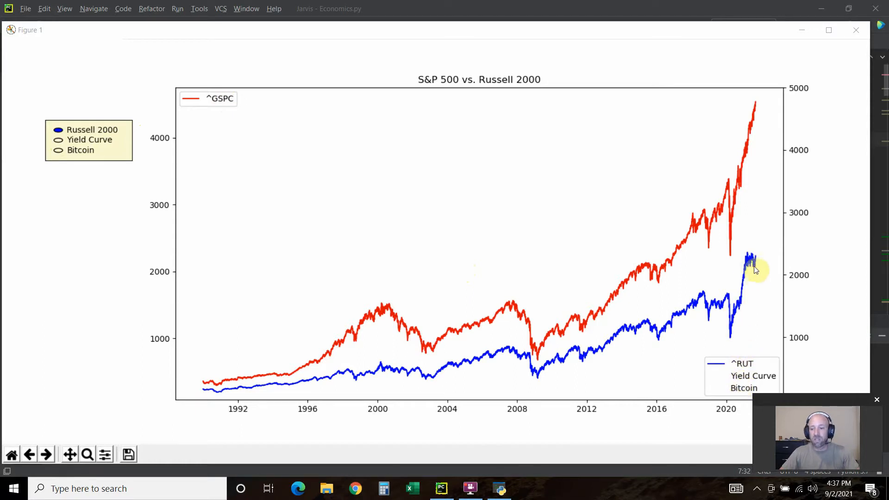
mouse_move(753, 215)
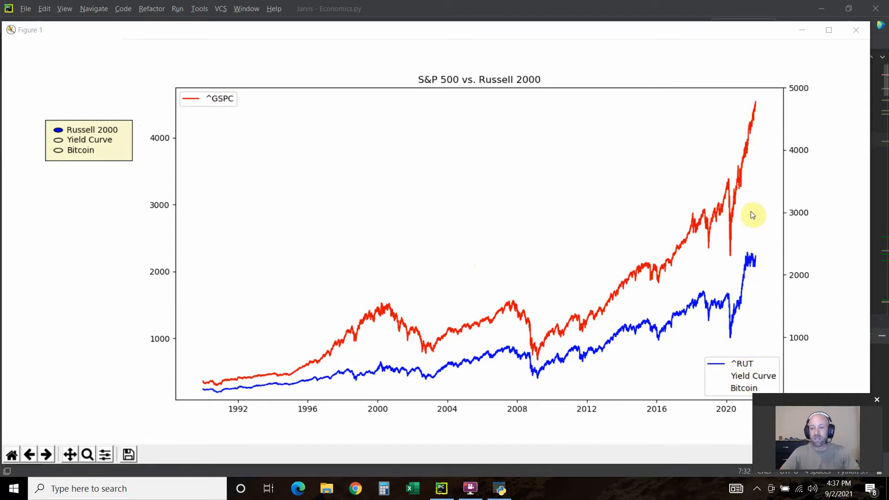
mouse_move(749, 277)
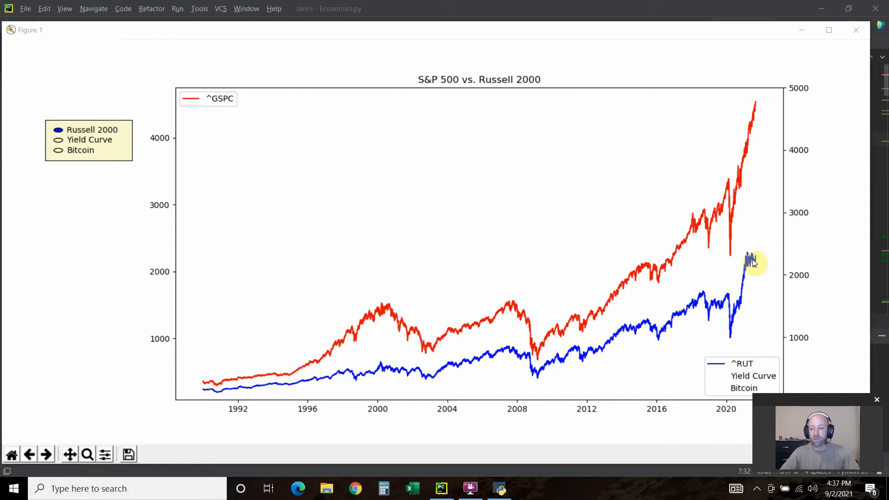
mouse_move(723, 258)
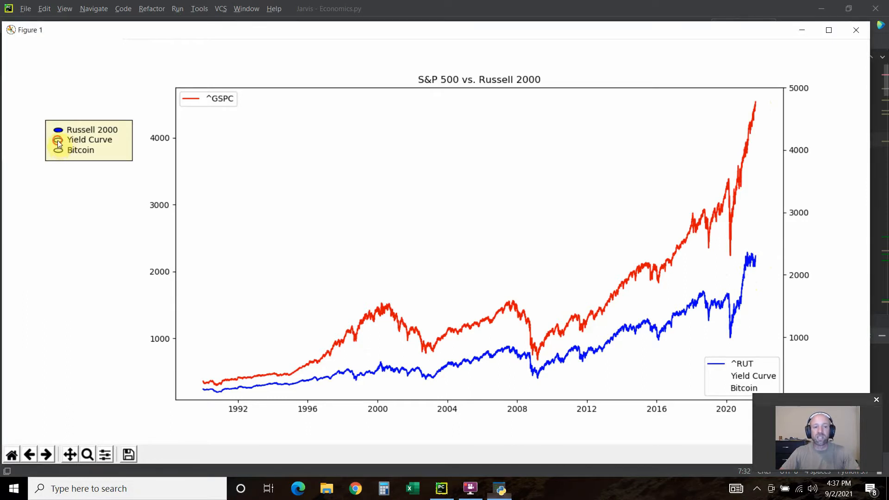
- Select the Yield Curve radio option to plot it against the S&P 500
left_click(57, 140)
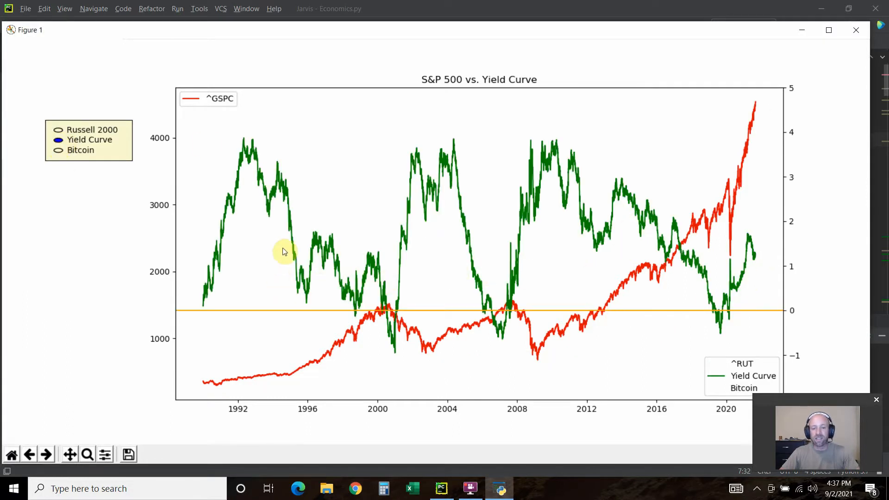
mouse_move(540, 154)
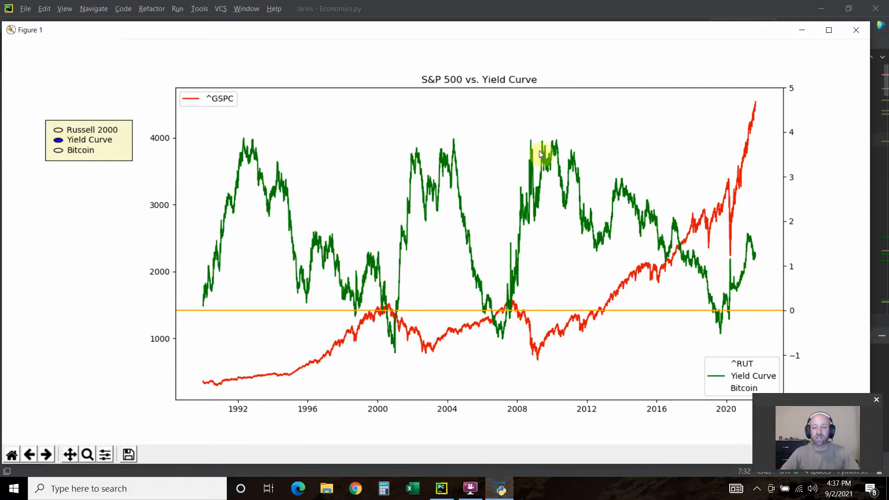
mouse_move(526, 299)
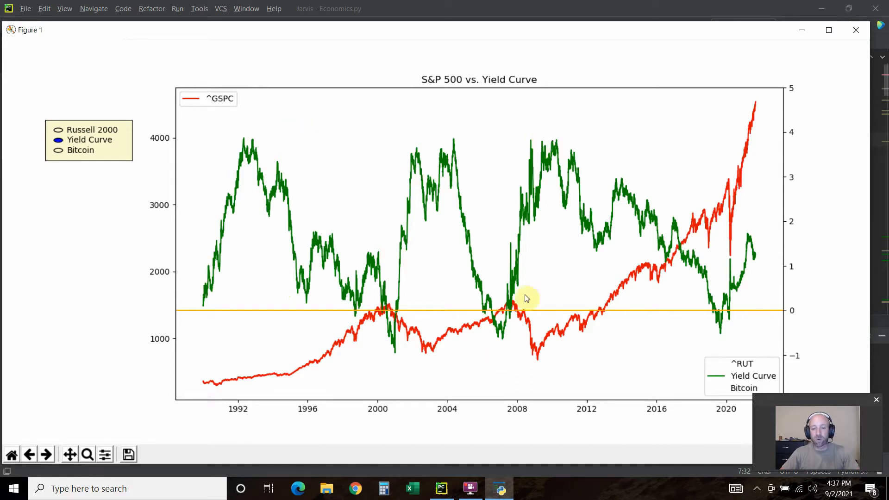
mouse_move(425, 248)
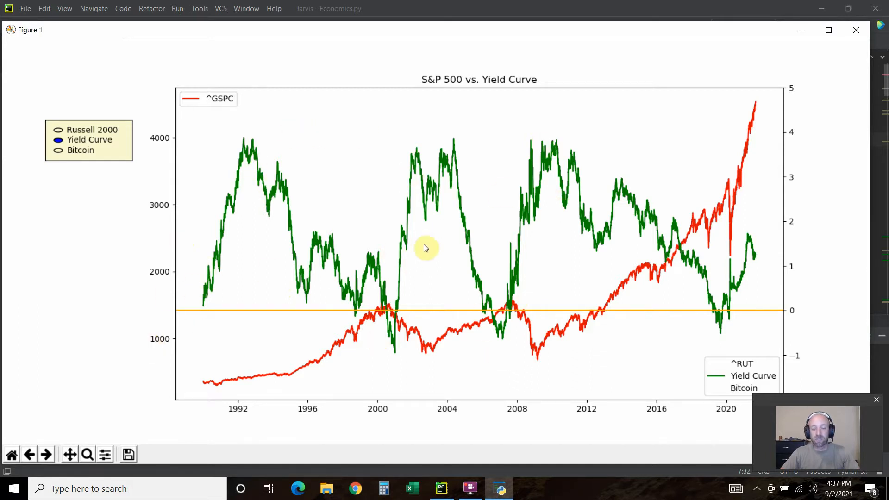
mouse_move(298, 253)
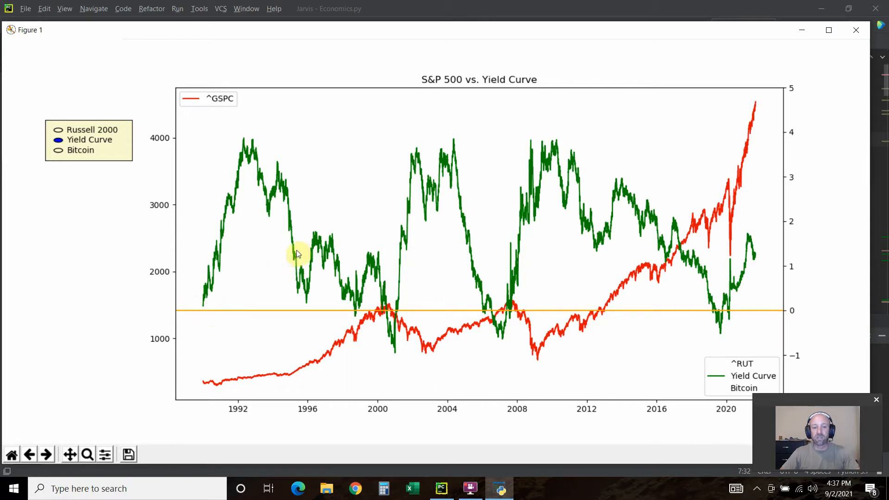
mouse_move(475, 328)
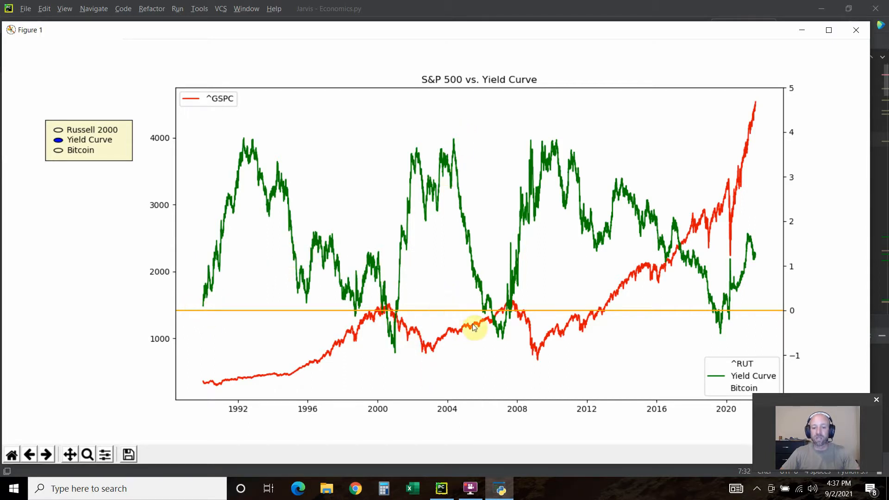
mouse_move(751, 283)
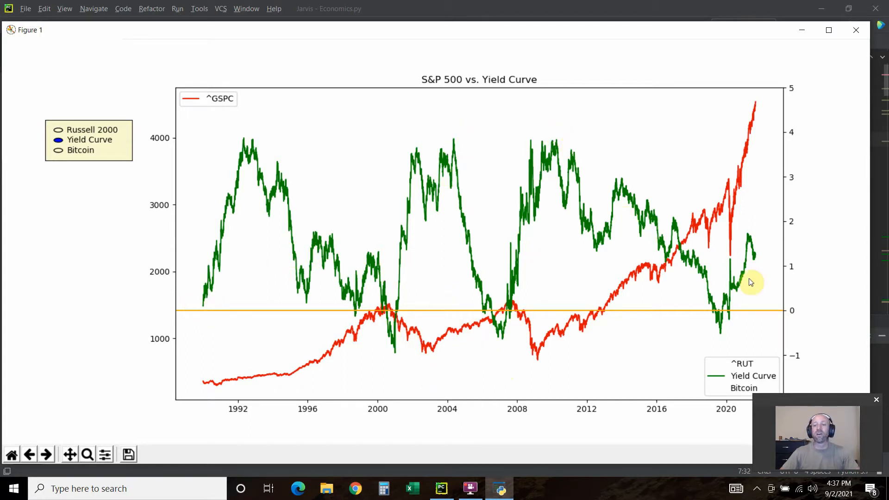
mouse_move(766, 102)
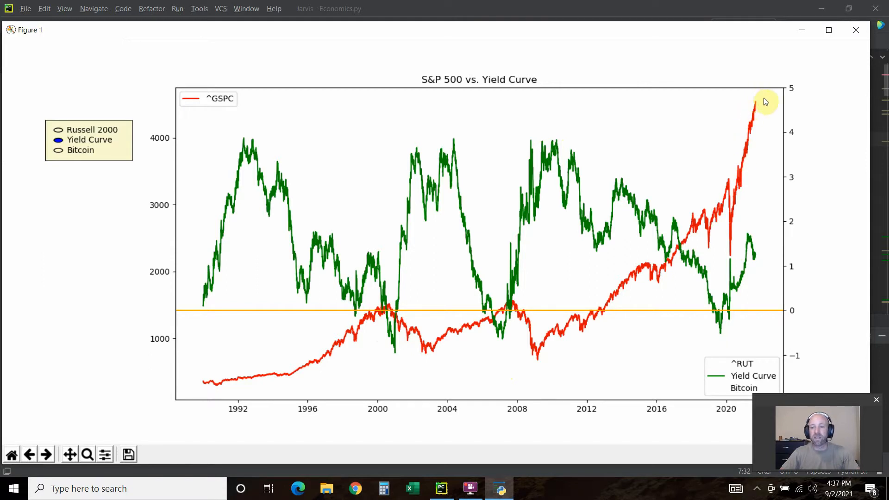
mouse_move(65, 156)
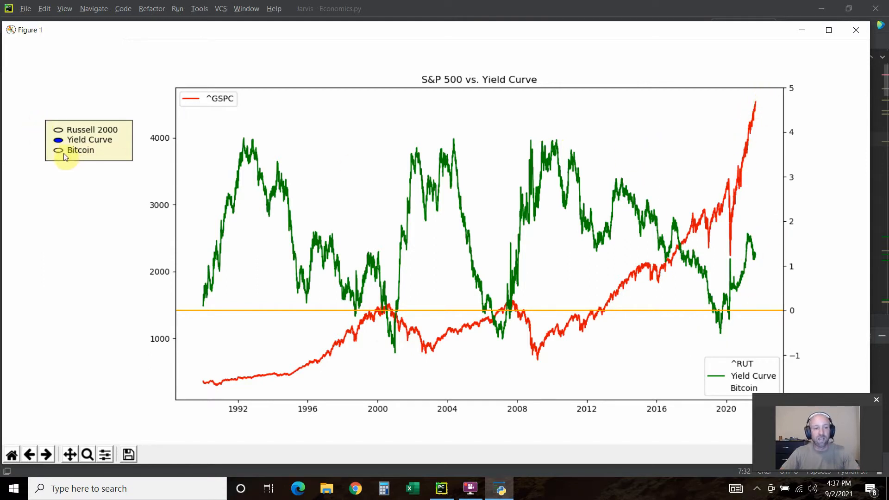
- Select the Bitcoin radio option to plot it against the S&P 500
left_click(80, 150)
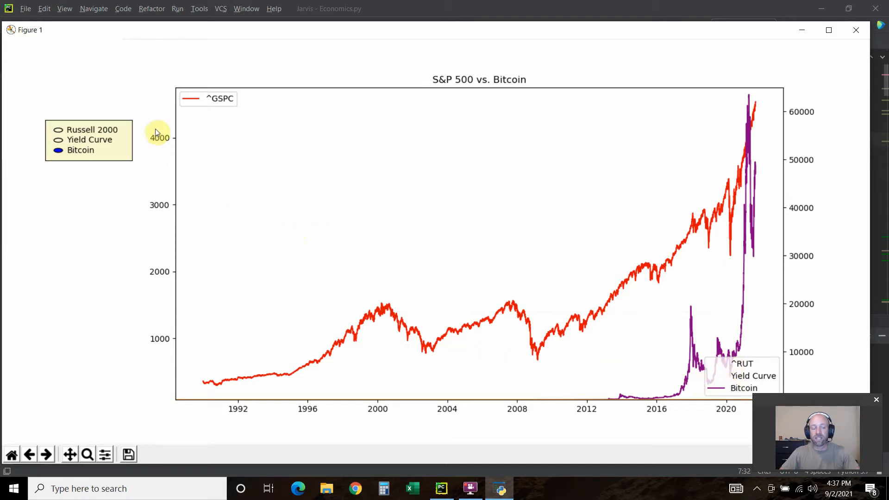
mouse_move(828, 141)
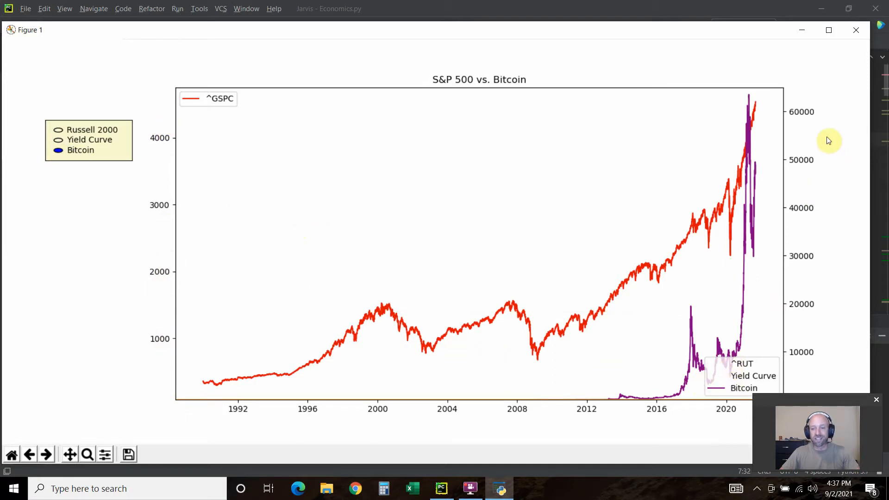
mouse_move(797, 115)
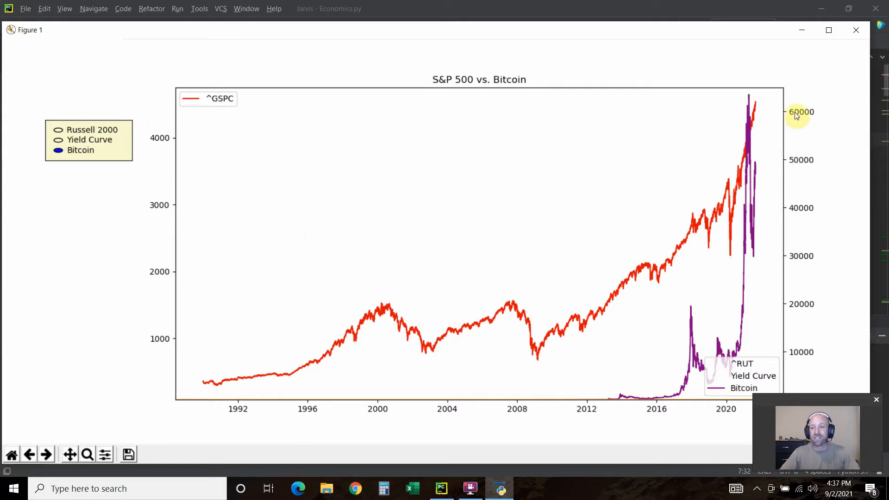
mouse_move(750, 101)
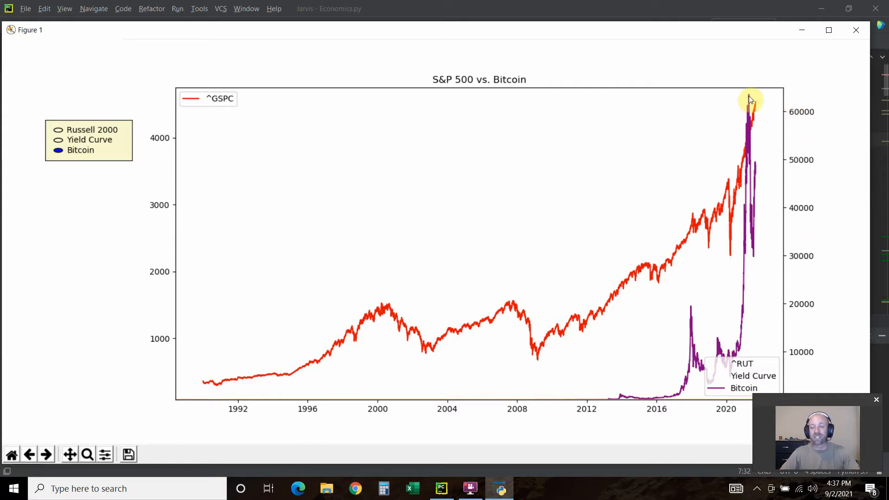
mouse_move(30, 454)
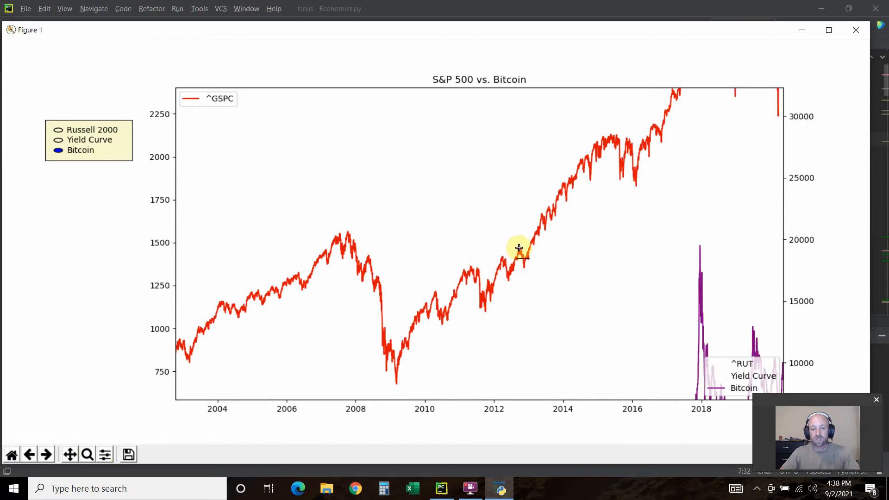
mouse_move(8, 107)
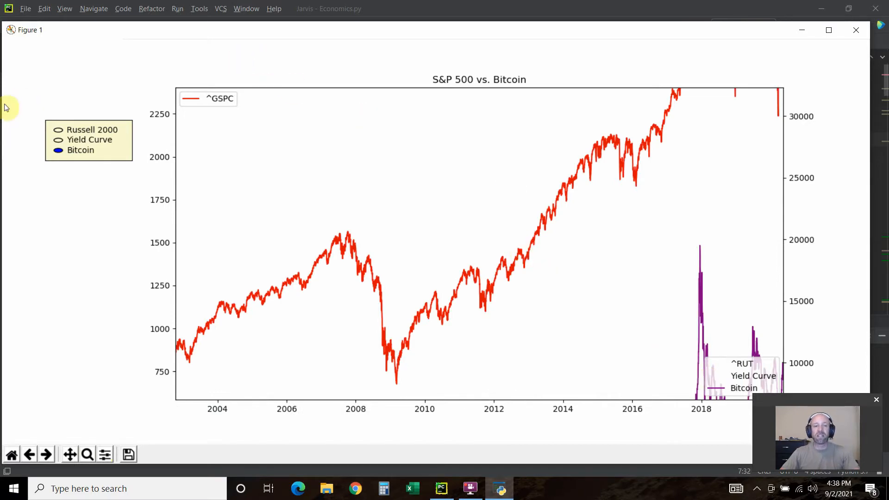
- Close the matplotlib chart window and bring Dash.py up in the PyCharm editor
left_click(855, 30)
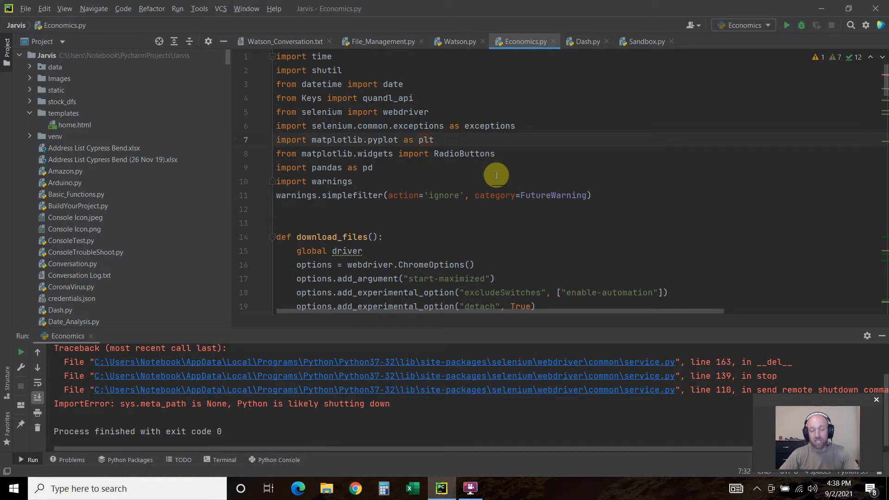
left_click(586, 41)
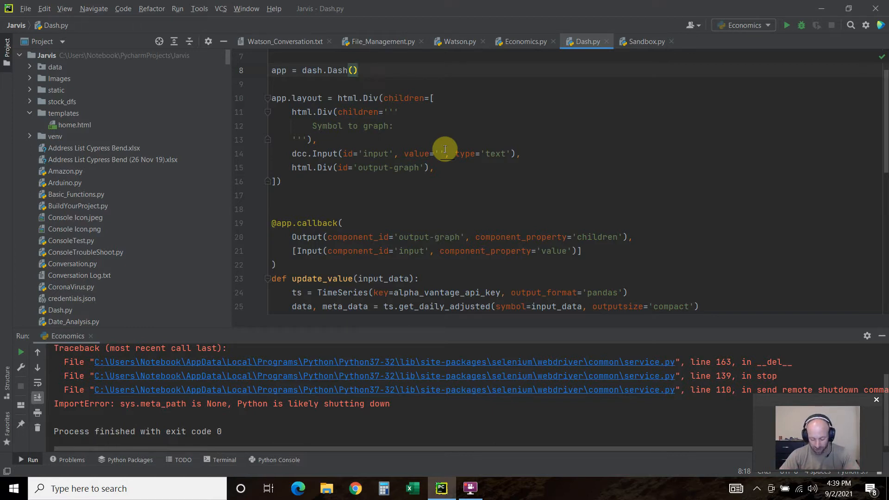
mouse_move(539, 311)
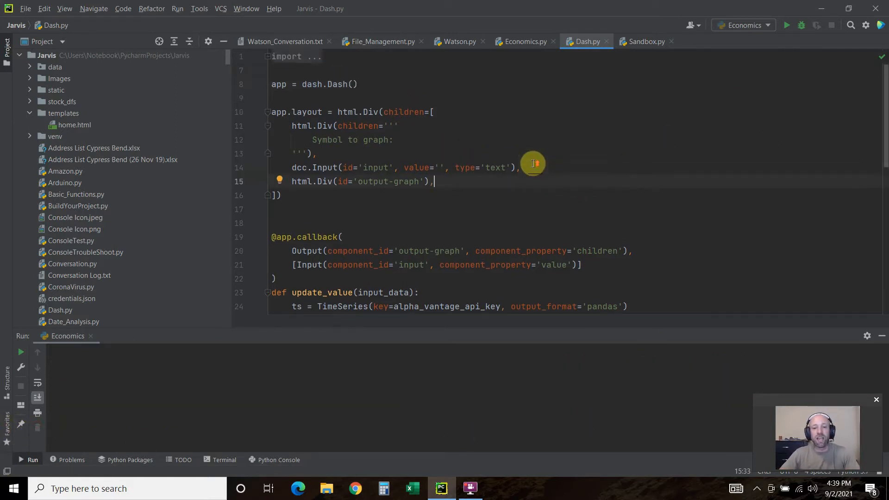
mouse_move(267, 56)
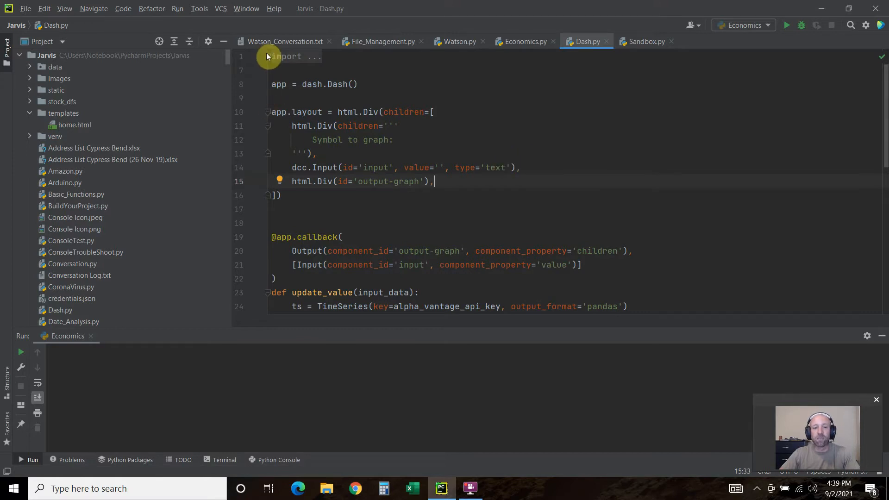
- Scroll down Dash.py and launch it with Run 'Dash' from the context menu
scroll("down", 3)
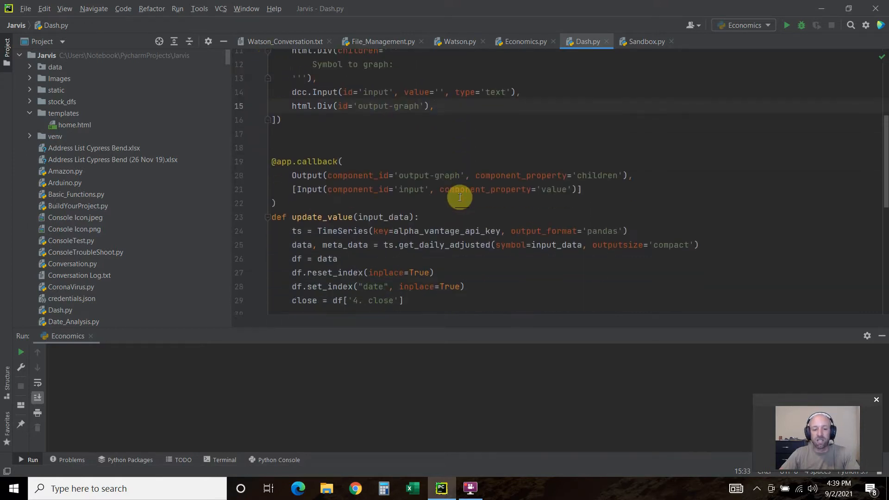
scroll("down", 3)
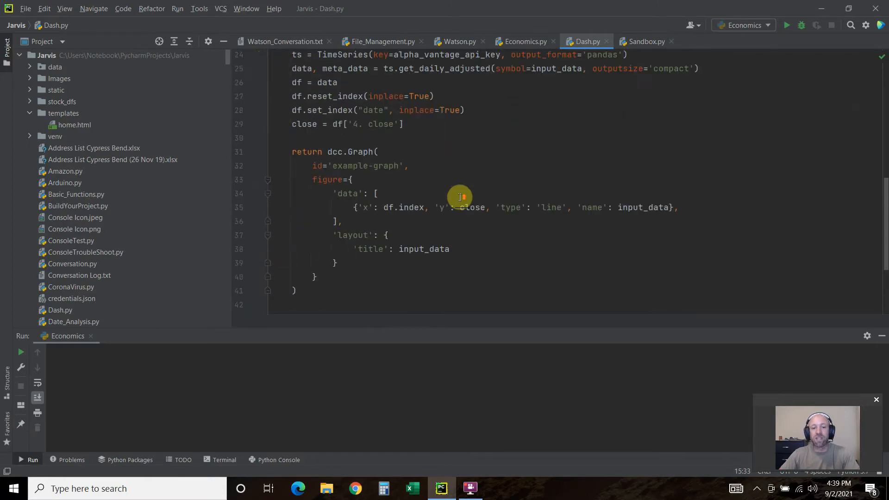
right_click(537, 140)
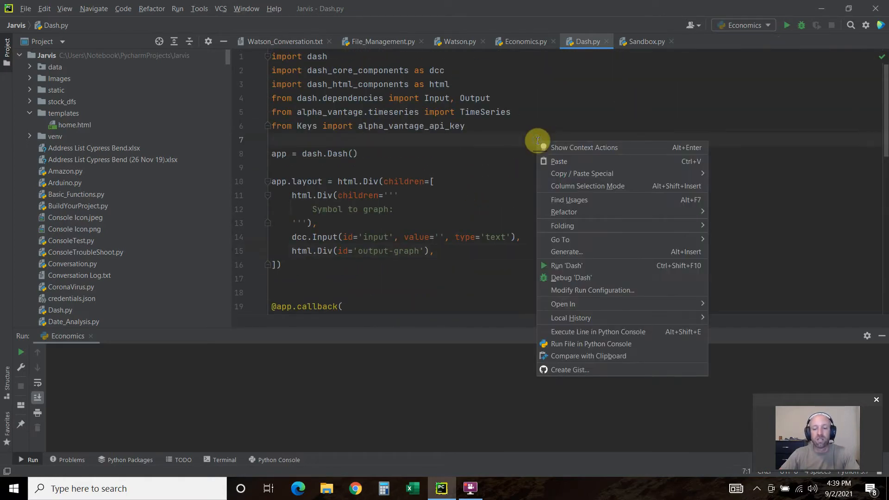
left_click(566, 266)
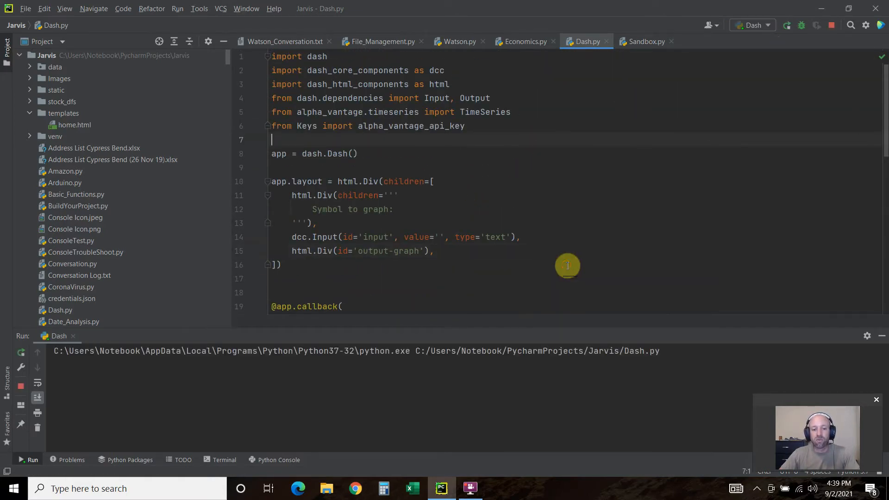
mouse_move(549, 154)
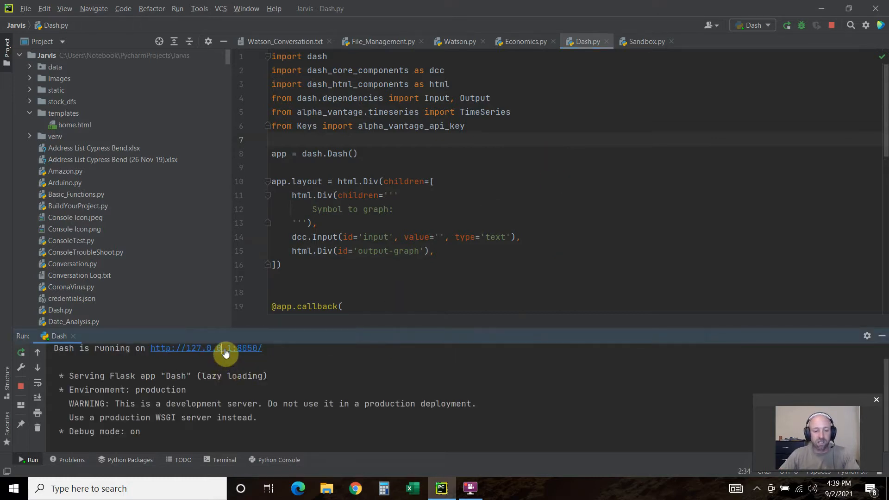
- Open the app at 127.0.0.1:8050, dismiss the callback error, and choose 'aapl' from saved entries
left_click(206, 348)
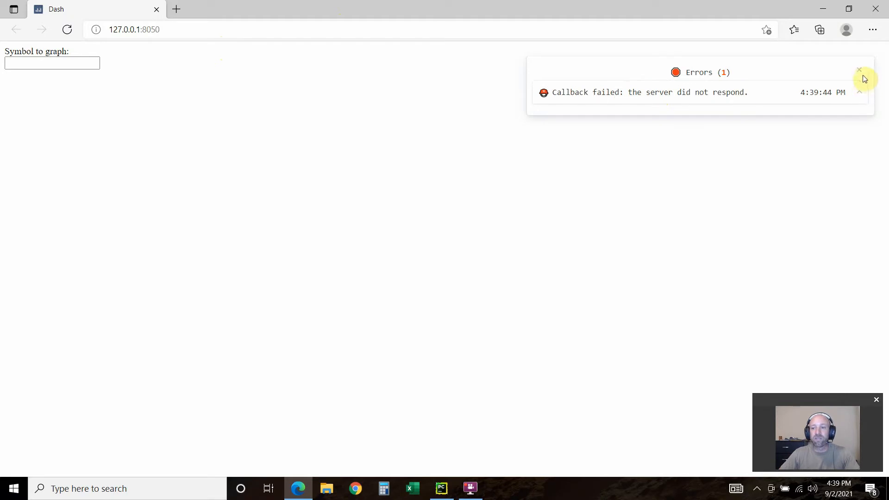
left_click(860, 70)
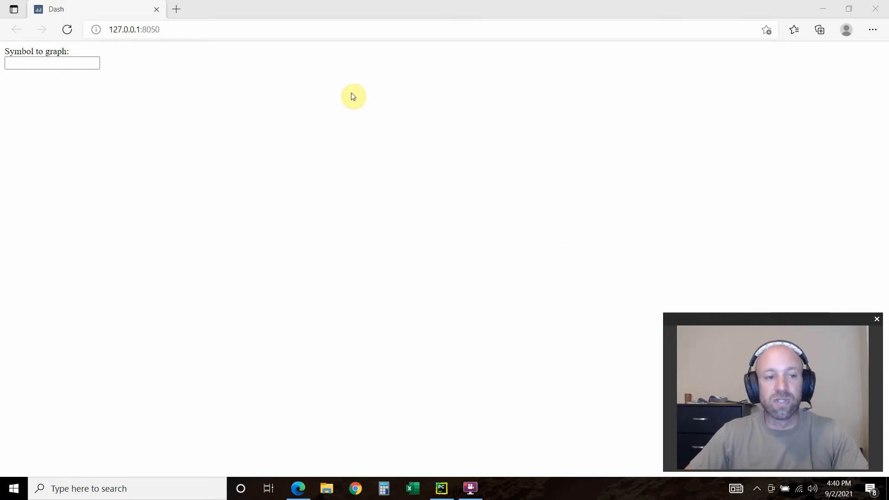
left_click(52, 63)
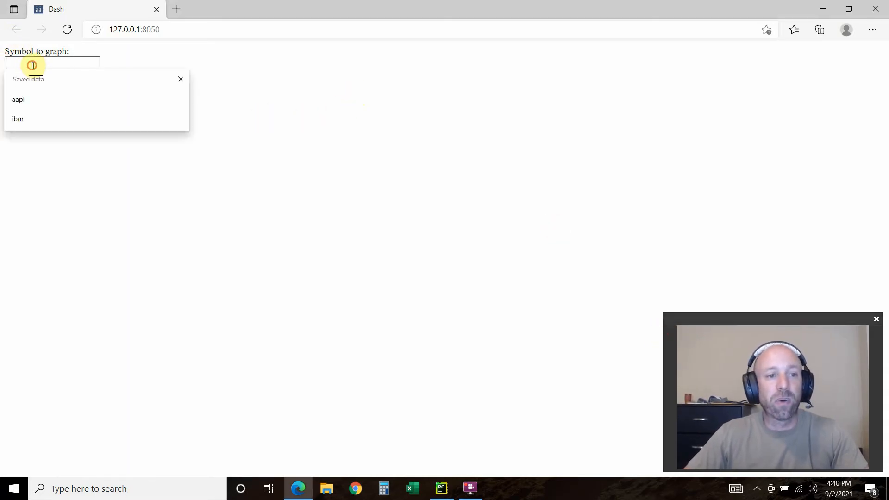
mouse_move(31, 79)
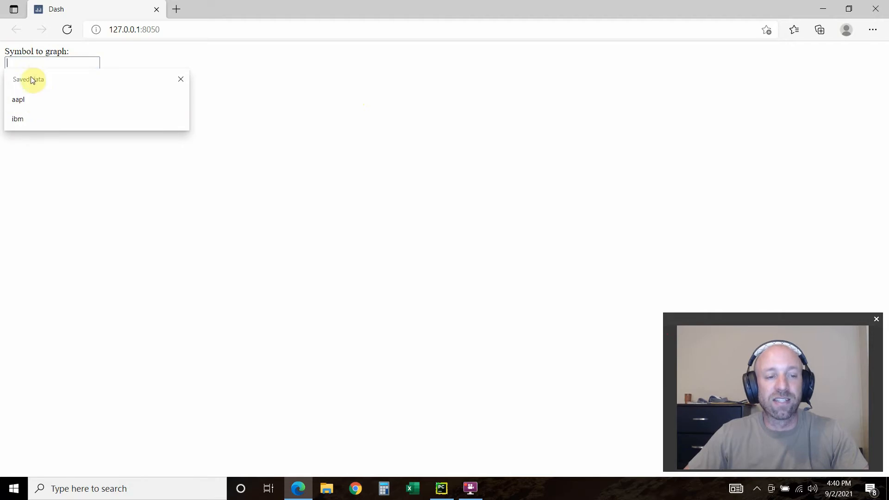
left_click(18, 99)
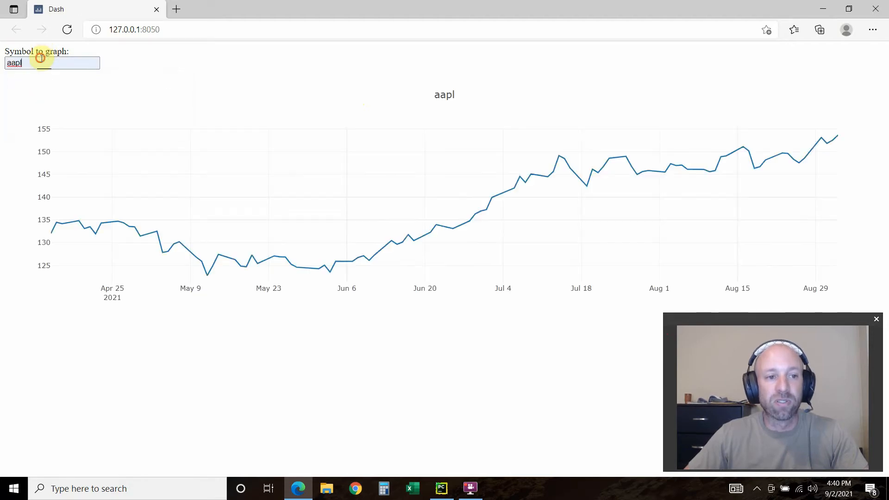
mouse_move(450, 93)
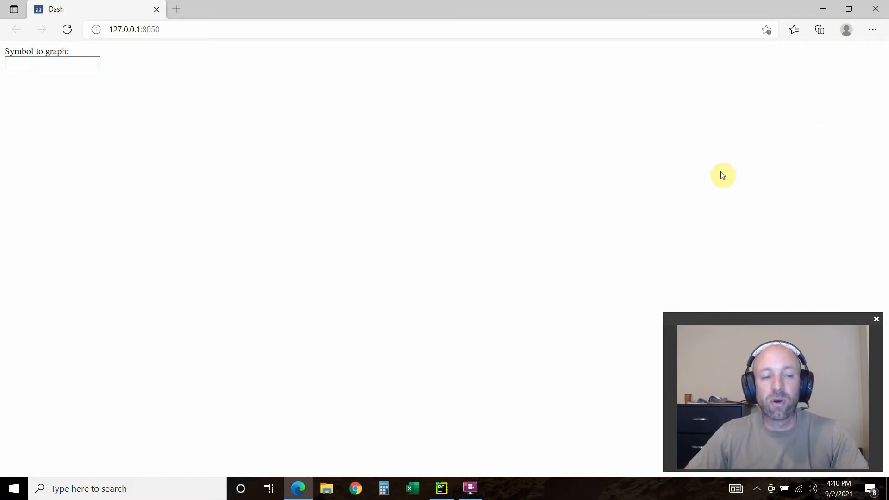
- Reopen the saved symbol suggestions and plot aapl closing prices again
left_click(51, 63)
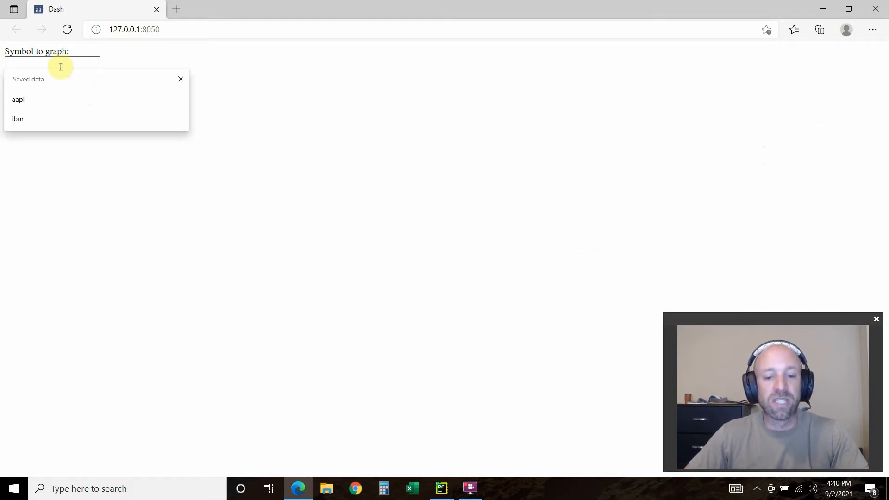
left_click(18, 100)
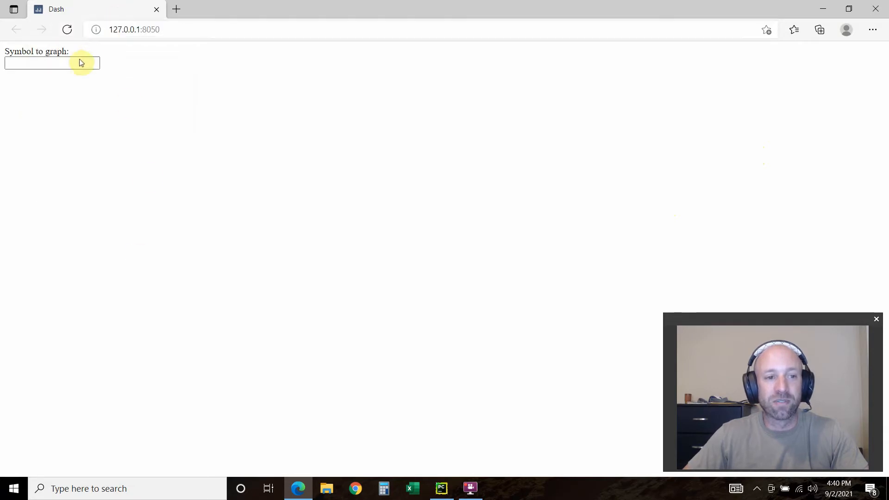
left_click(51, 63)
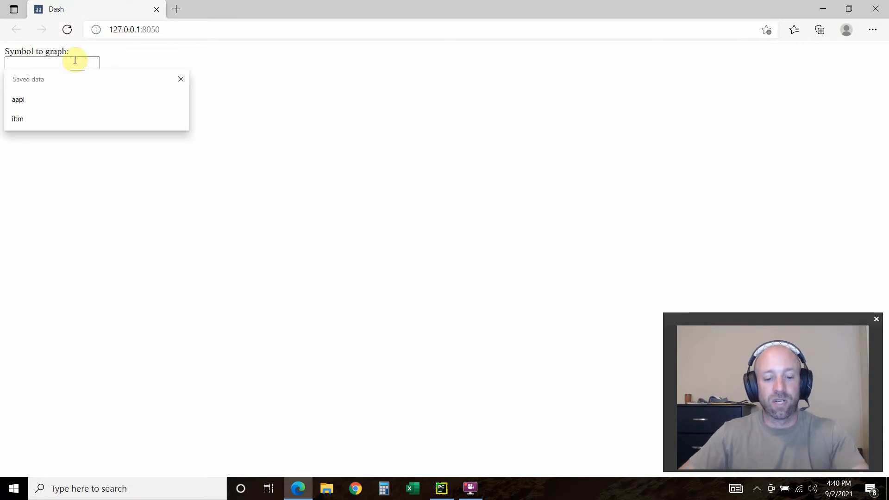
left_click(18, 99)
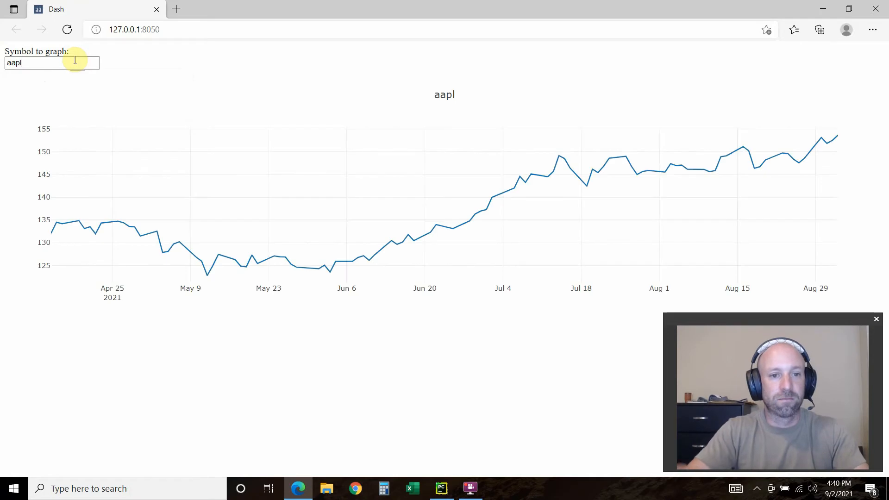
mouse_move(766, 77)
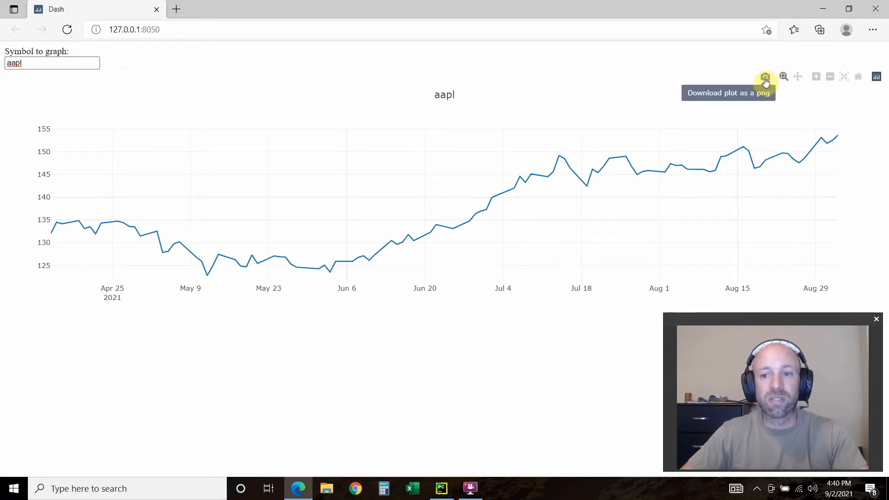
mouse_move(783, 77)
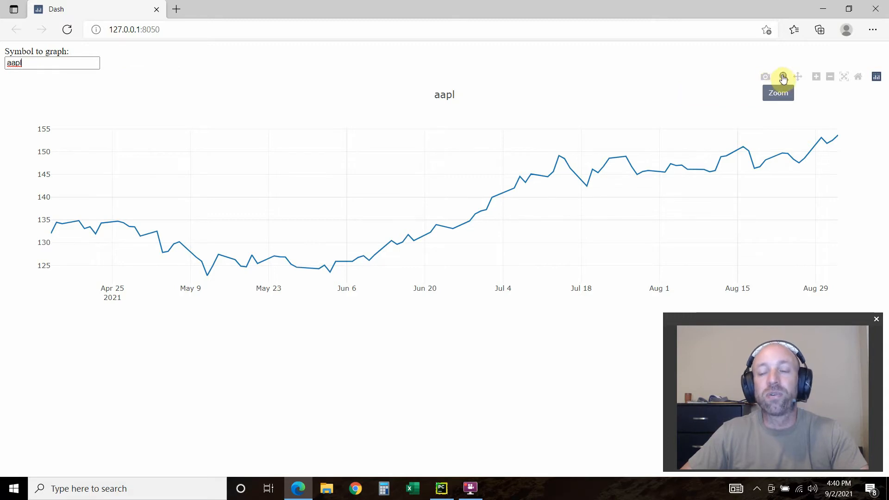
mouse_move(798, 77)
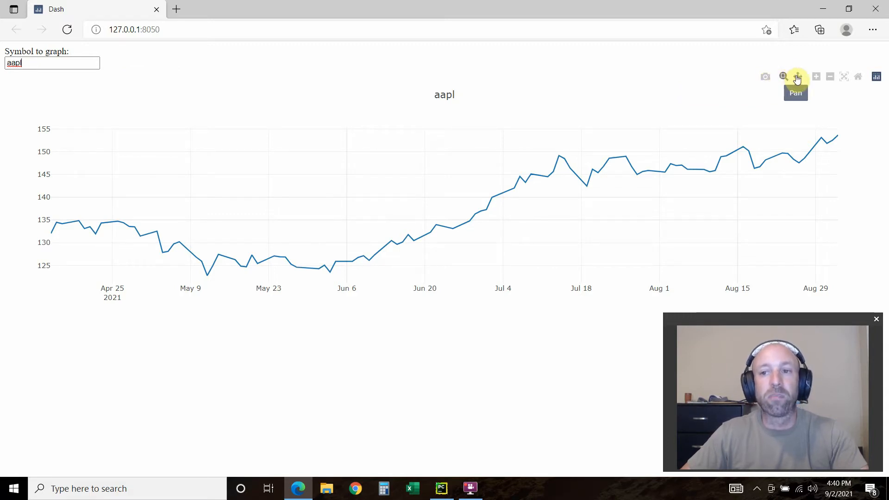
mouse_move(843, 76)
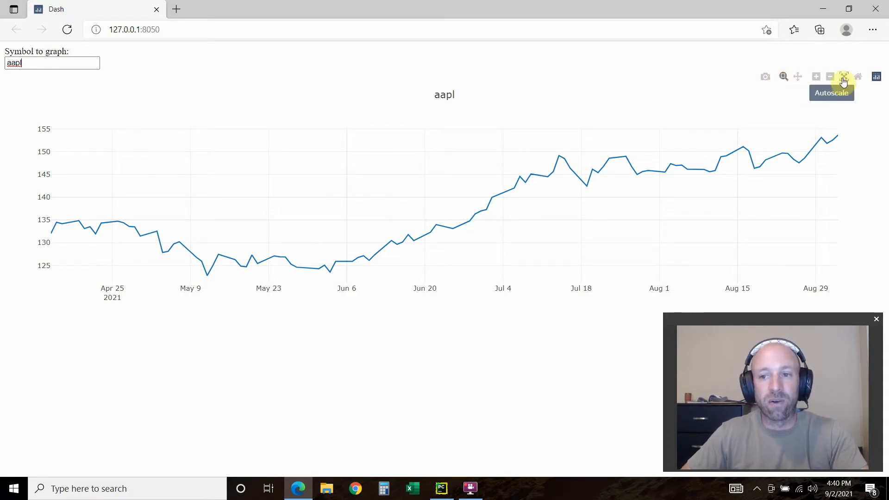
mouse_move(876, 76)
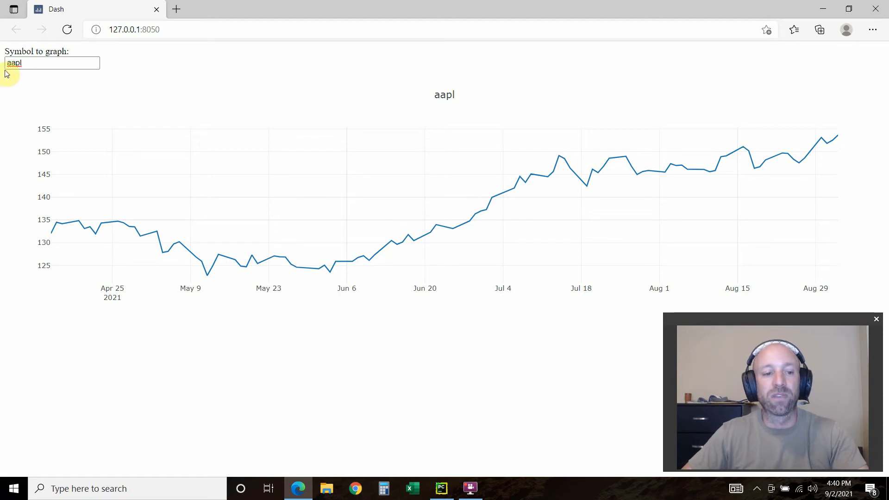
mouse_move(107, 109)
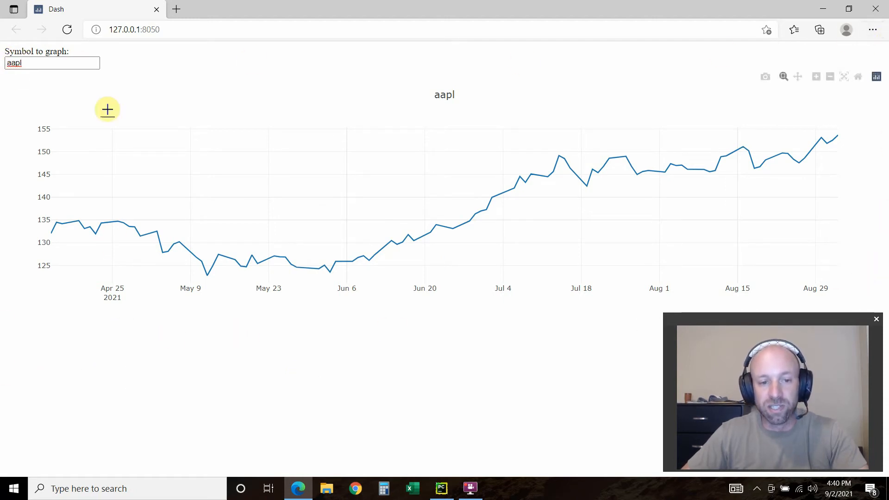
mouse_move(162, 111)
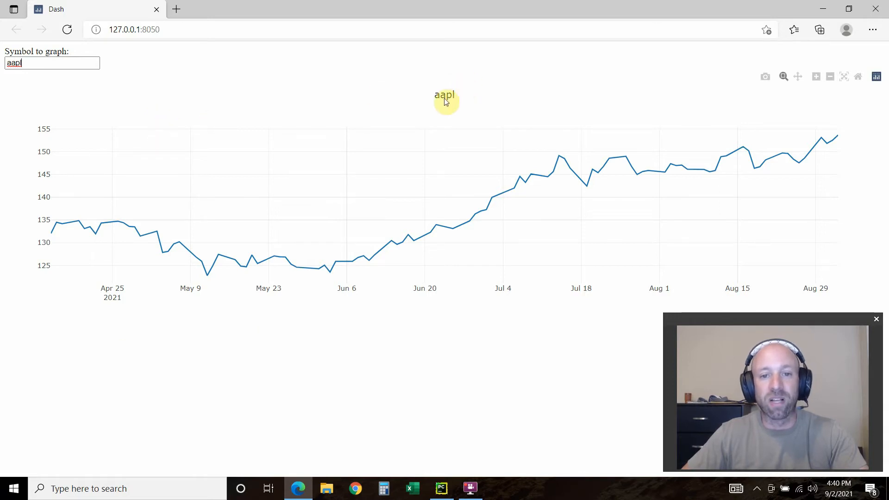
mouse_move(238, 124)
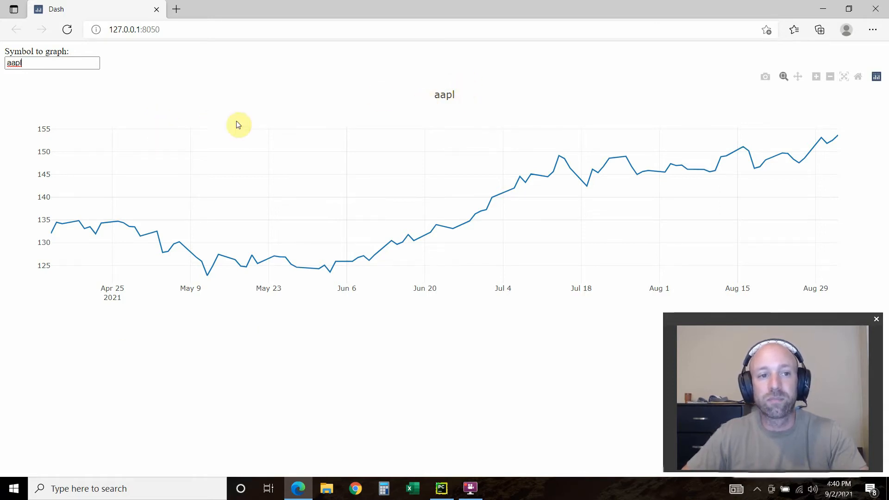
- Leave the aapl graph and switch back to the PyCharm window
left_click(440, 488)
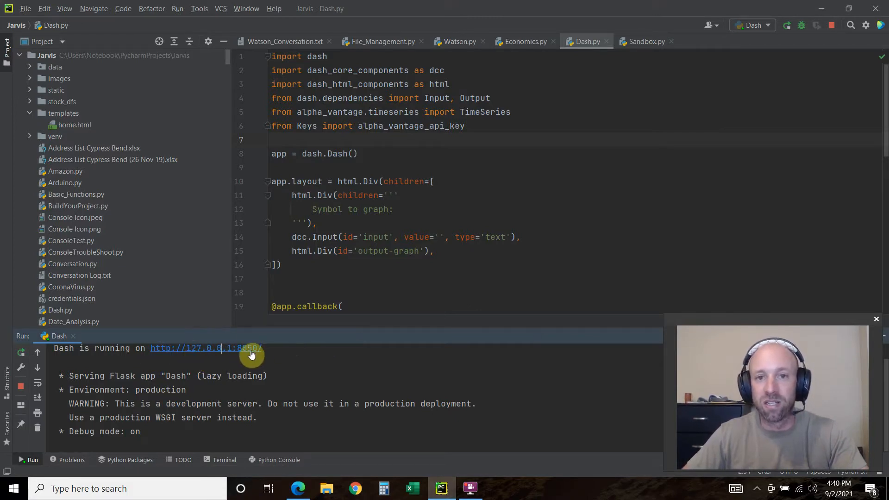
mouse_move(298, 488)
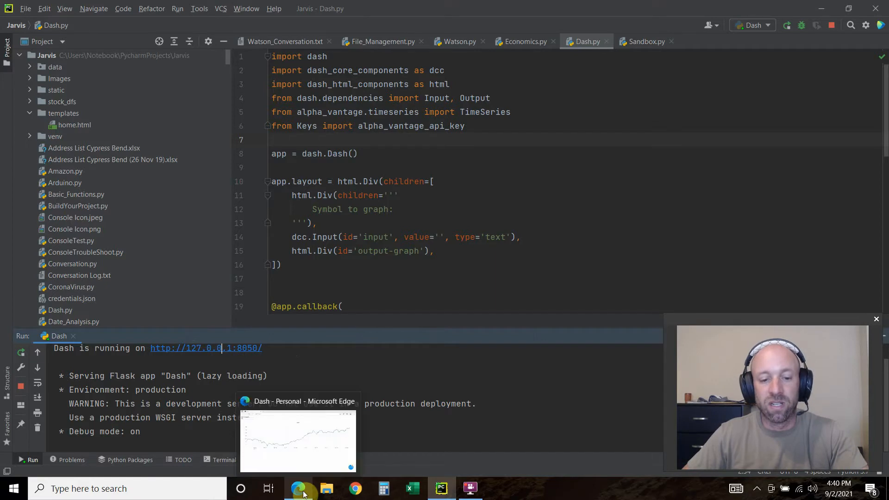
left_click(298, 440)
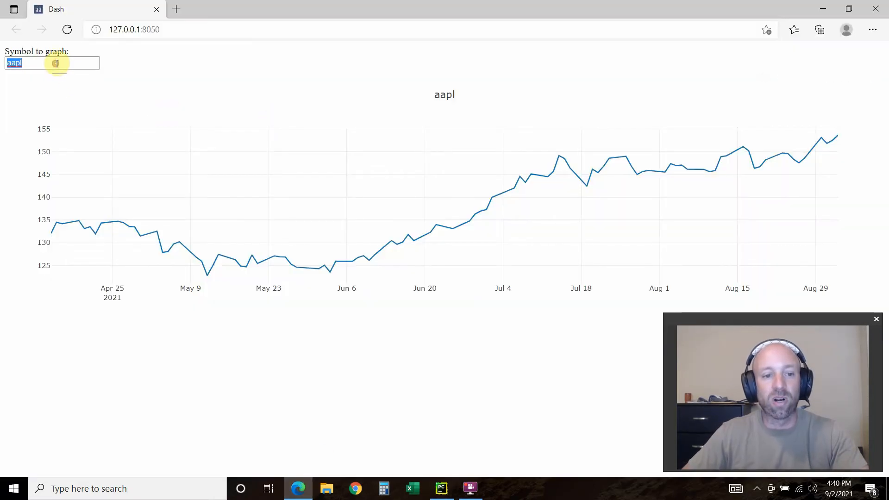
type("ibm")
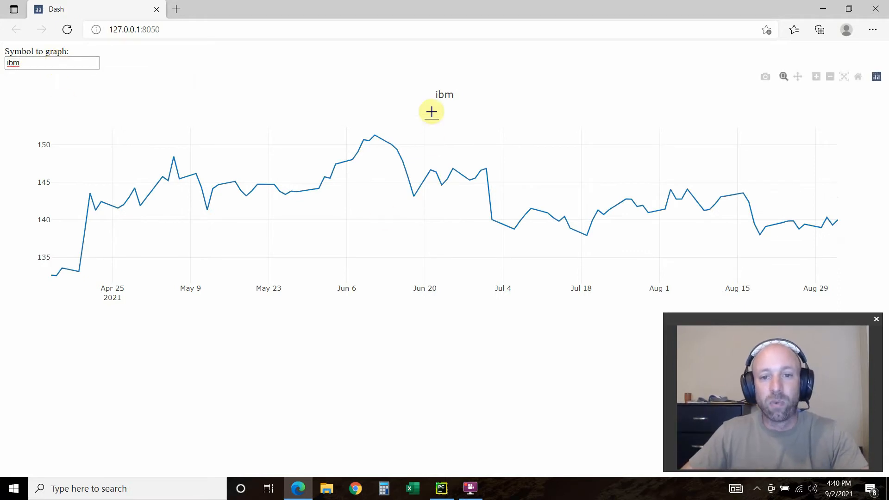
mouse_move(884, 136)
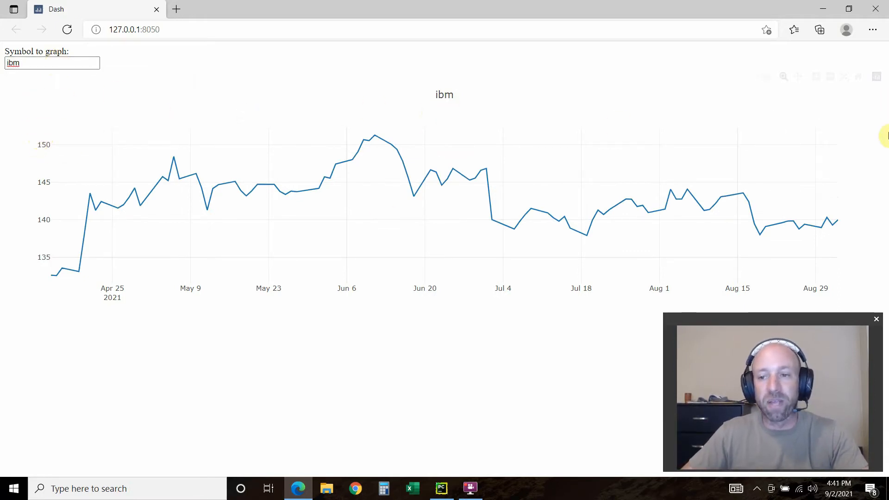
mouse_move(554, 87)
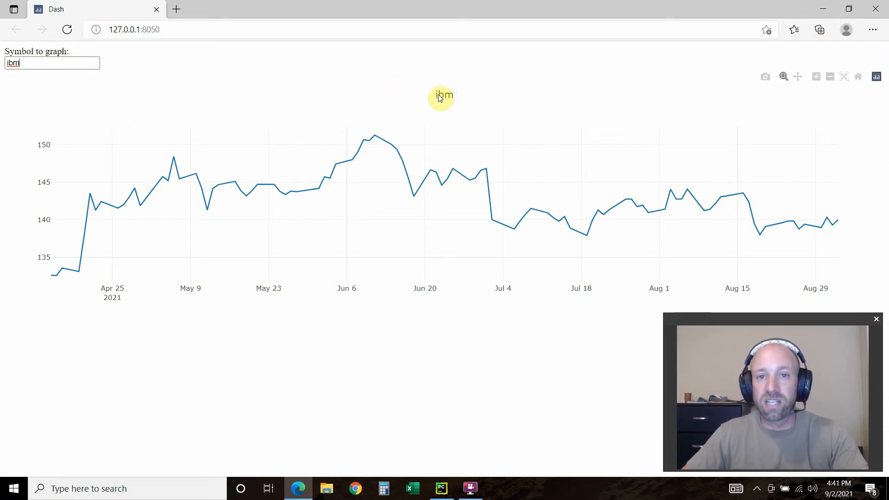
mouse_move(469, 374)
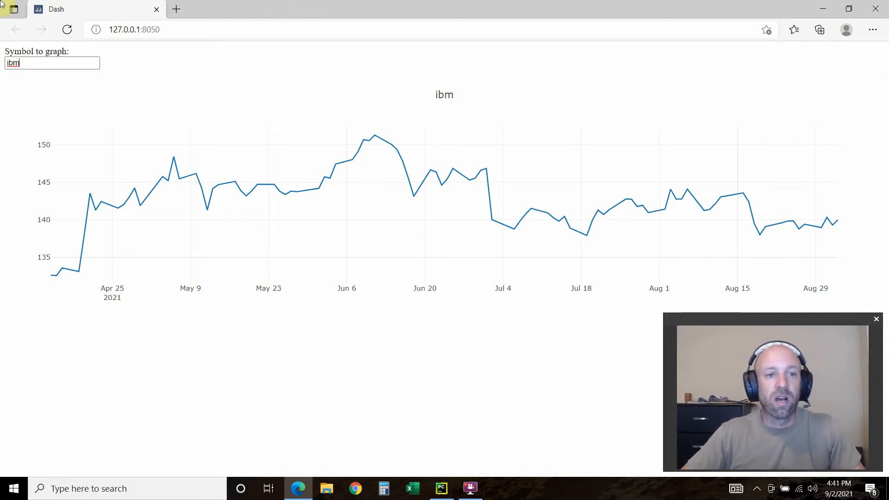
- Back in PyCharm, stop the Dash server and select 'dash' in the first import line
left_click(441, 488)
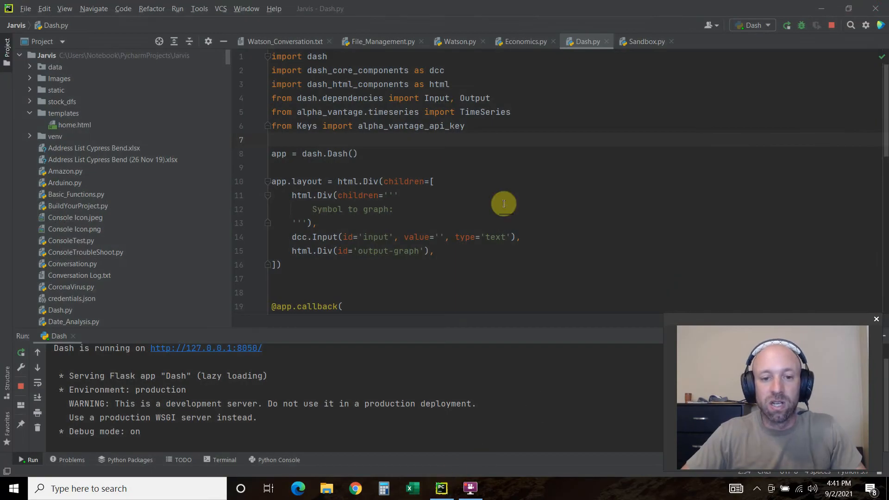
mouse_move(436, 58)
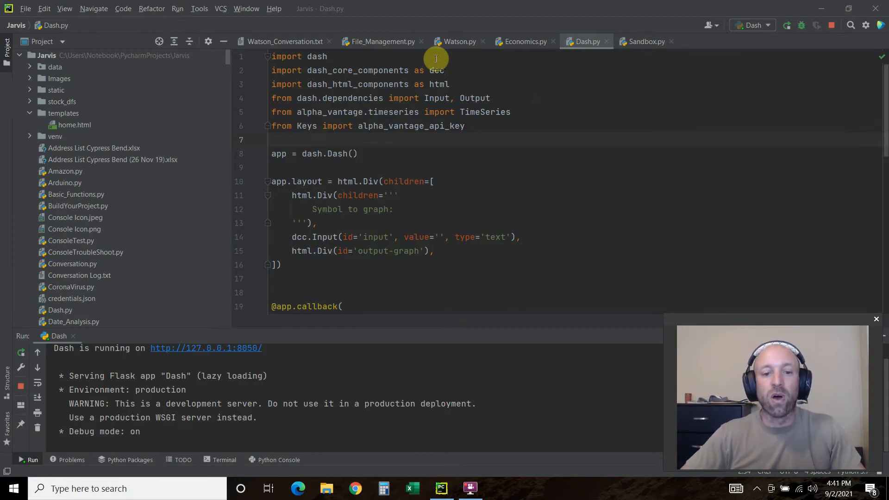
mouse_move(576, 251)
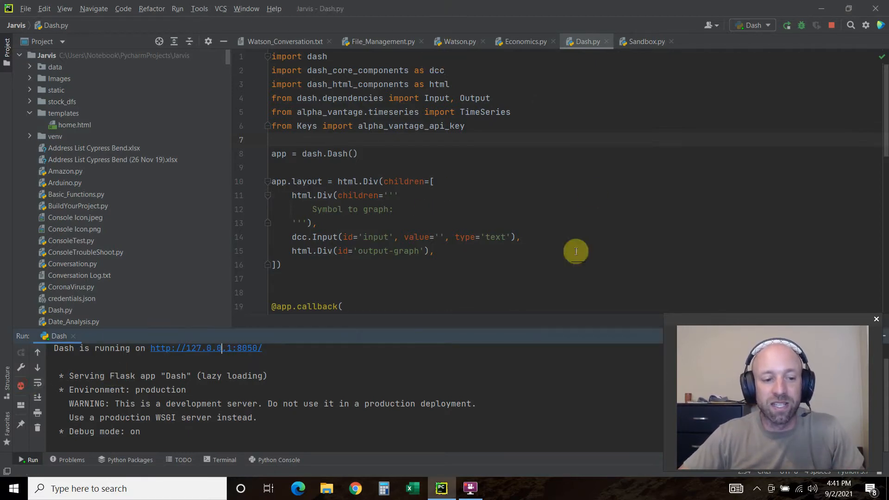
scroll("down", 3)
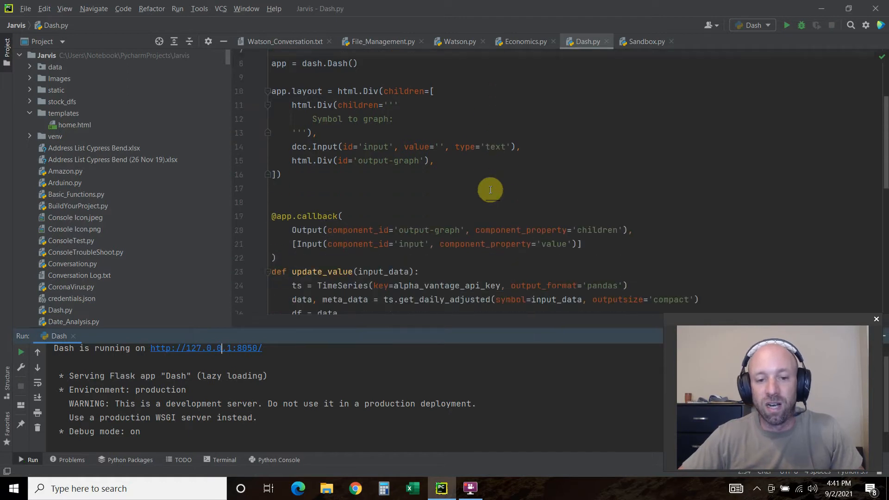
scroll("up", 3)
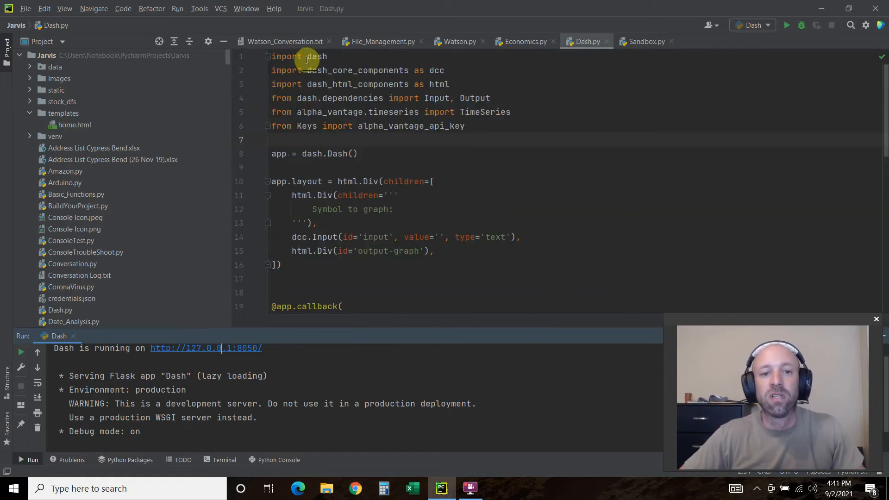
double_click(316, 56)
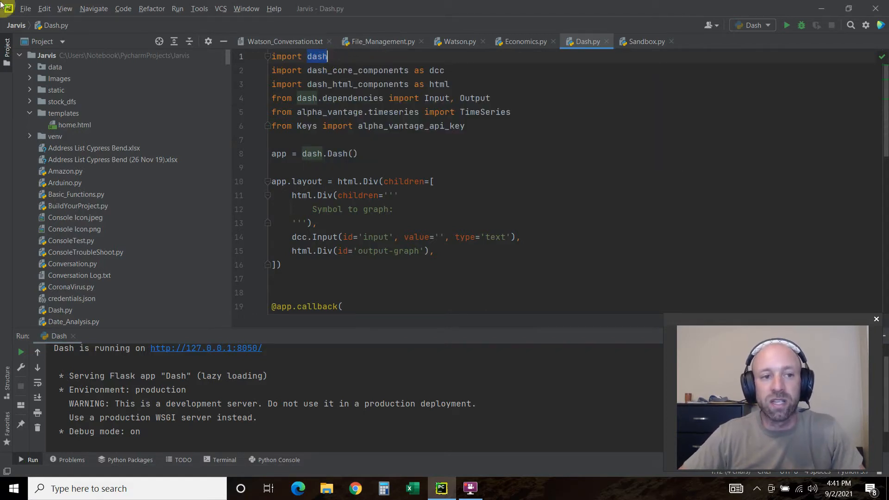
- Search the Python Interpreter's available packages for 'dash' (version 1.21.0), then close the window
left_click(25, 8)
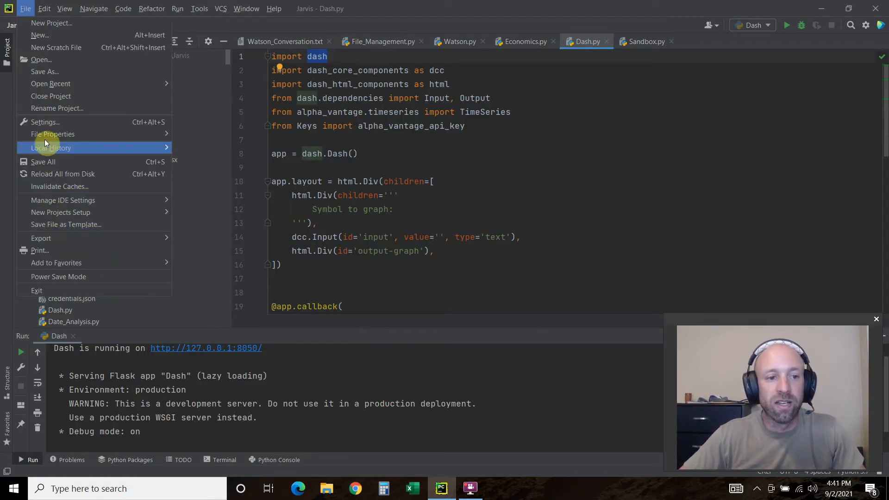
left_click(415, 169)
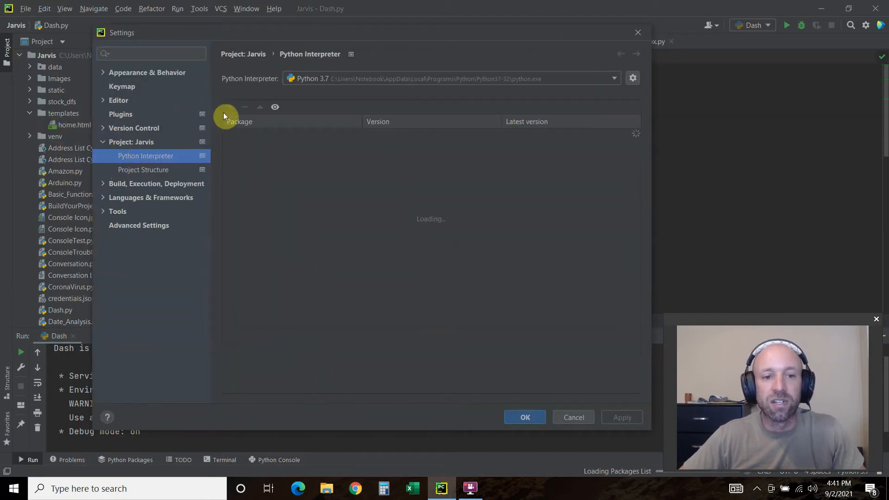
mouse_move(229, 108)
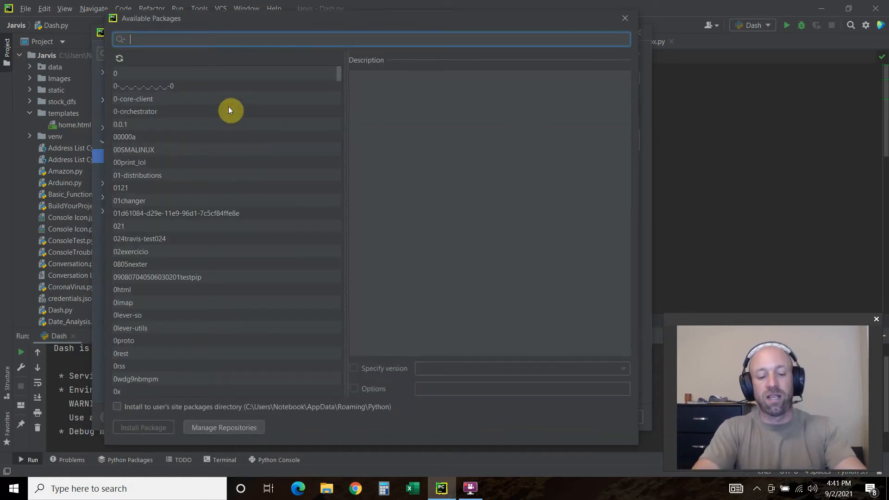
type("dash")
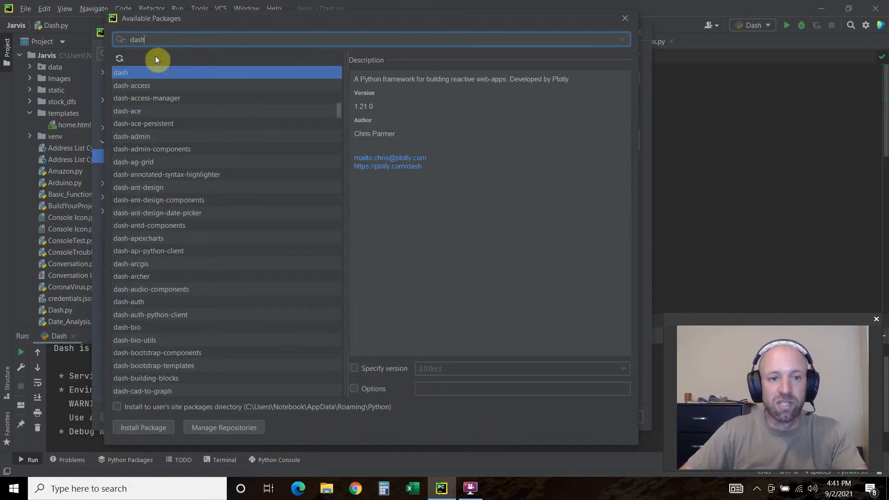
mouse_move(637, 59)
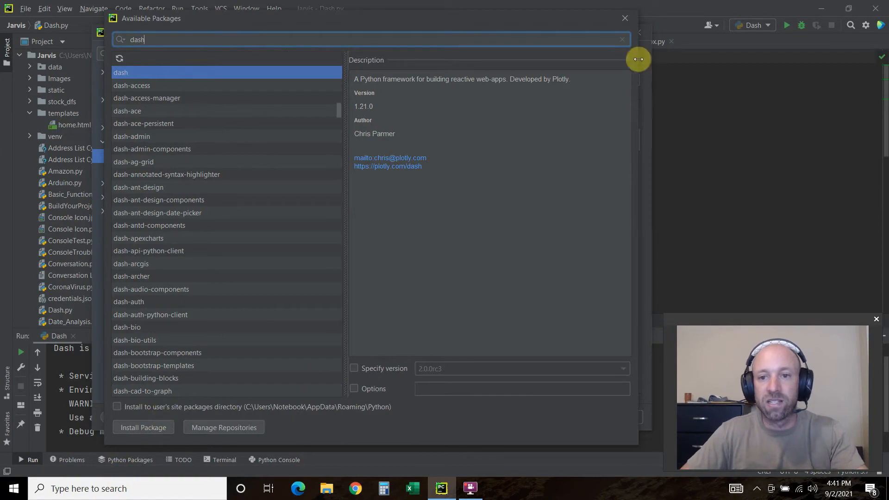
left_click(624, 17)
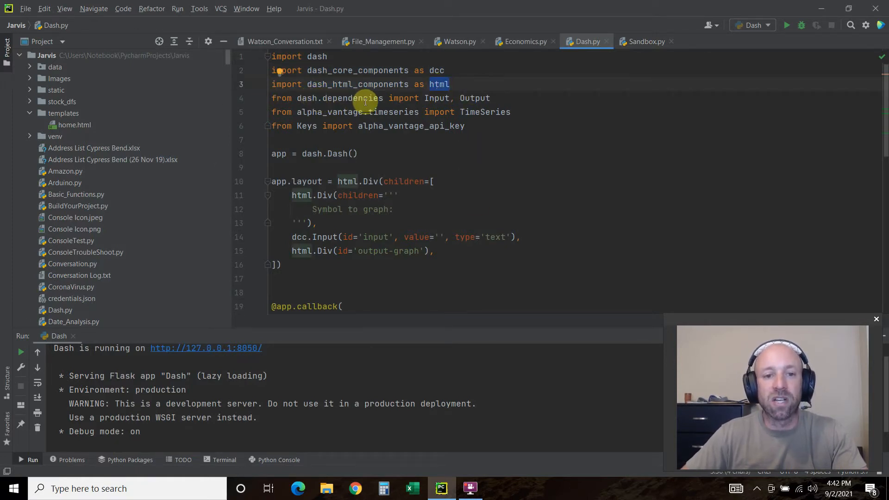
double_click(436, 98)
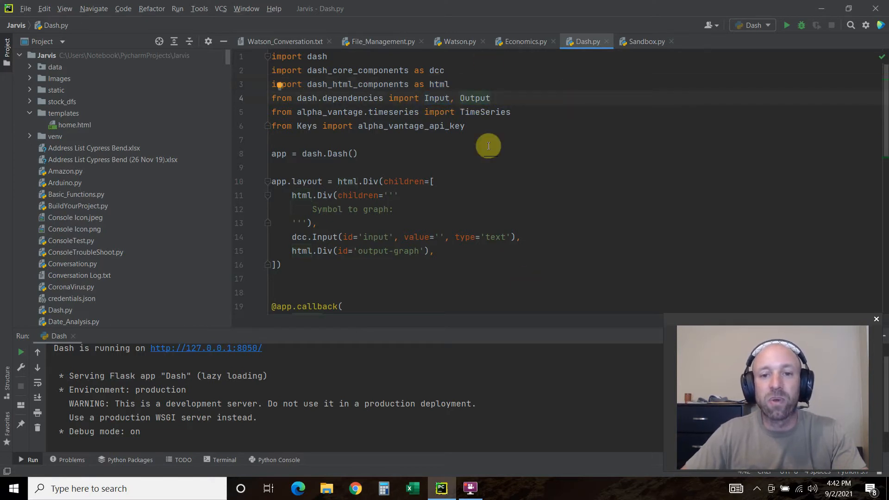
mouse_move(485, 112)
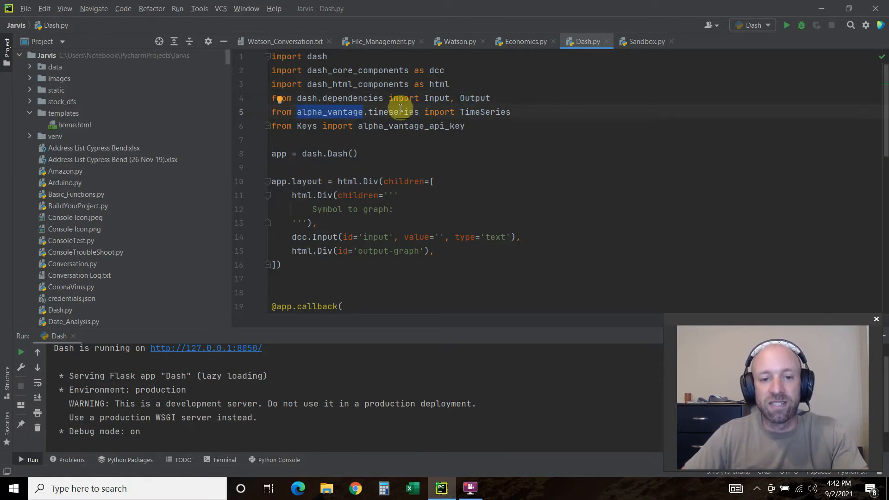
mouse_move(331, 112)
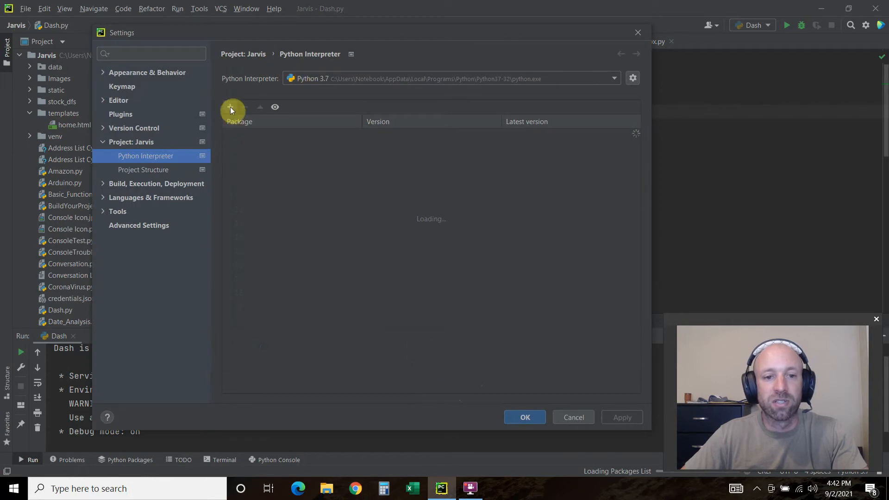
- Search installable packages for 'alpha', view alphaVantage-api and alphavantage, then close the list
left_click(230, 108)
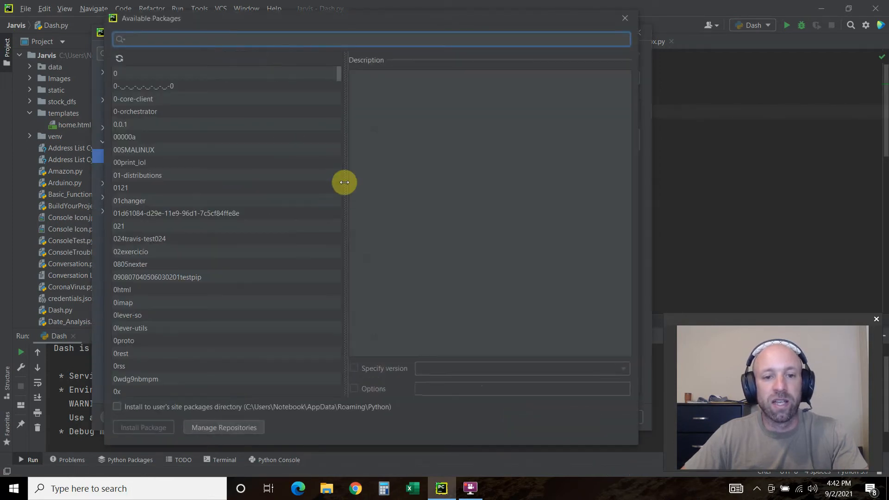
type("alph")
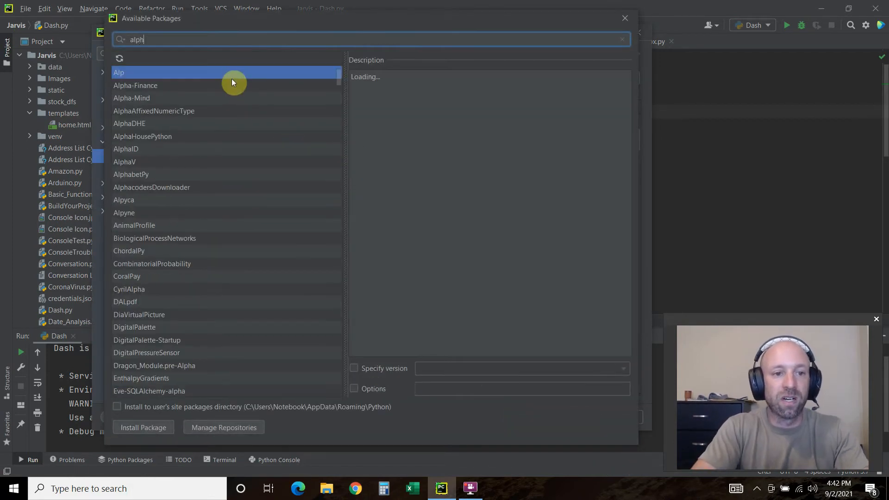
type("avan")
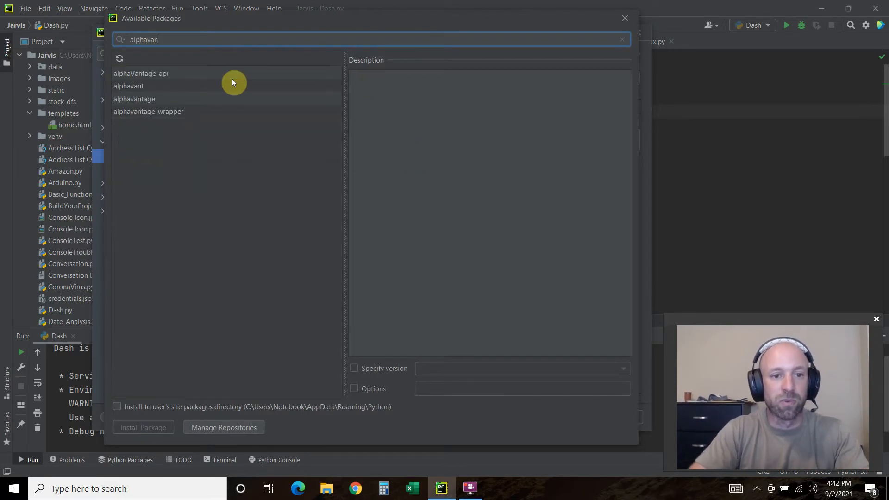
mouse_move(144, 77)
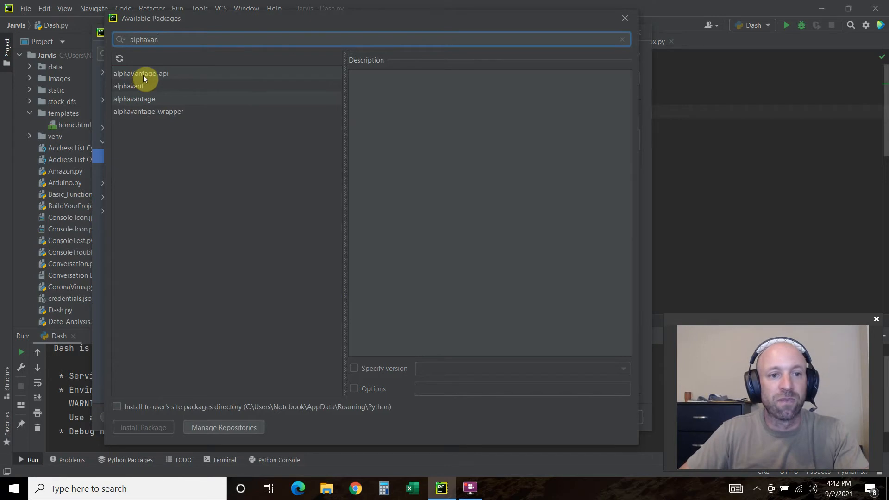
left_click(141, 73)
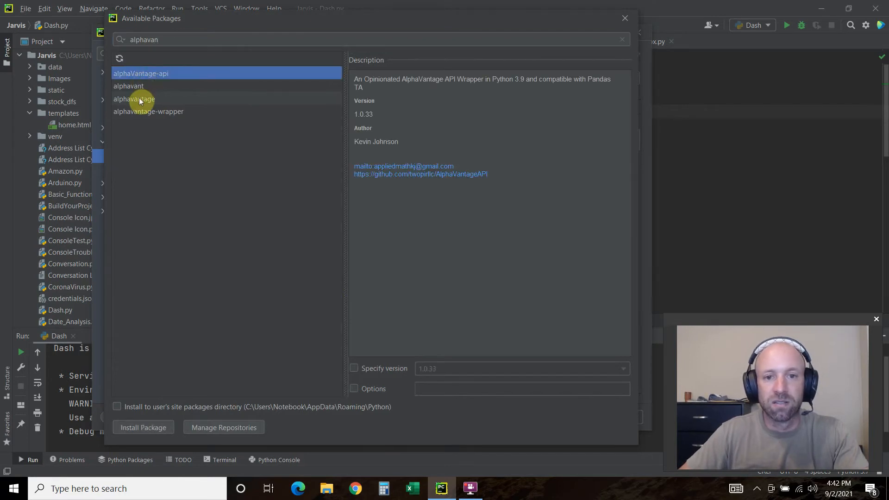
left_click(134, 99)
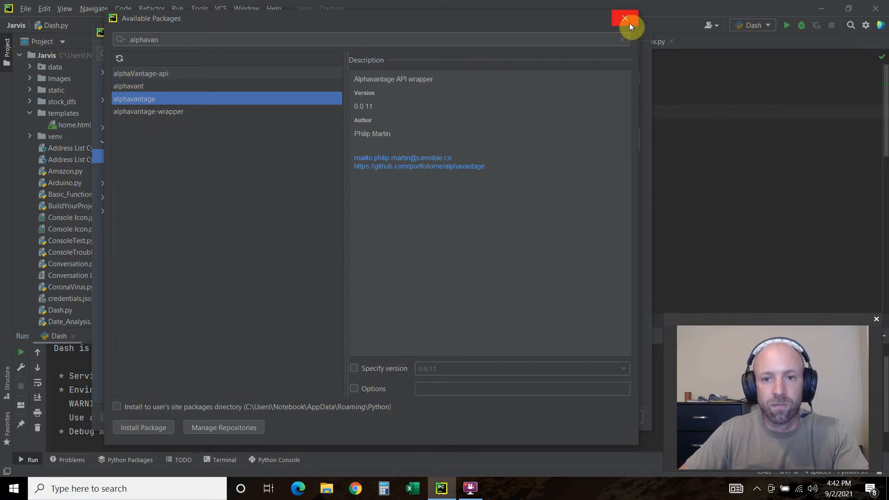
left_click(624, 18)
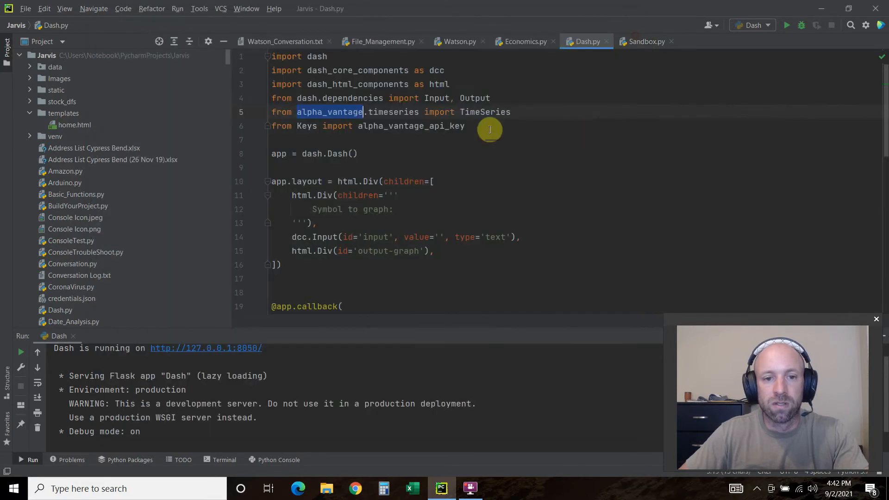
mouse_move(400, 111)
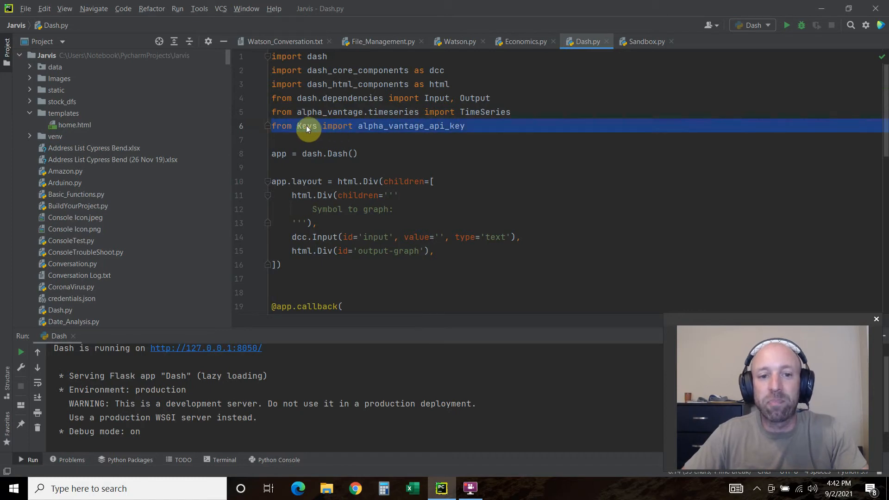
mouse_move(306, 126)
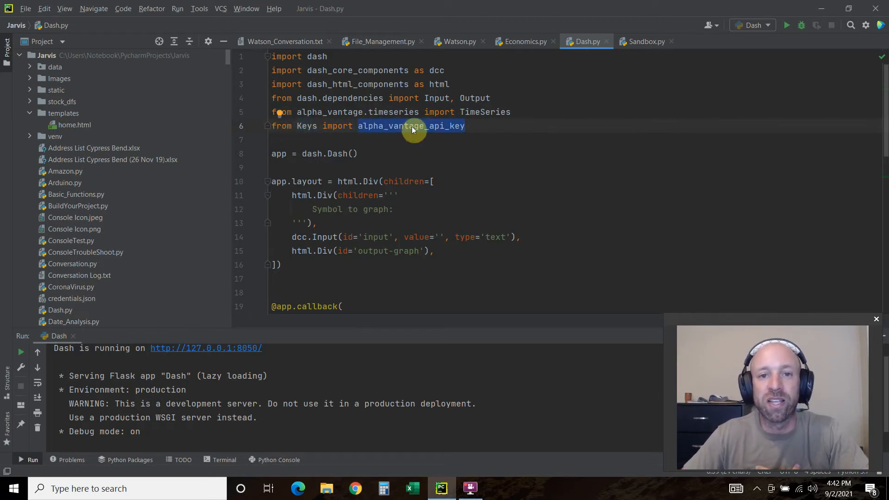
mouse_move(409, 73)
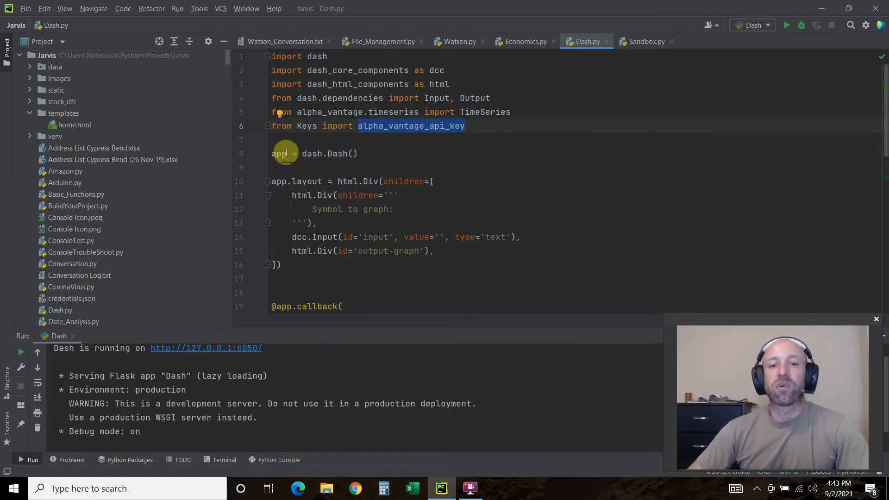
mouse_move(291, 153)
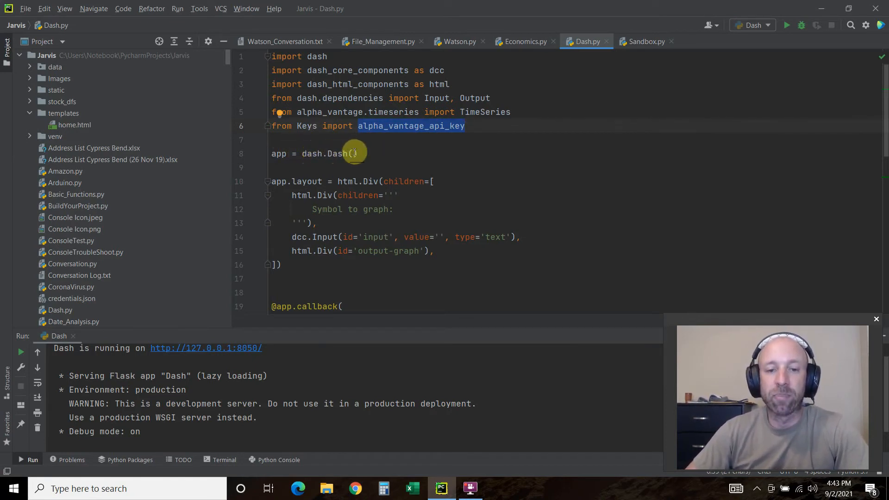
- Scroll through Dash.py's layout code, highlighting a word in the 'Symbol to graph' label
scroll("down", 3)
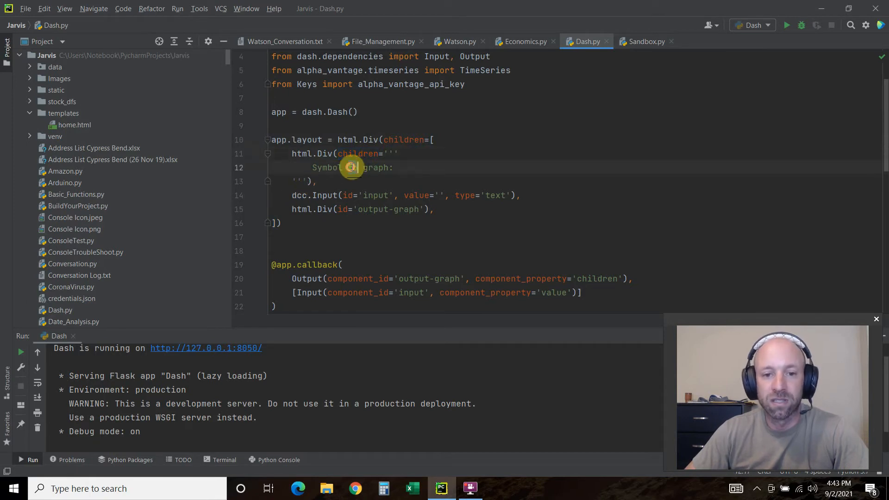
double_click(352, 168)
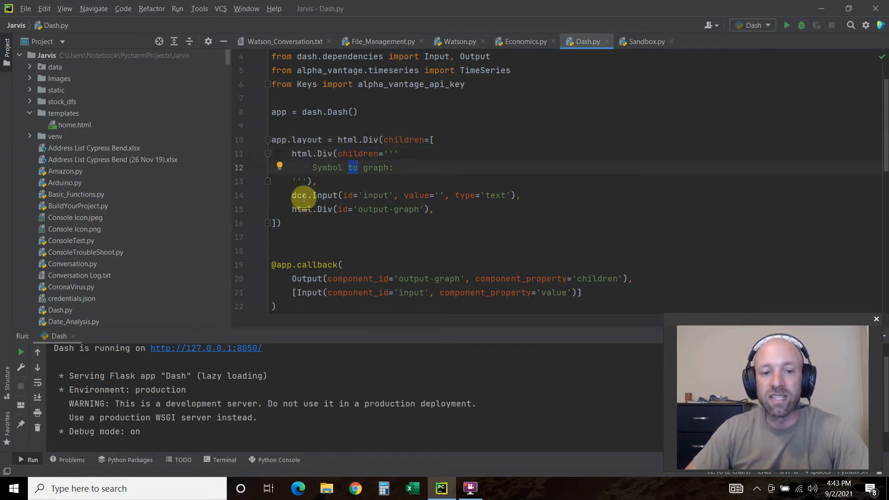
scroll("up", 3)
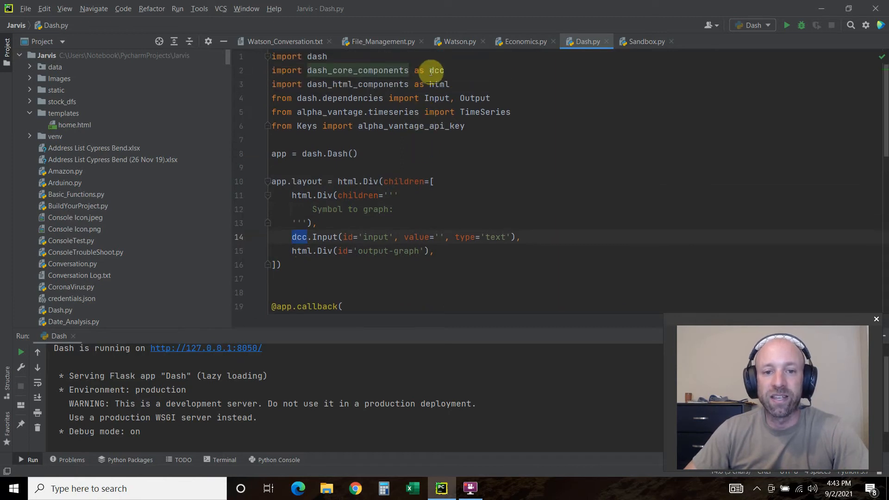
scroll("down", 3)
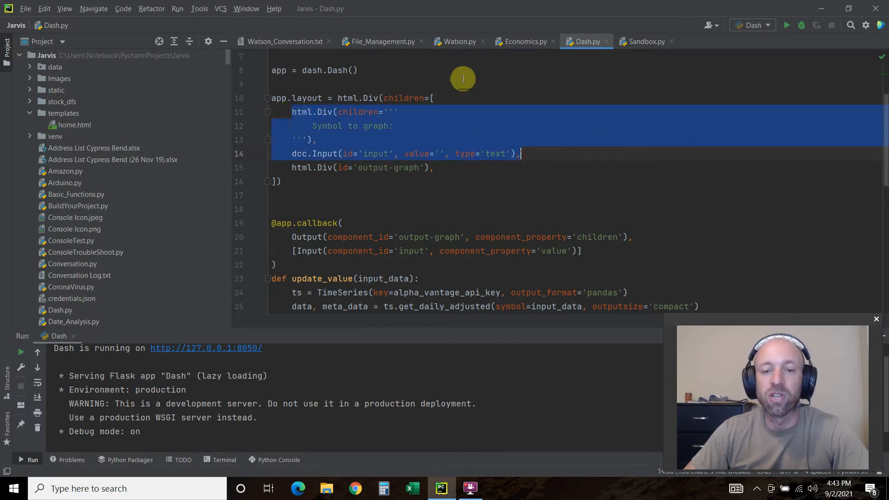
mouse_move(380, 89)
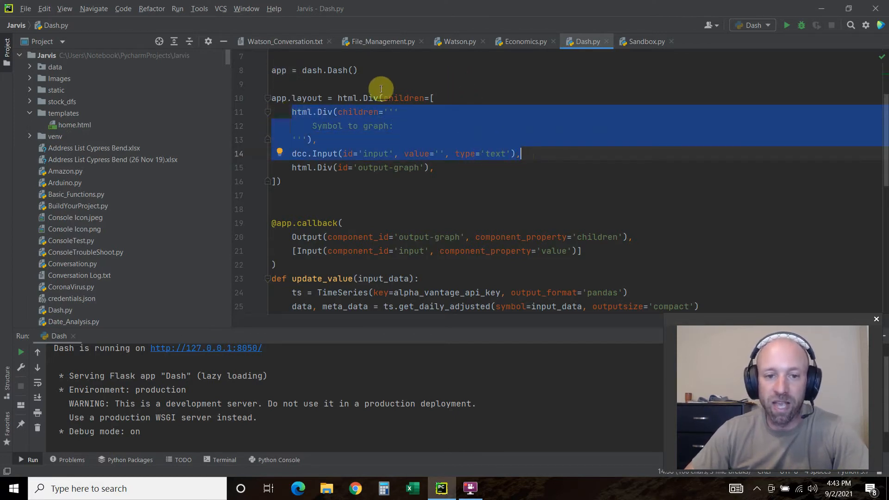
mouse_move(485, 113)
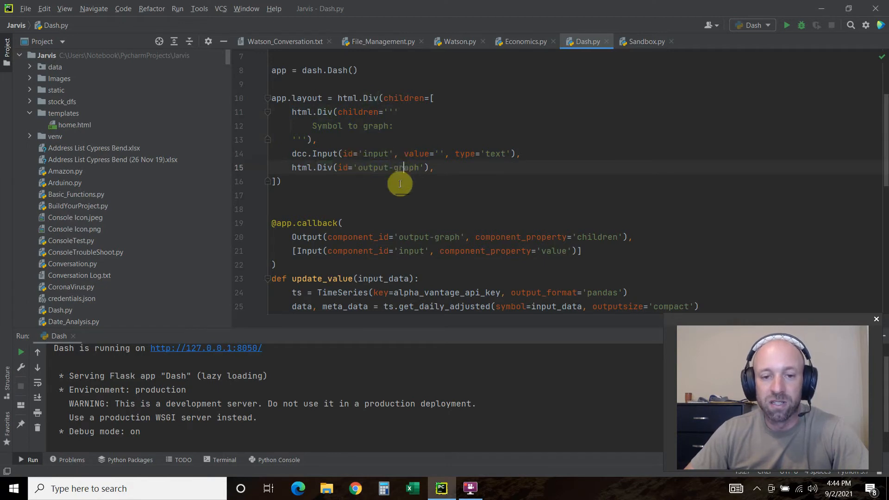
mouse_move(786, 28)
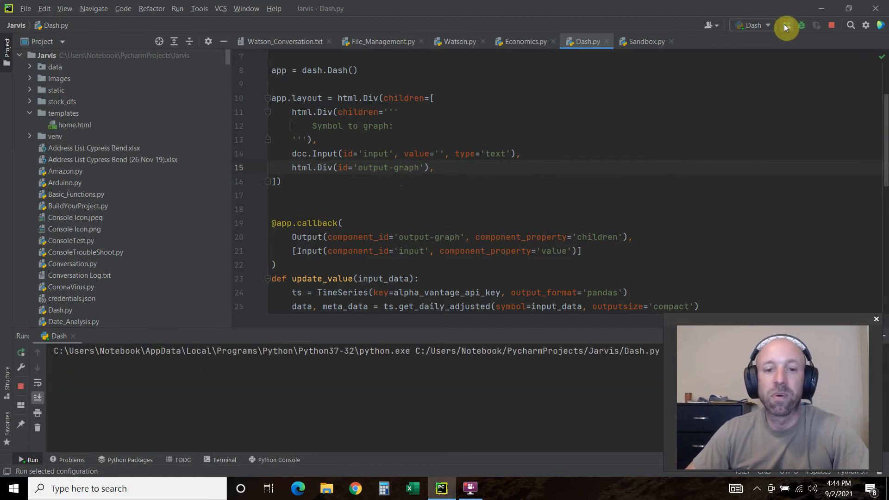
left_click(786, 28)
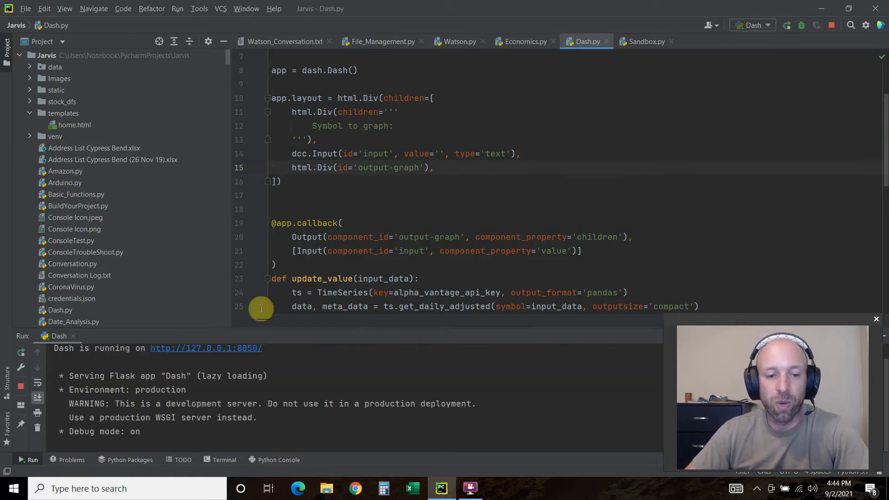
left_click(206, 348)
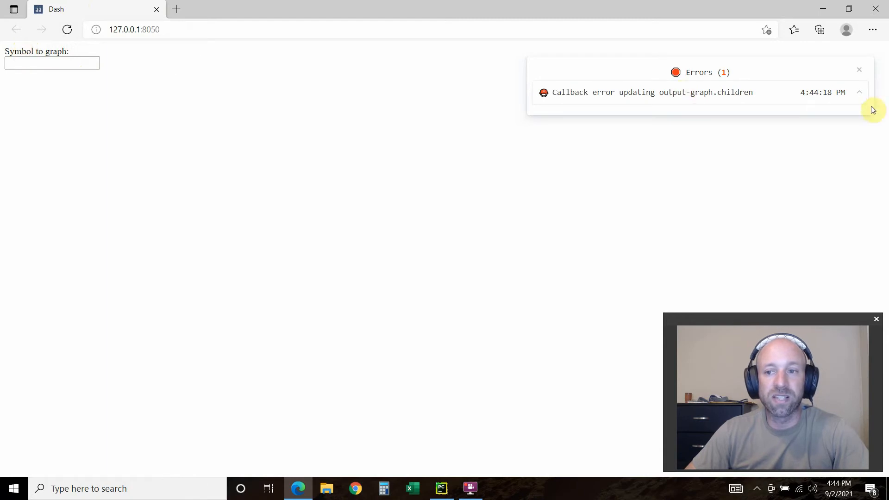
- Enter 'aapl' as the symbol to graph from saved suggestions, then press F12
left_click(52, 63)
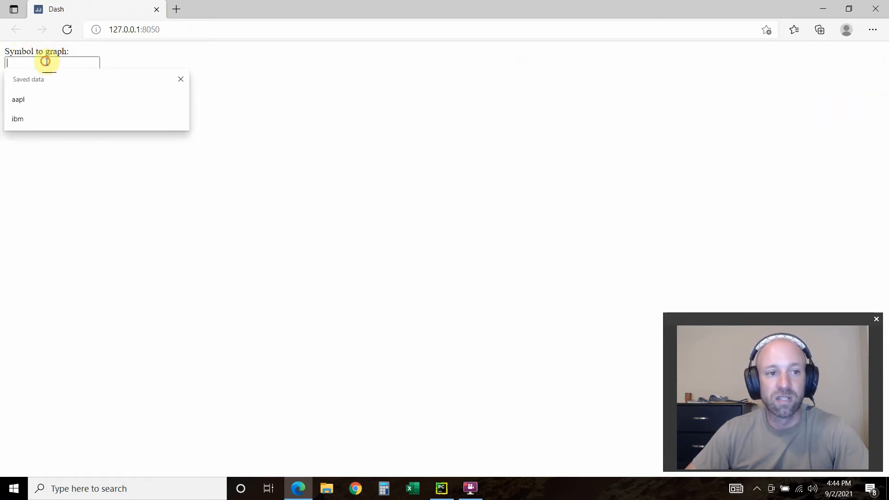
left_click(18, 99)
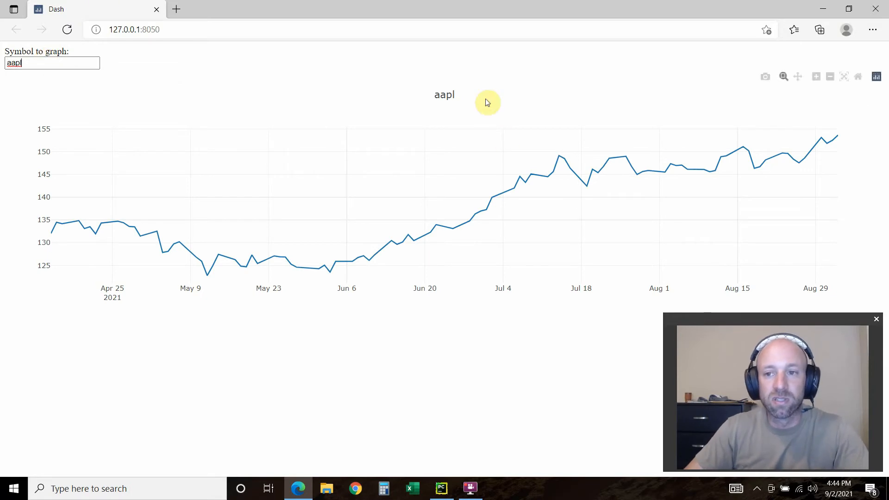
key("F12")
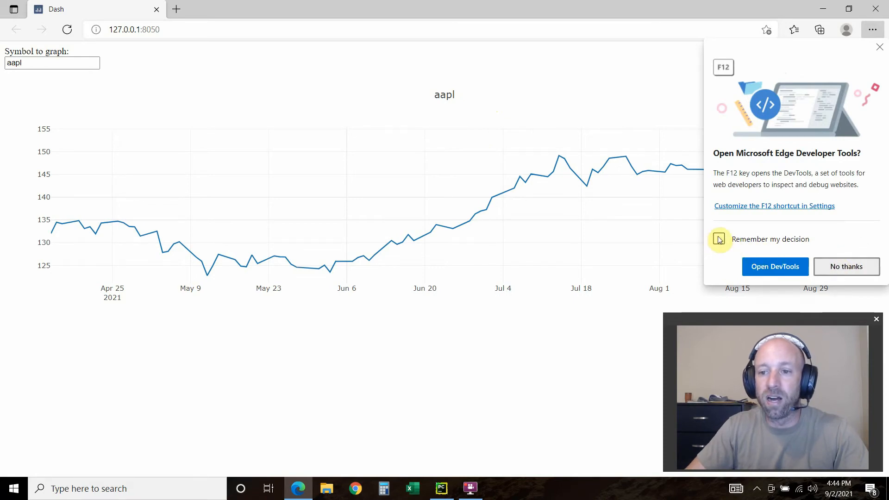
- Open DevTools and expand the page's <head> in the Elements panel
left_click(775, 267)
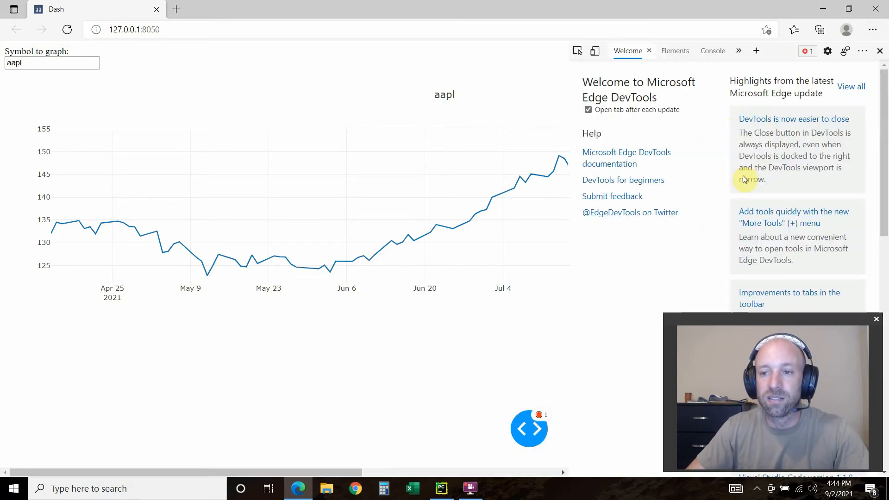
scroll("down", 3)
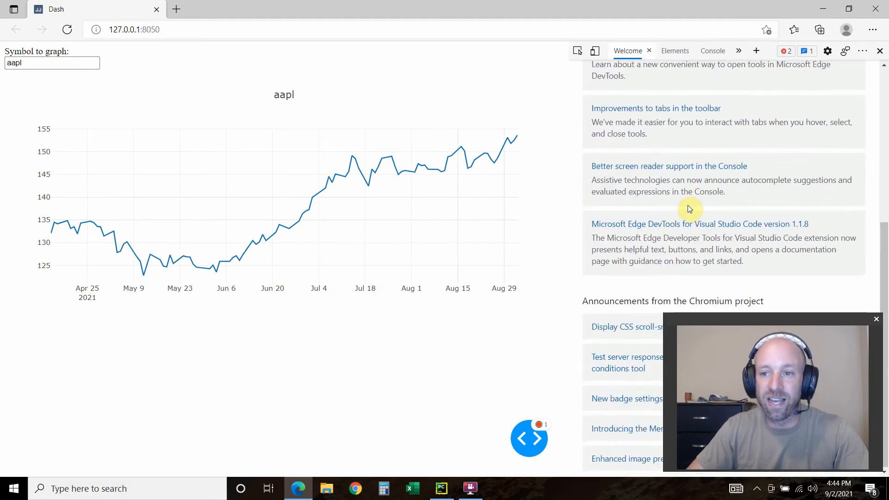
left_click(674, 50)
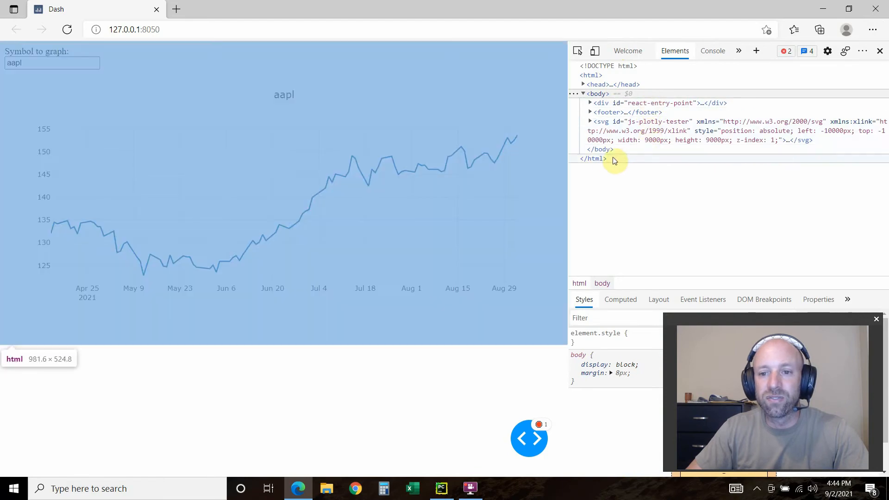
left_click(589, 84)
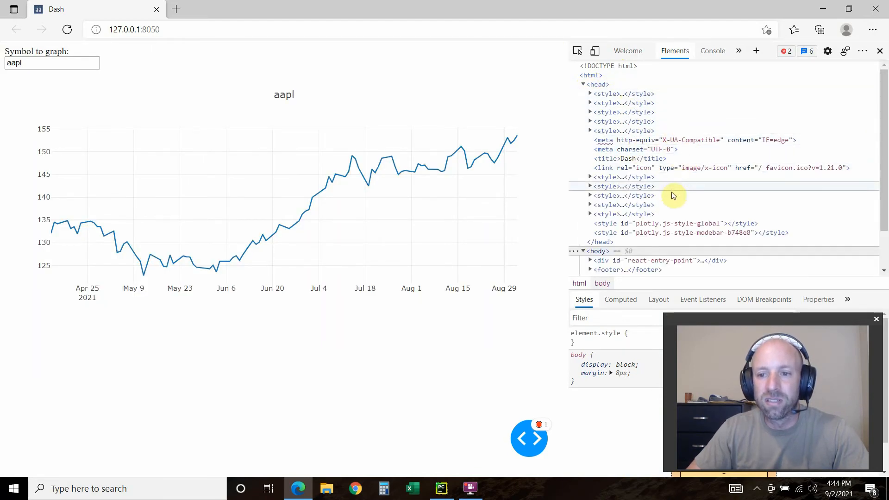
scroll("down", 3)
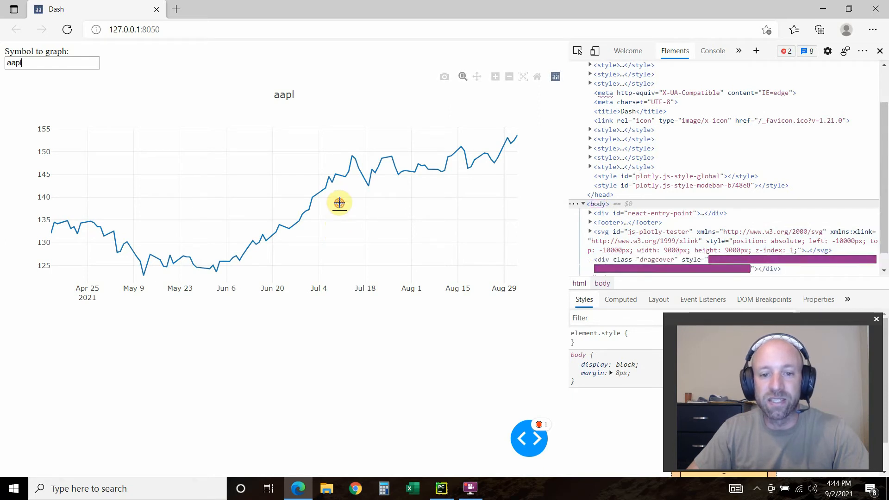
- Click the symbol input, scroll the page, then switch back to PyCharm's Dash.py
left_click(51, 62)
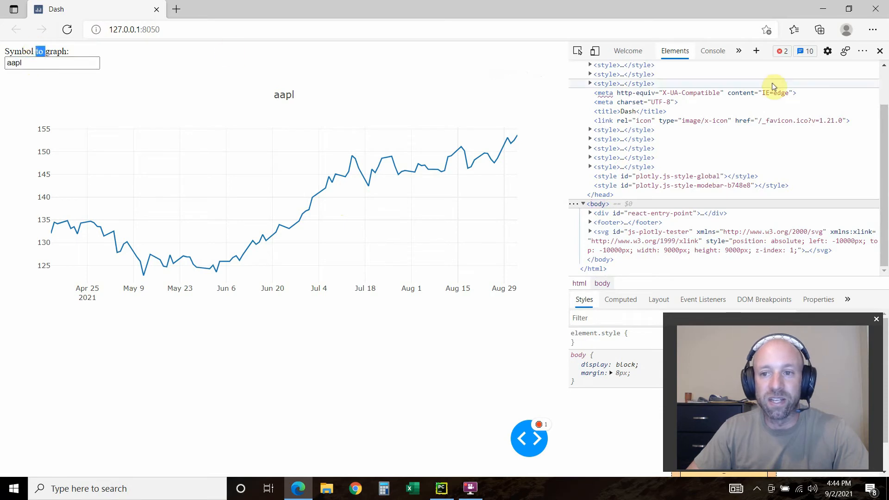
scroll("up", 3)
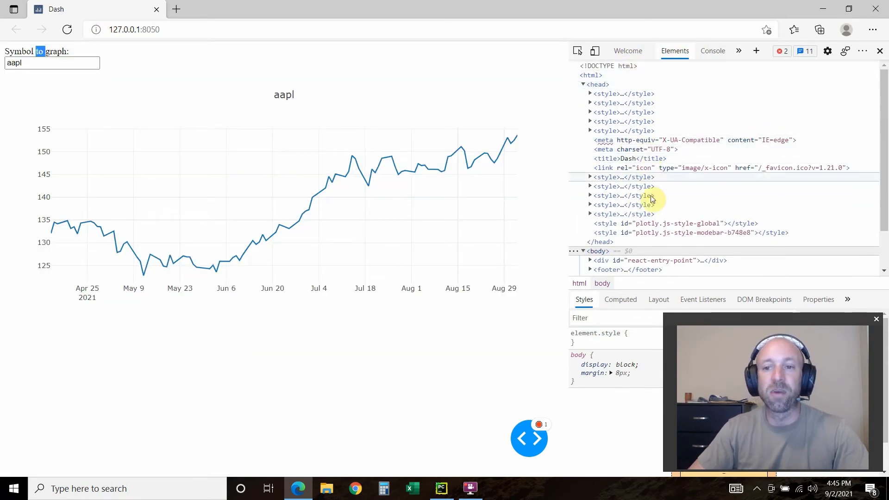
scroll("down", 3)
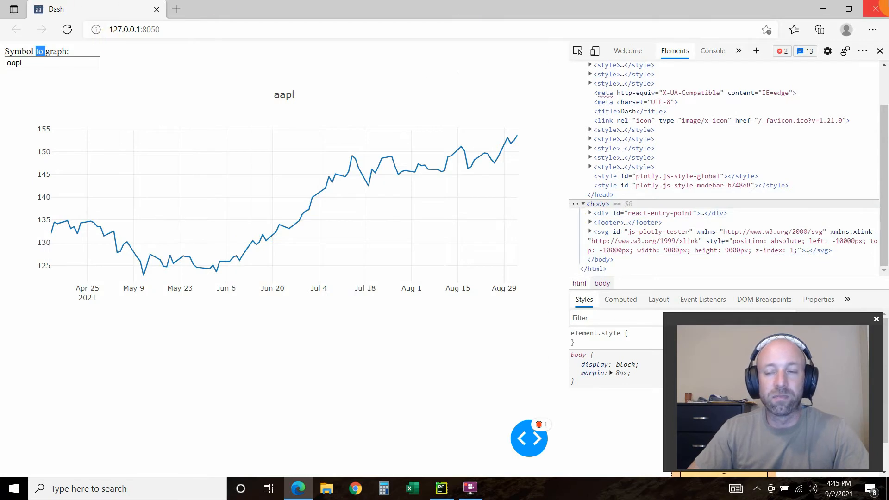
mouse_move(267, 233)
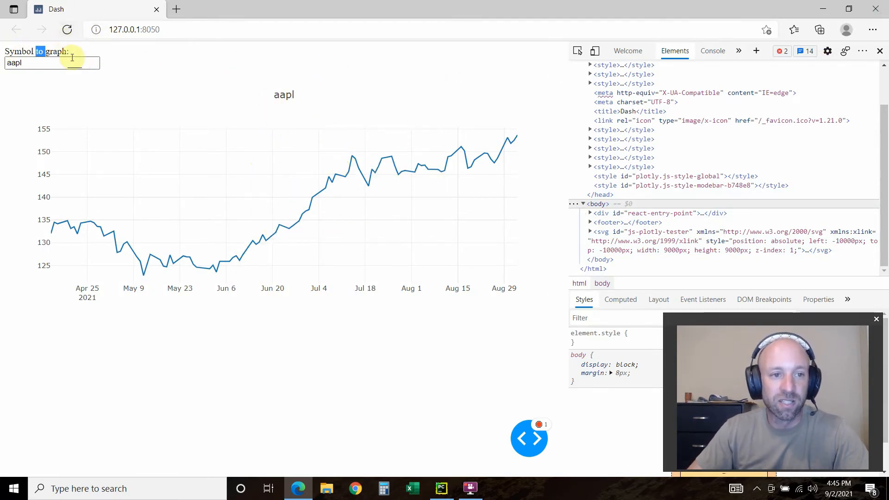
mouse_move(351, 185)
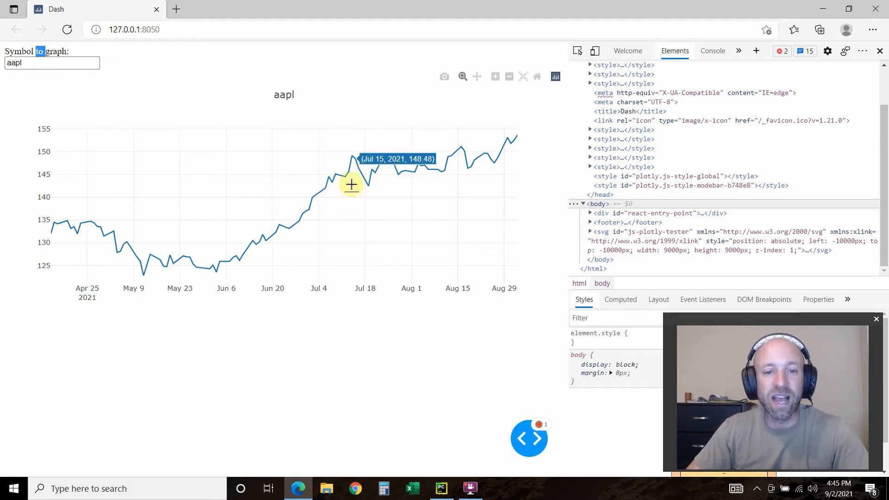
left_click(440, 488)
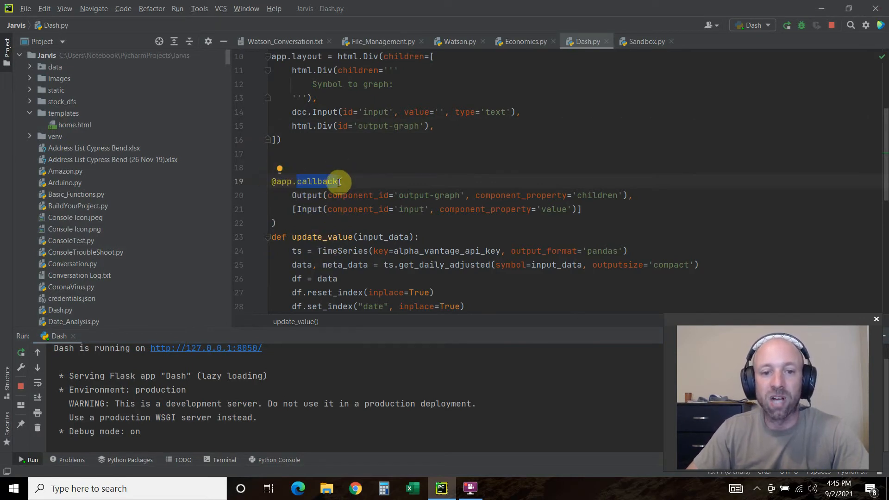
scroll("up", 3)
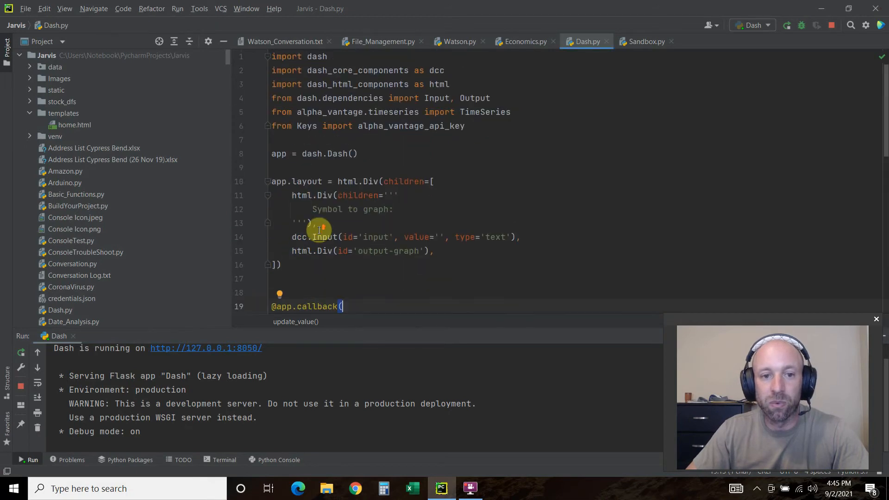
scroll("down", 3)
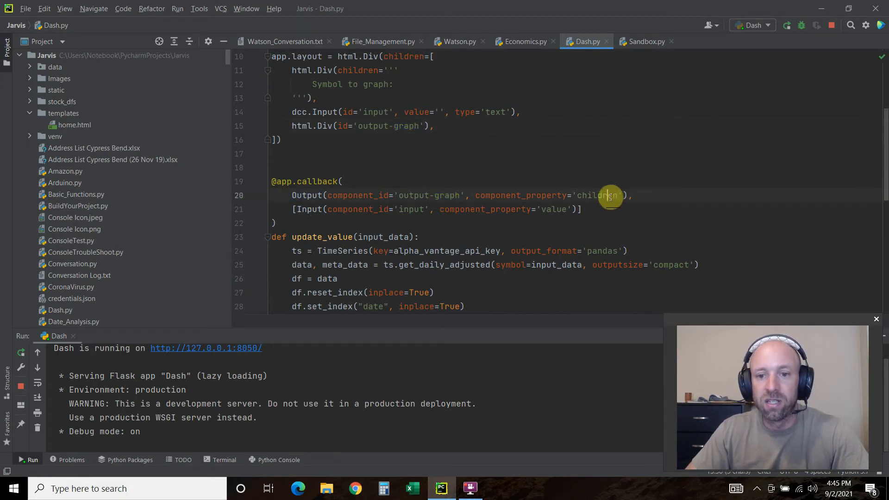
double_click(597, 195)
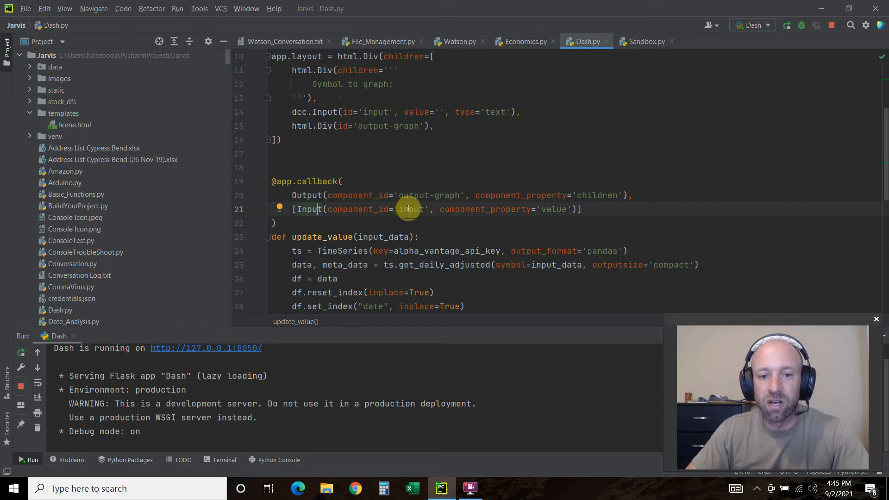
double_click(412, 209)
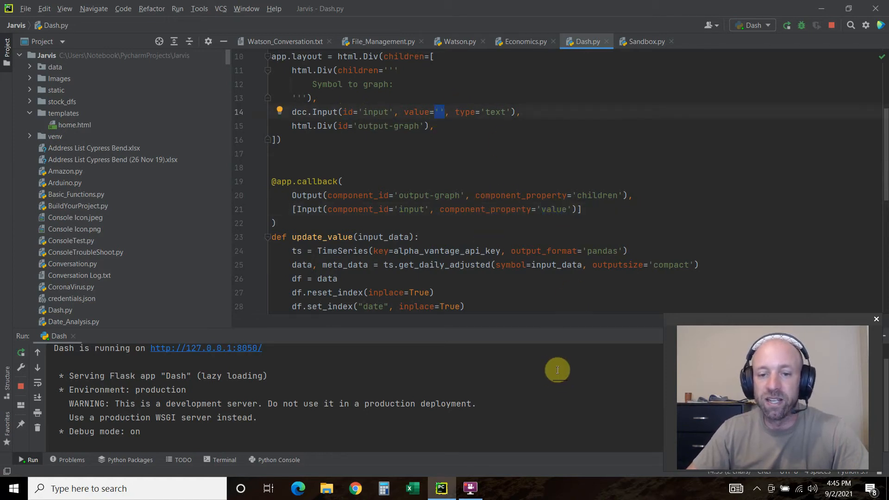
scroll("down", 3)
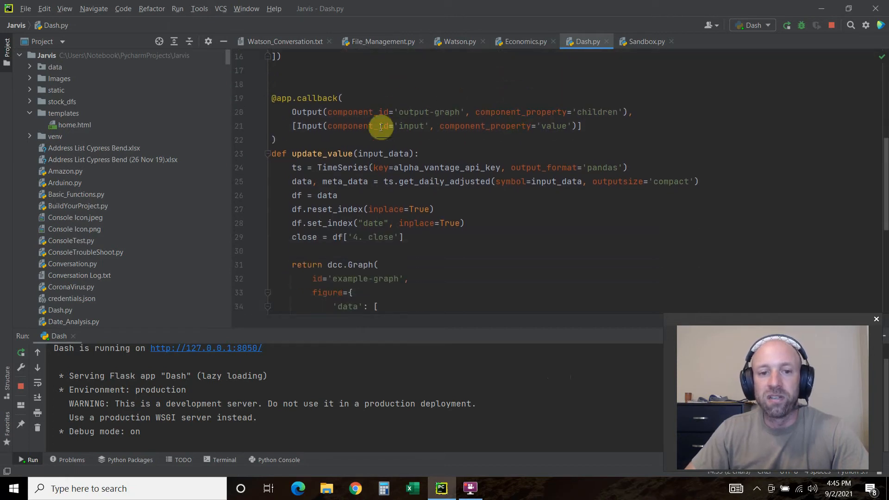
mouse_move(295, 157)
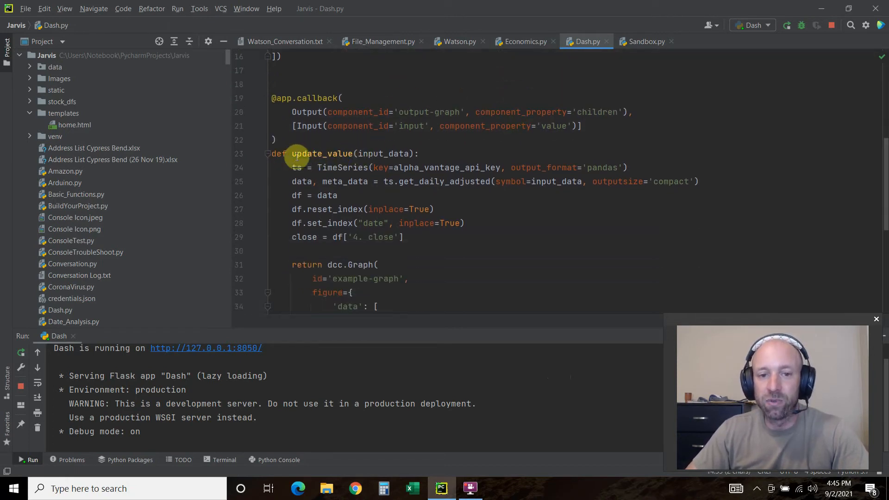
mouse_move(187, 293)
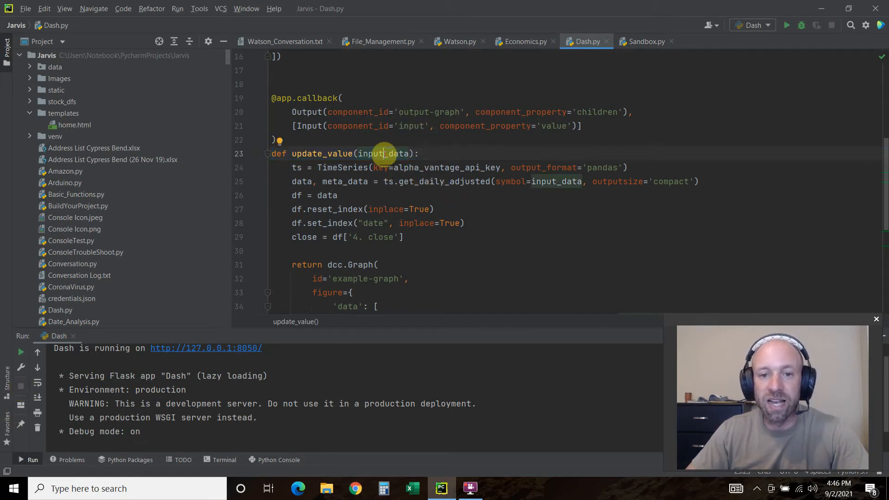
mouse_move(414, 126)
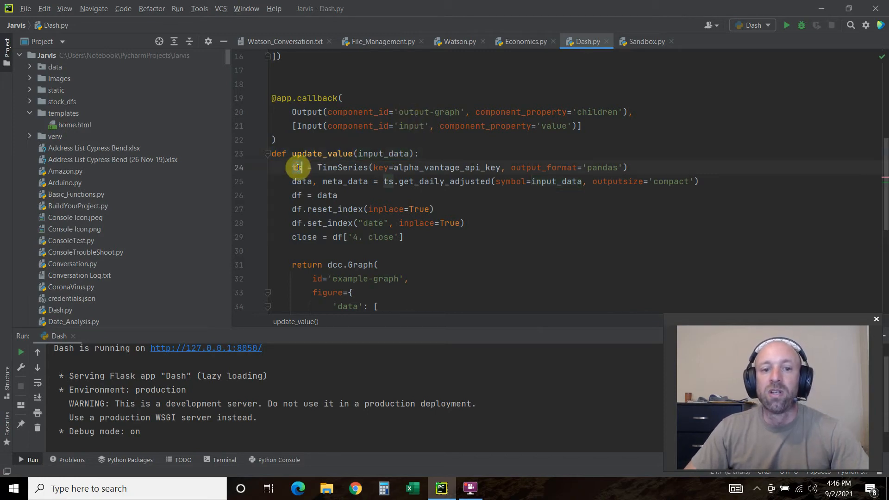
mouse_move(297, 167)
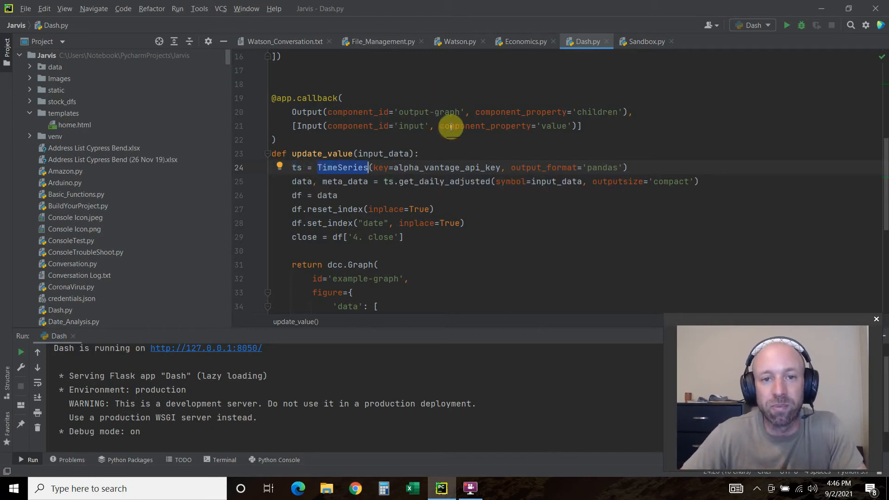
mouse_move(467, 112)
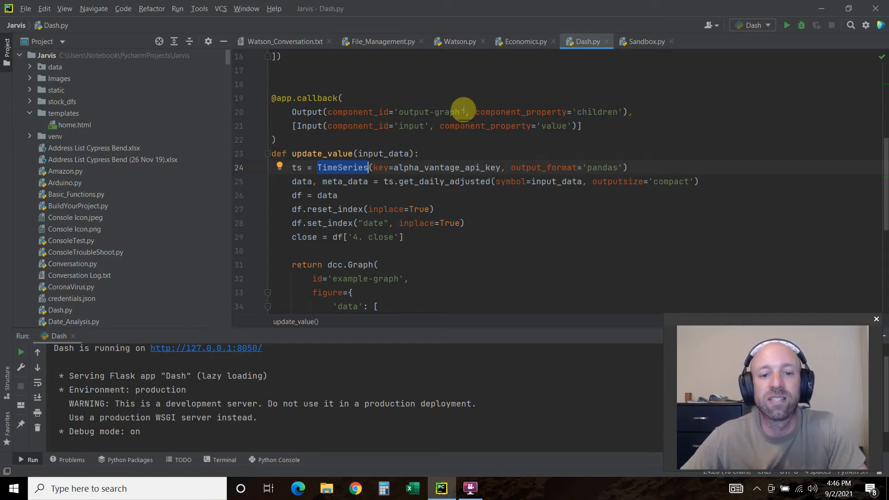
mouse_move(464, 137)
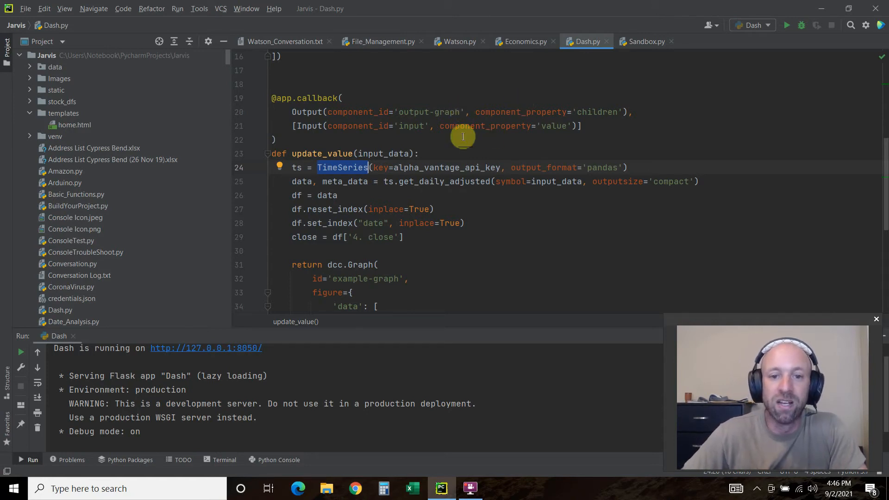
mouse_move(460, 167)
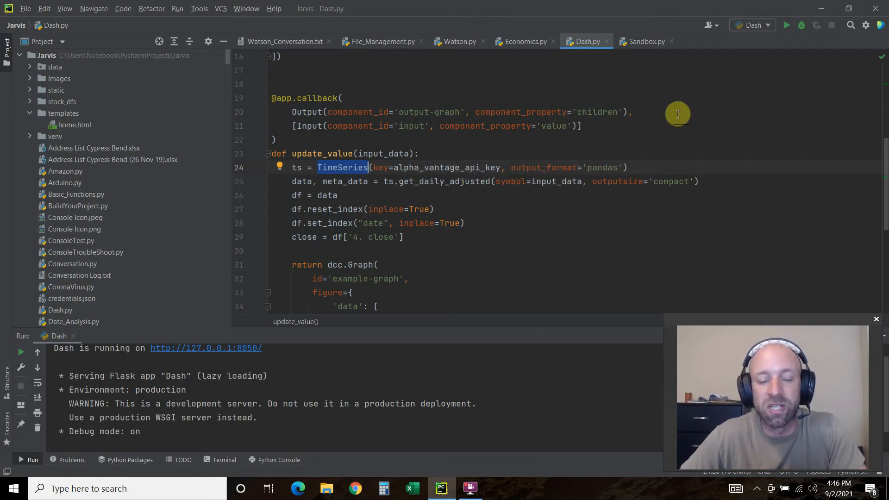
mouse_move(280, 205)
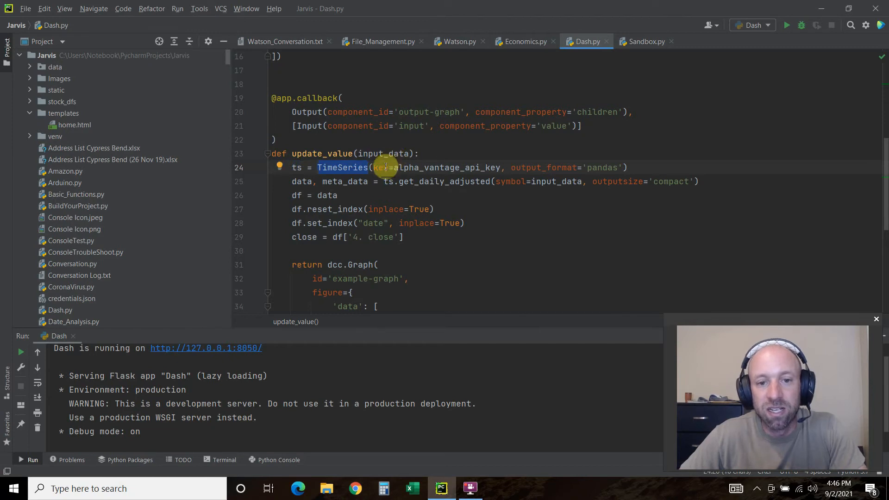
mouse_move(502, 167)
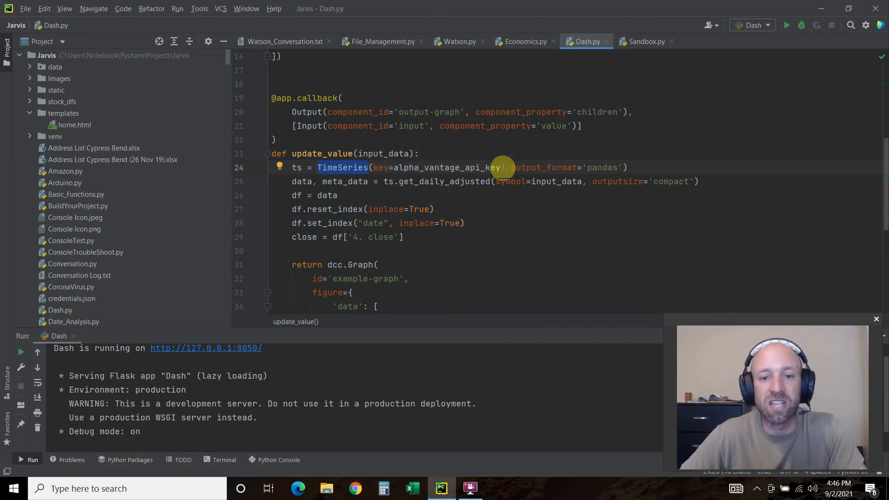
mouse_move(349, 270)
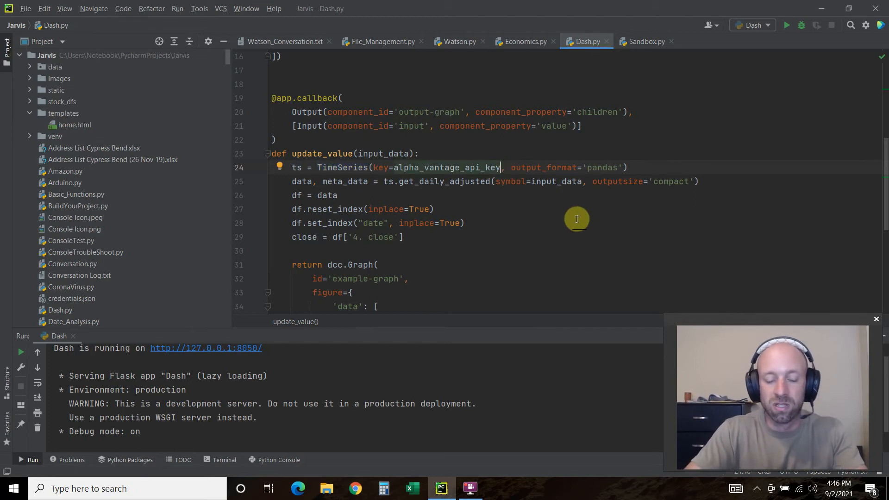
key("Backspace")
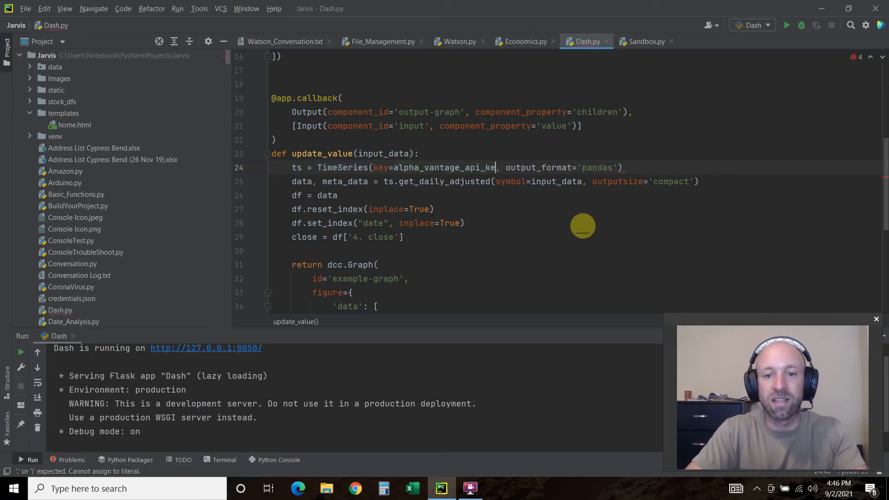
key("Backspace")
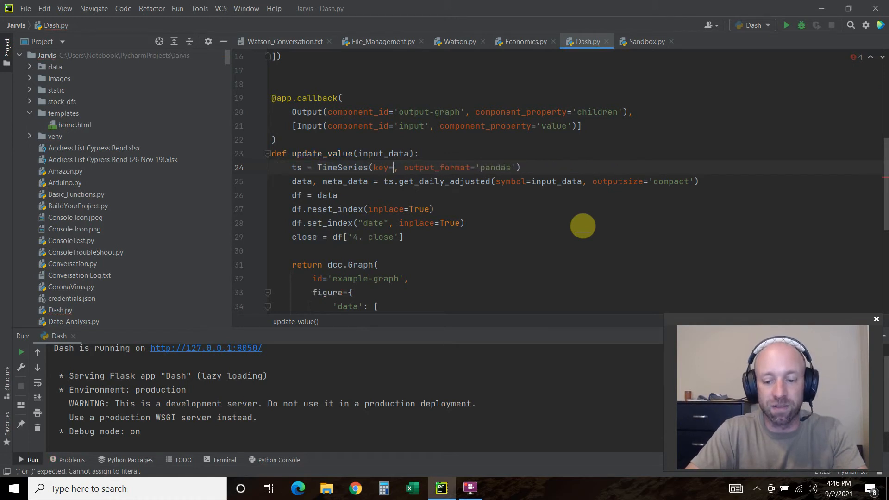
type("\"\"")
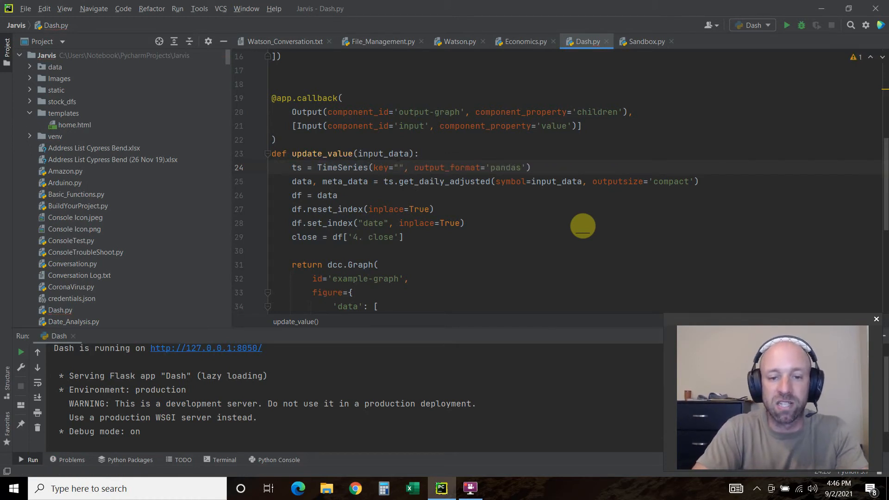
type("YOURAPIKEY N")
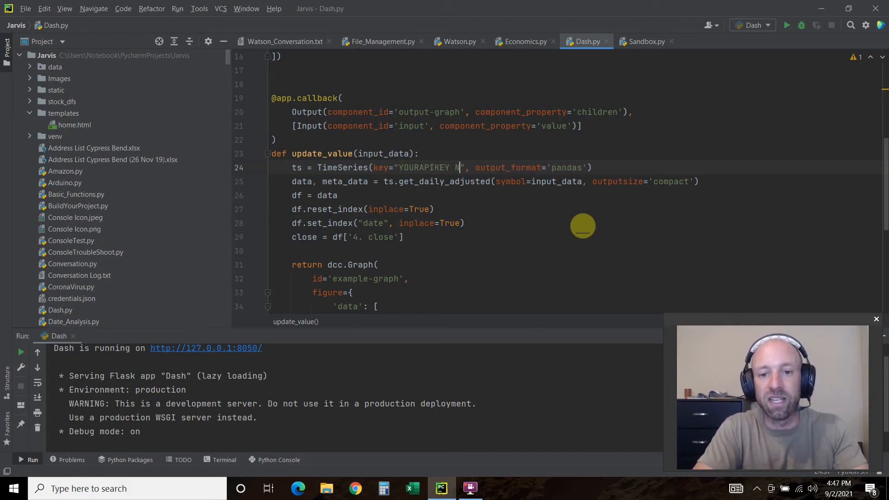
type("UMBERS")
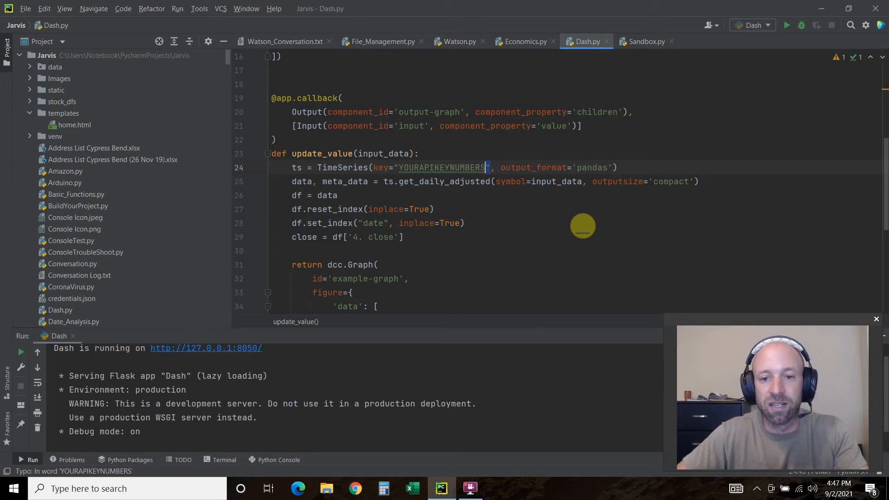
type("ALP")
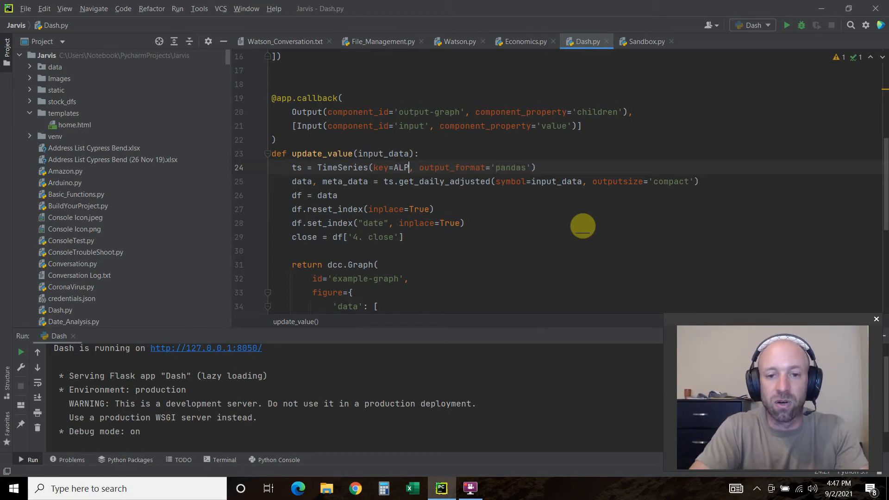
type("alpha_vantage_api_key")
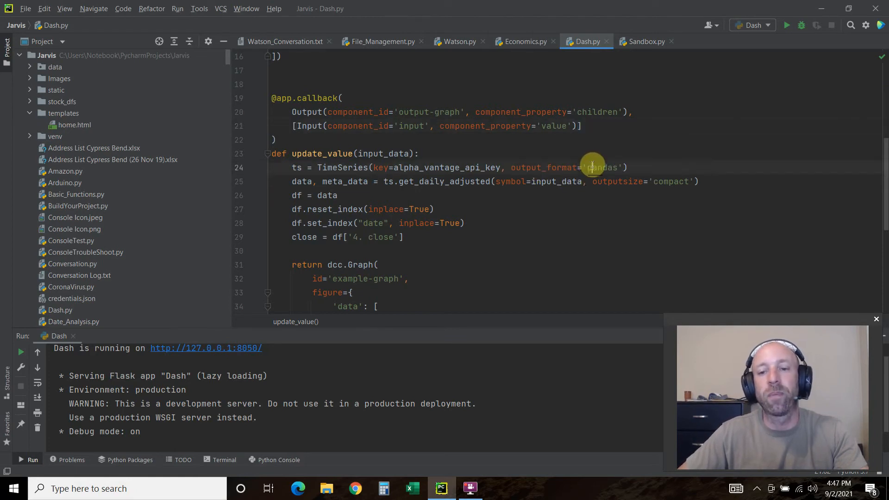
double_click(603, 167)
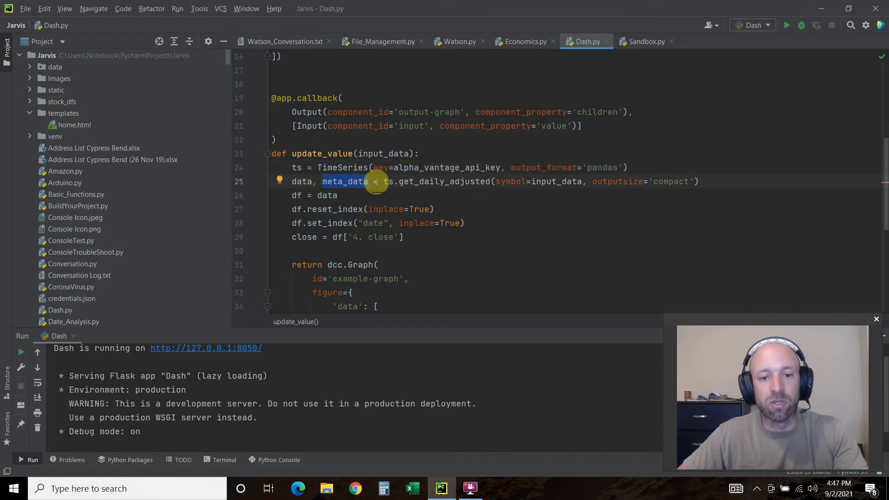
mouse_move(423, 182)
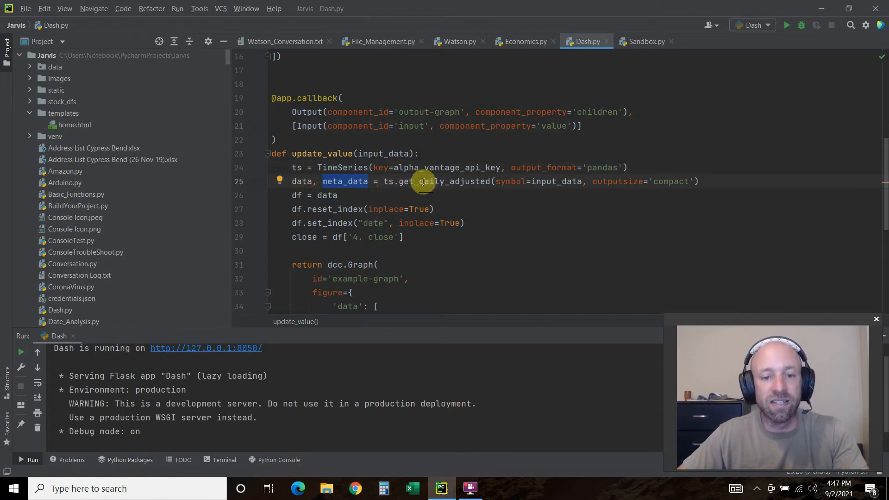
mouse_move(513, 187)
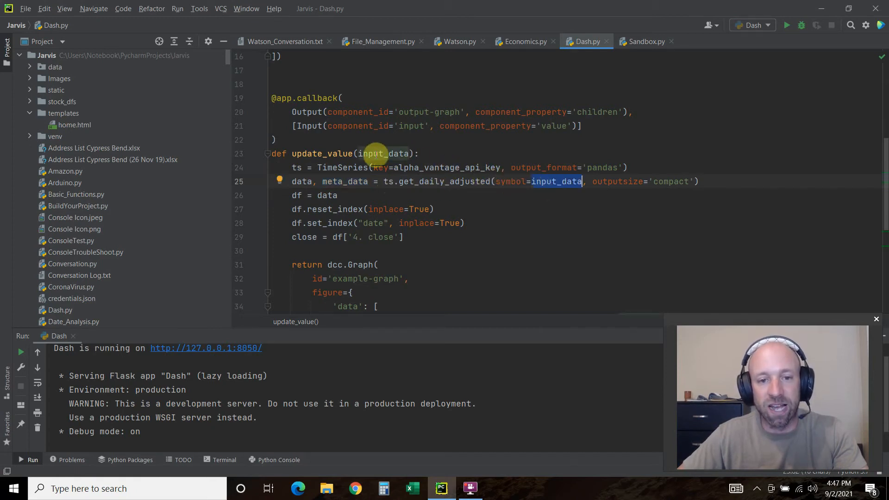
mouse_move(720, 147)
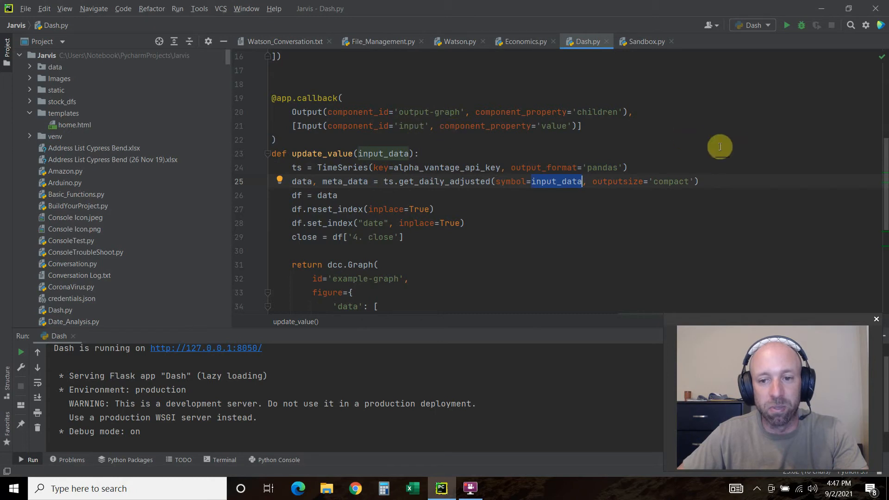
double_click(672, 181)
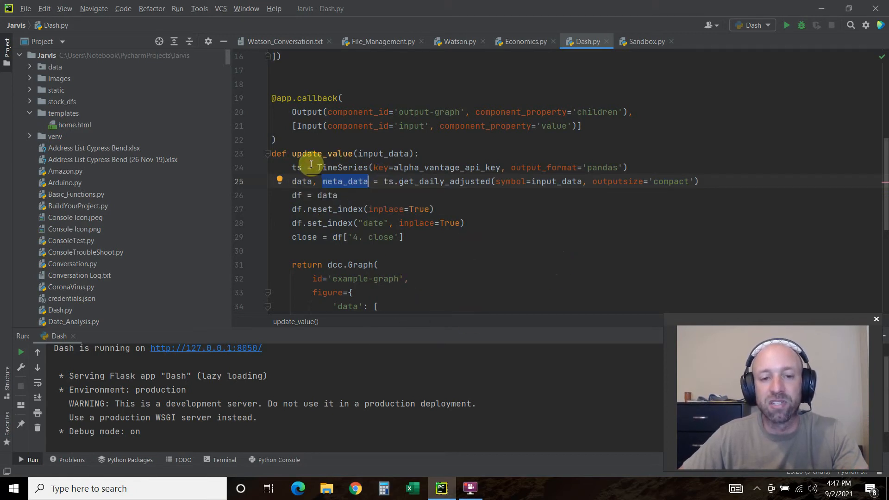
mouse_move(309, 195)
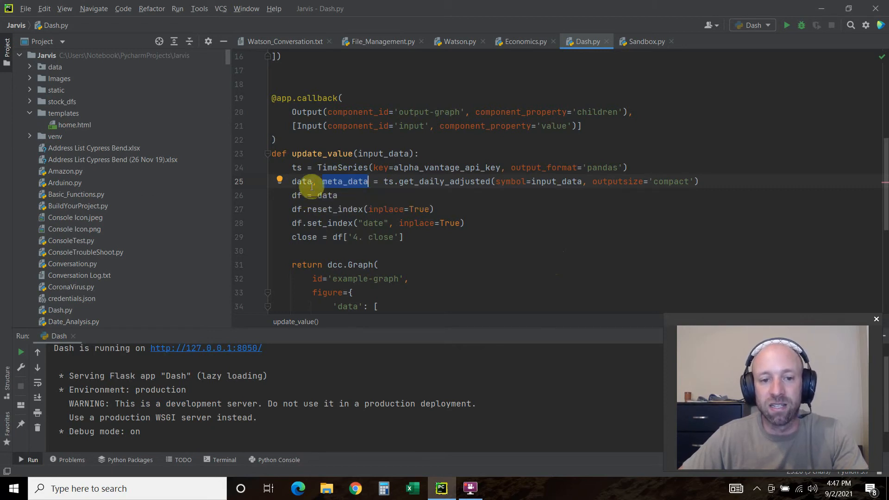
key("Enter")
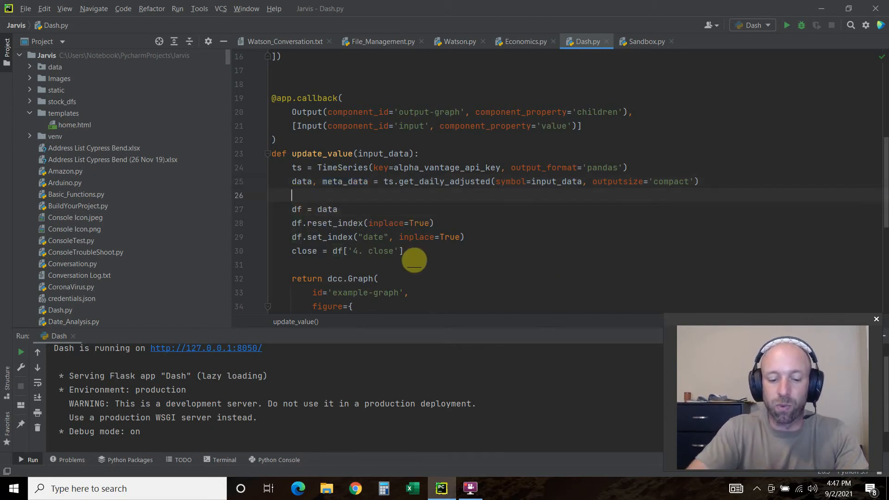
type("print(meta")
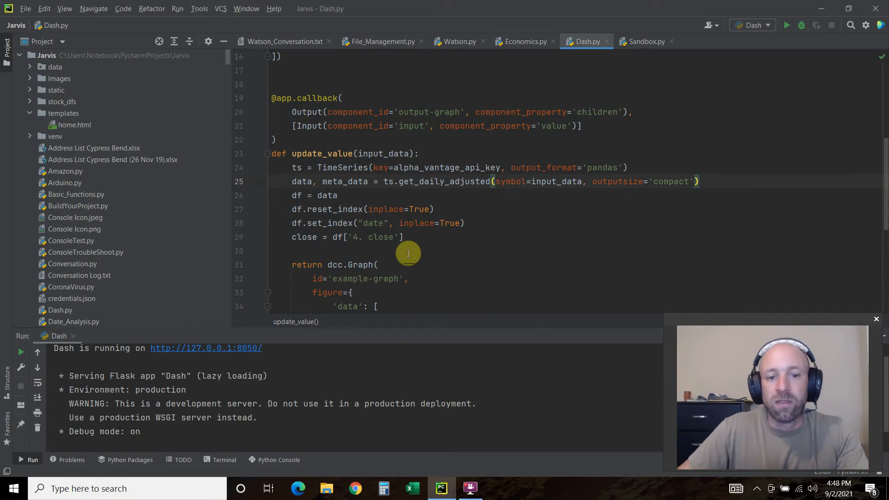
double_click(334, 209)
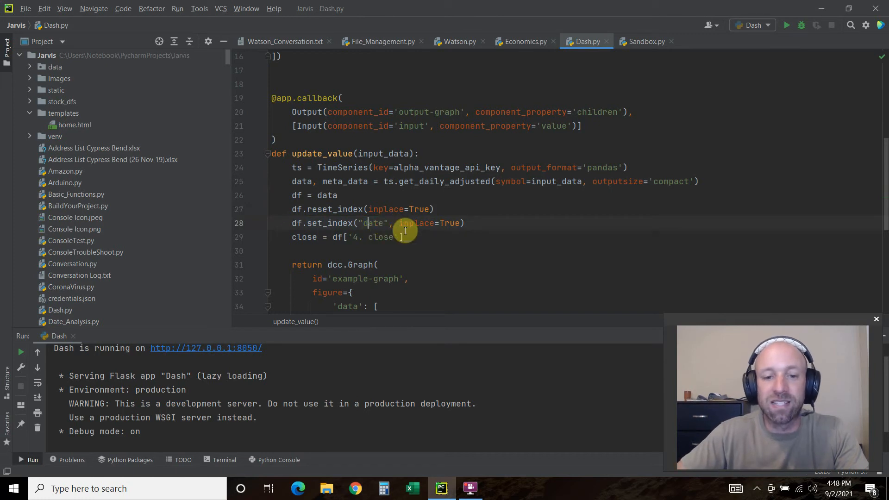
type("Date")
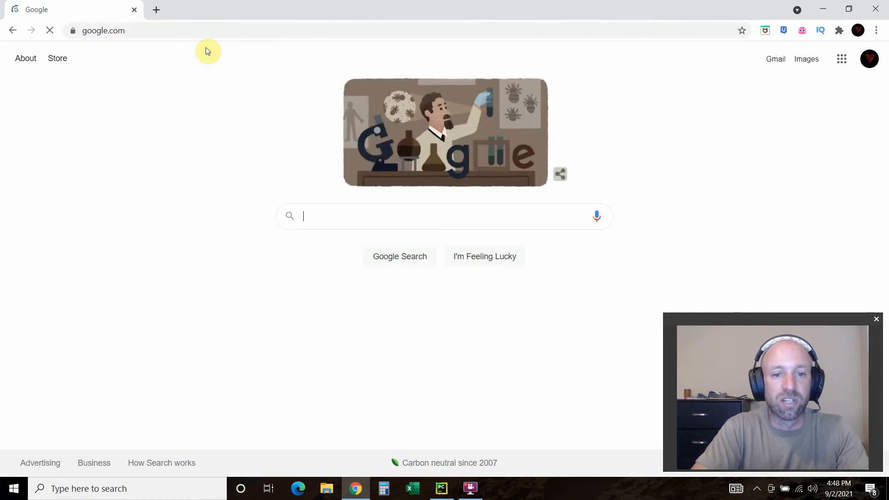
- Type an 'alphavantage api key timeseri' search into Google
type("alphavantage")
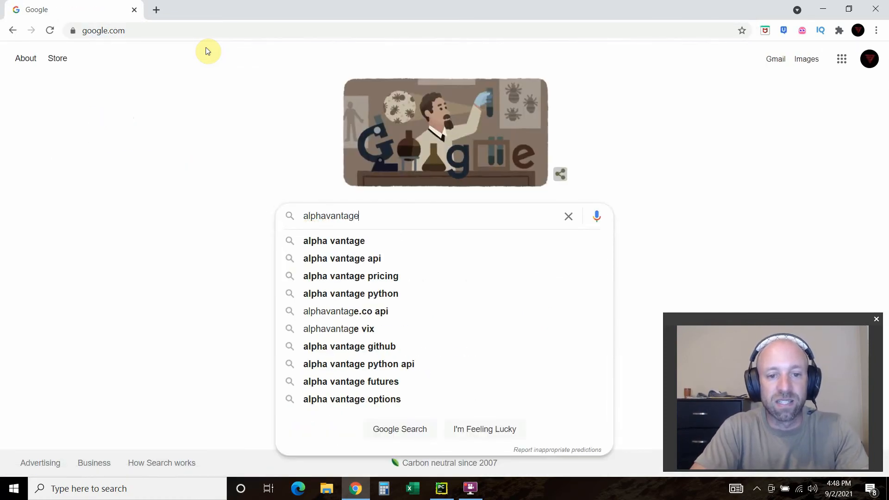
type("api key")
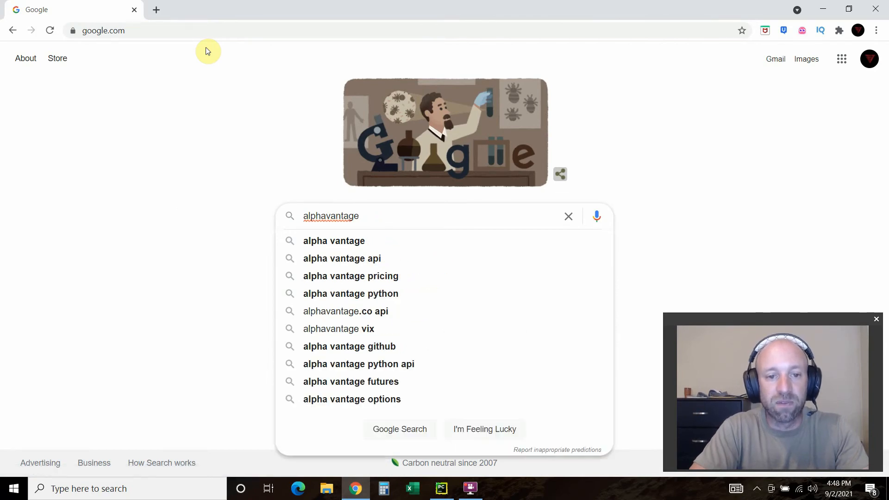
type("timeseri")
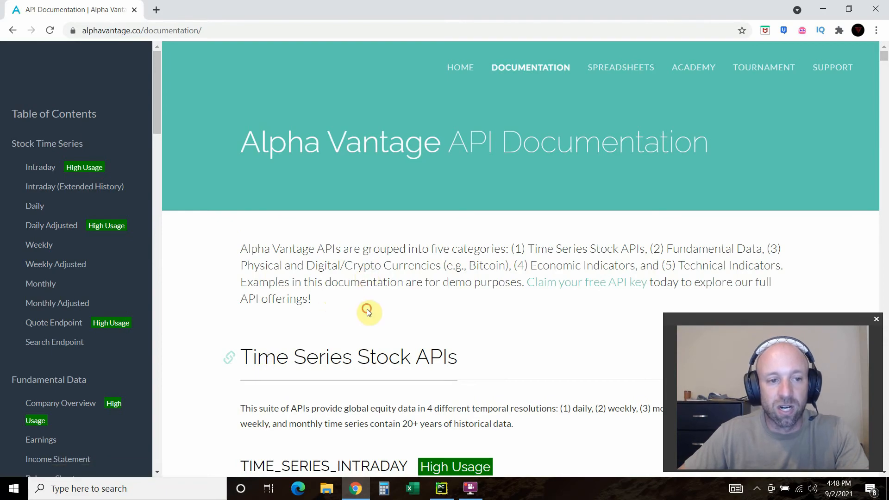
mouse_move(106, 225)
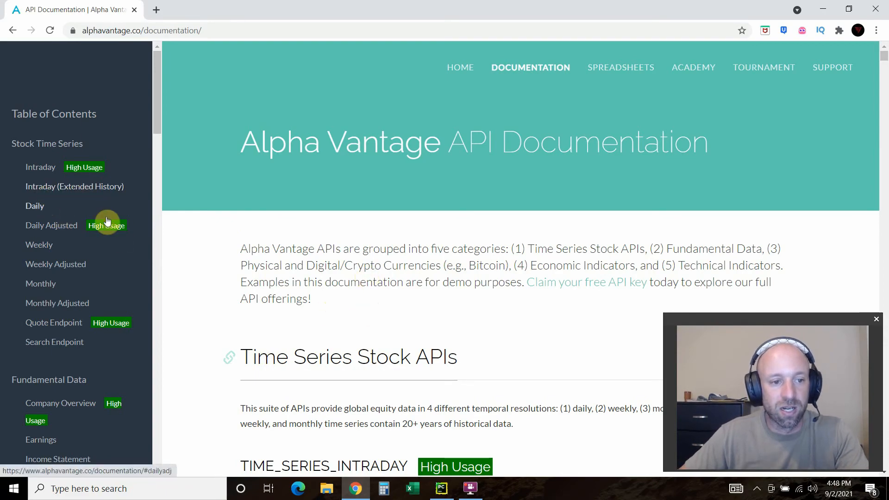
- Jump to the Daily Adjusted docs, scroll to Examples, and open IBM's example JSON
left_click(51, 225)
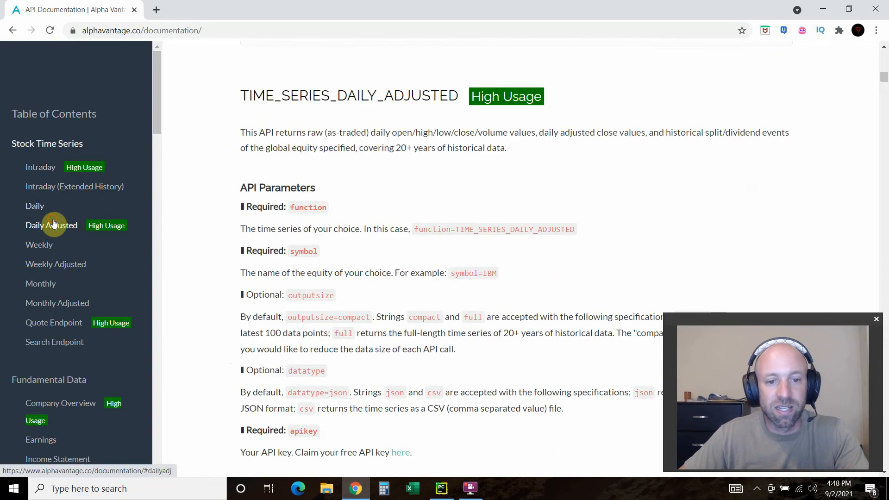
scroll("down", 3)
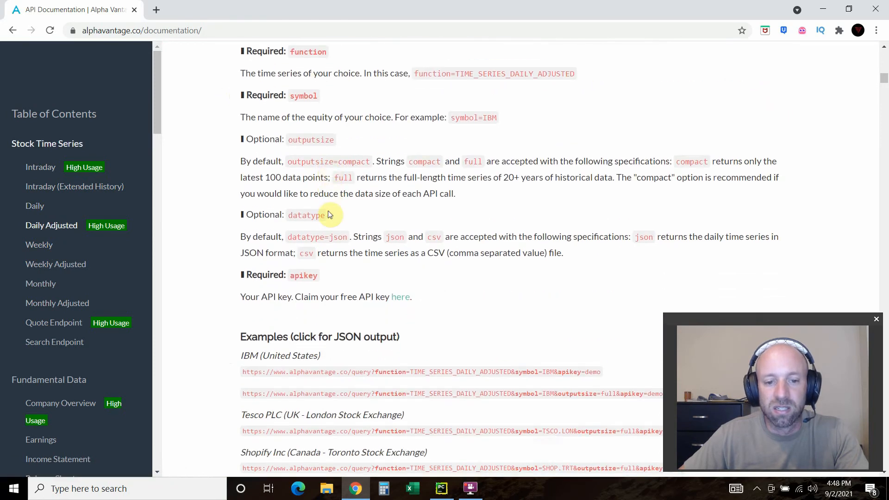
scroll("down", 3)
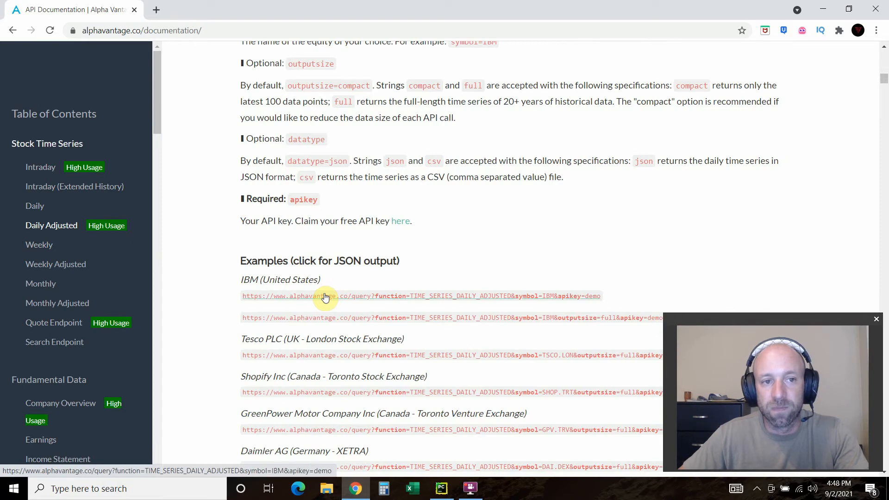
left_click(136, 31)
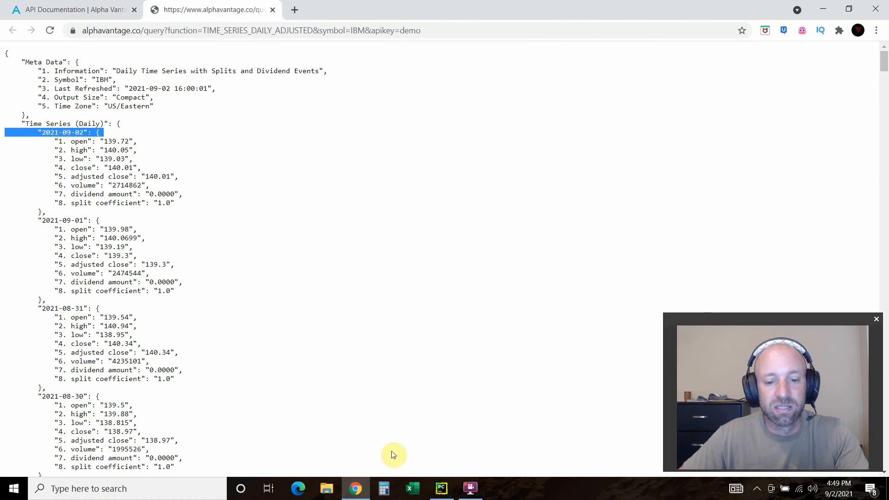
- Compare IBM's JSON with Dash.py, selecting the '4. close' field, then return to Dash.py
left_click(440, 488)
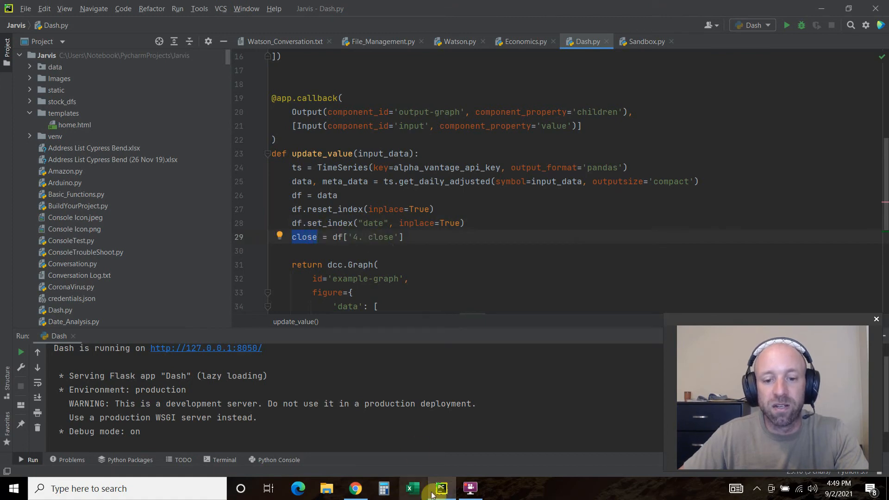
left_click(355, 489)
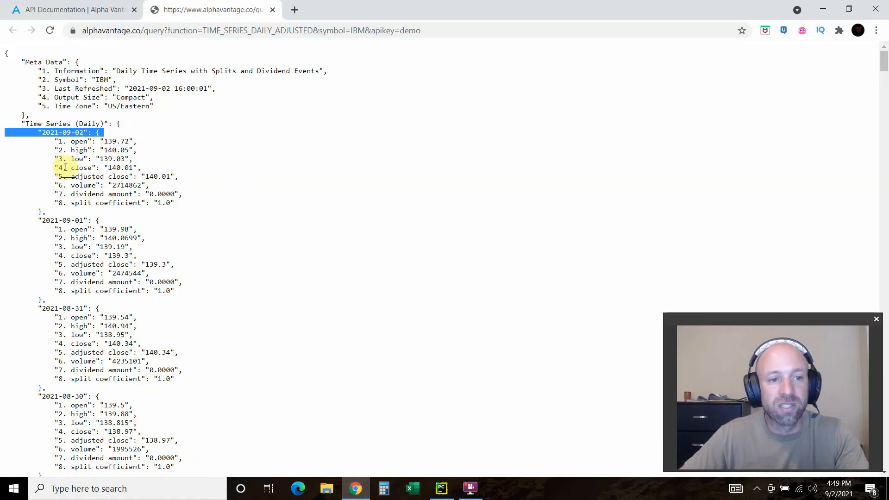
double_click(80, 167)
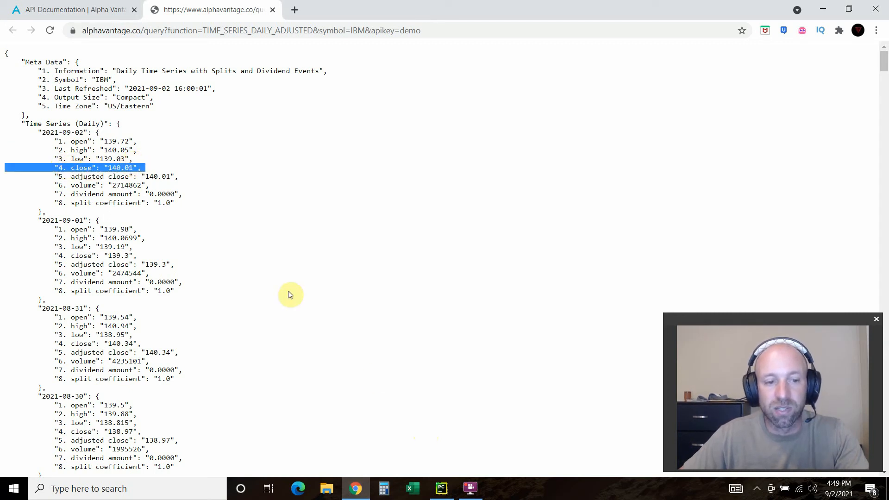
mouse_move(151, 164)
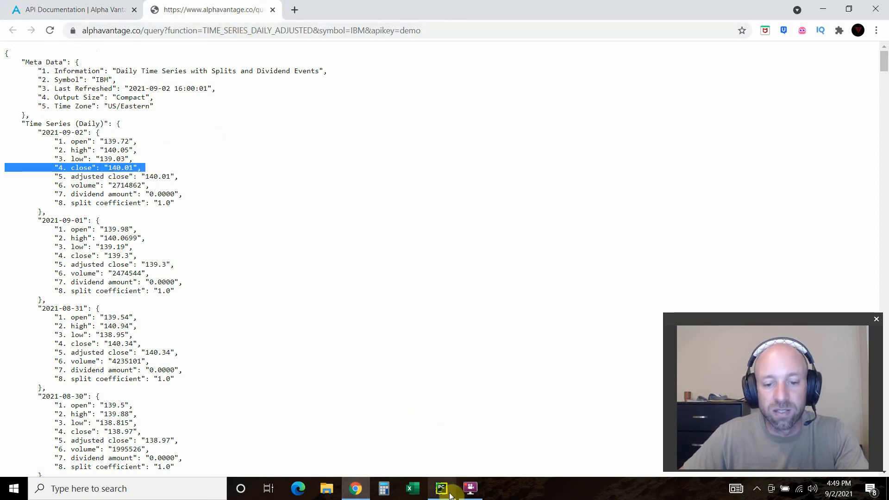
left_click(440, 488)
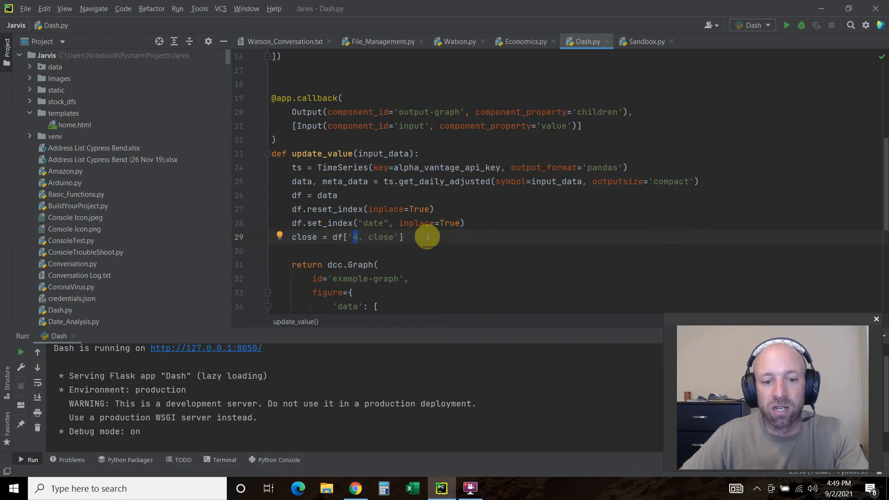
scroll("down", 3)
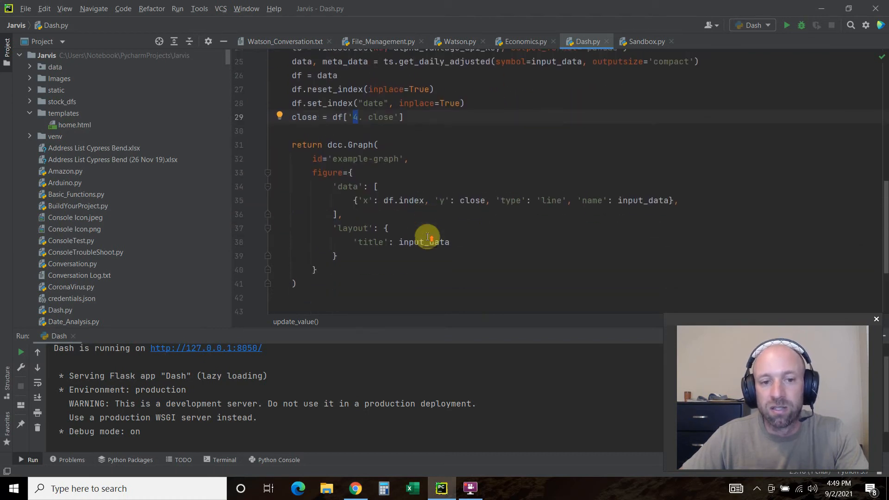
scroll("up", 3)
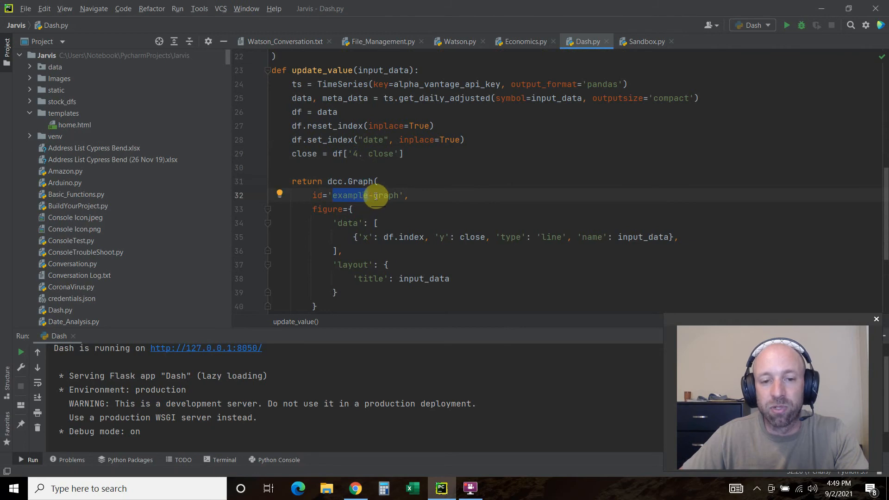
scroll("up", 3)
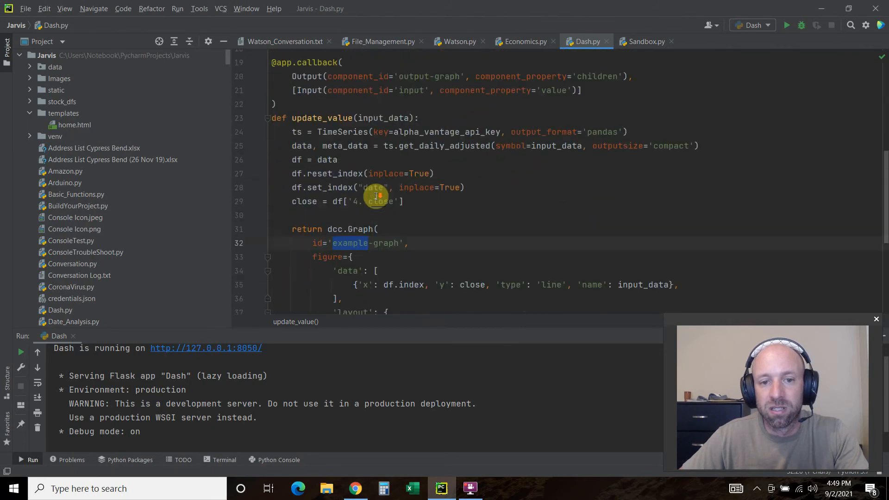
scroll("down", 3)
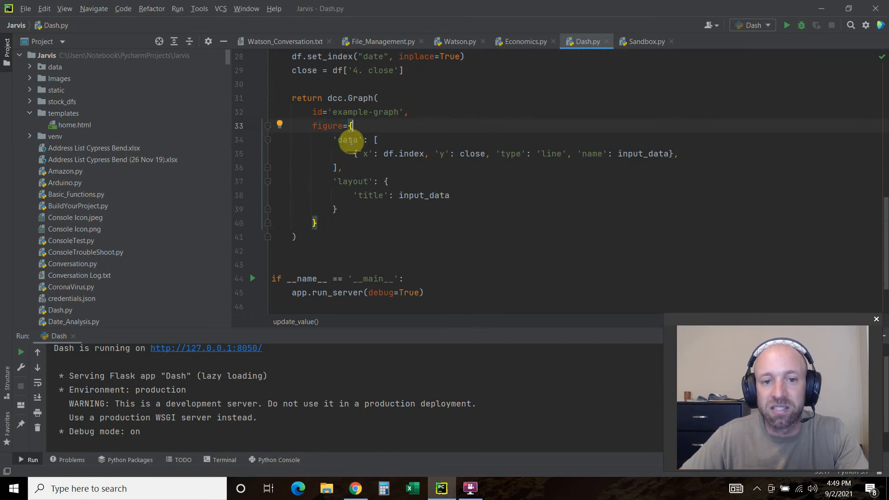
left_click(367, 154)
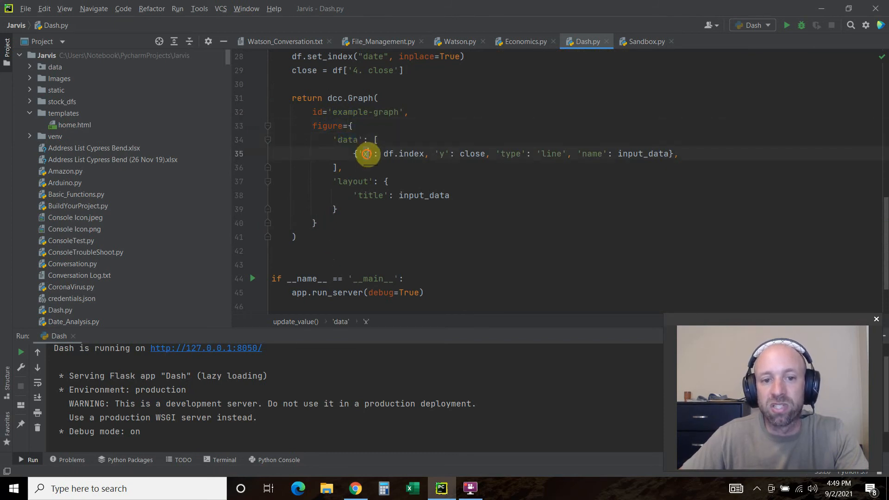
double_click(405, 154)
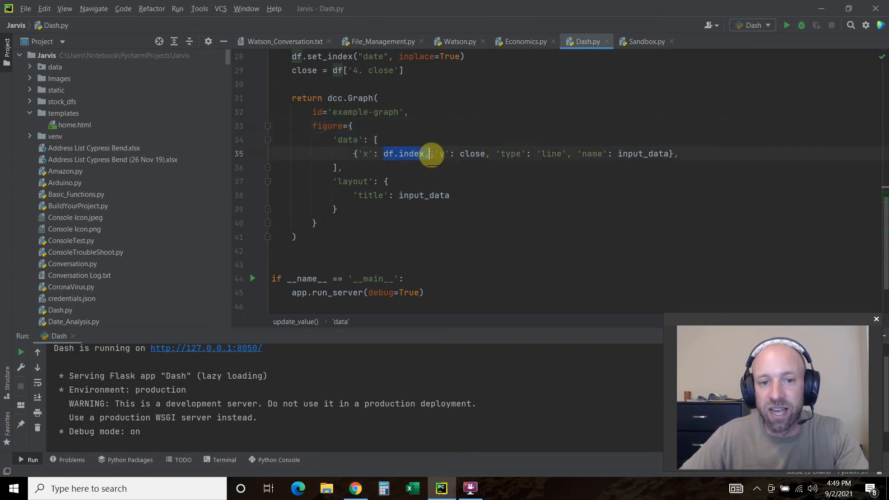
scroll("up", 3)
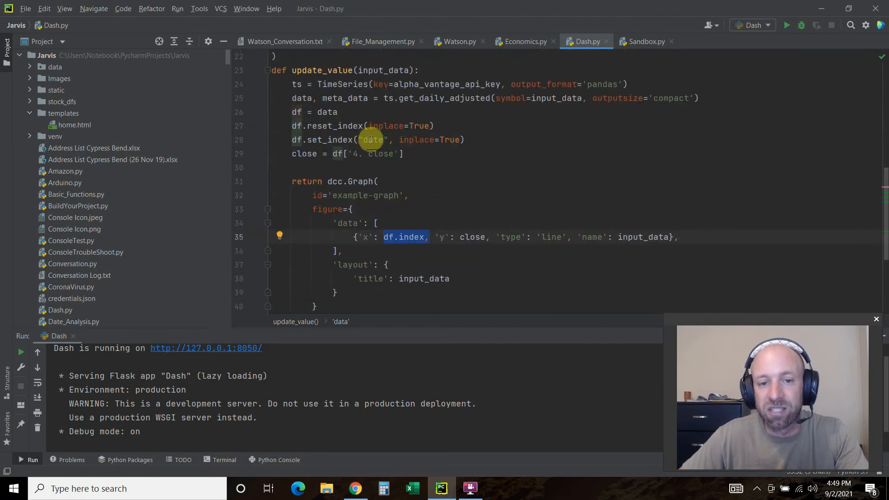
scroll("down", 3)
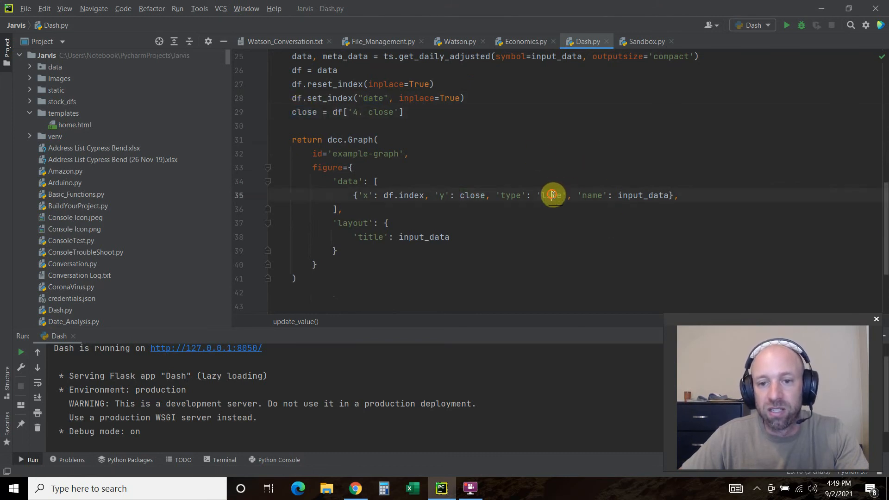
left_click(551, 195)
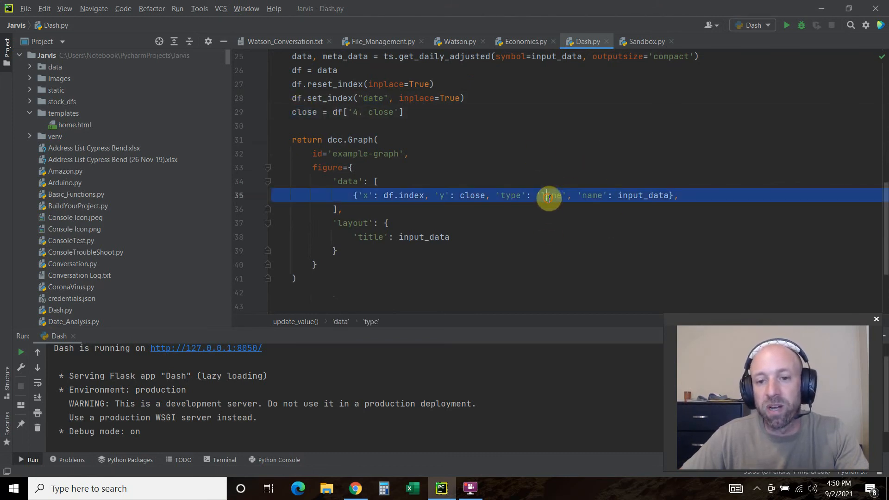
left_click(550, 195)
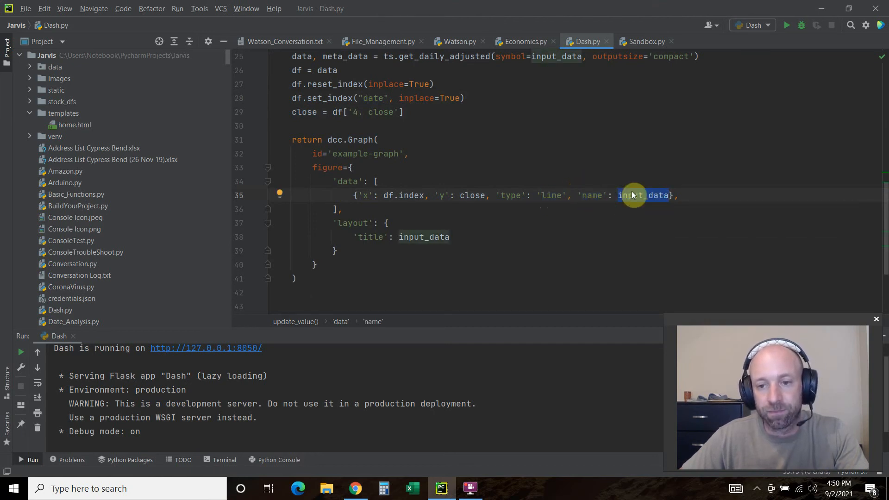
scroll("up", 3)
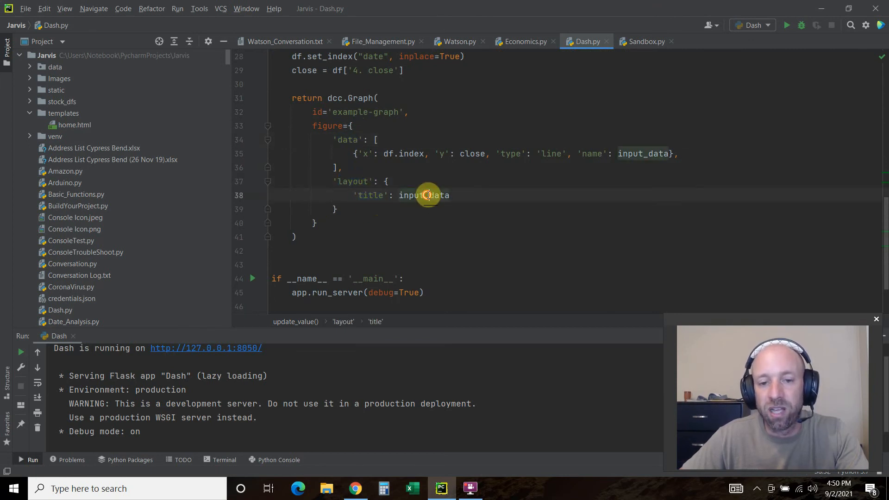
double_click(425, 195)
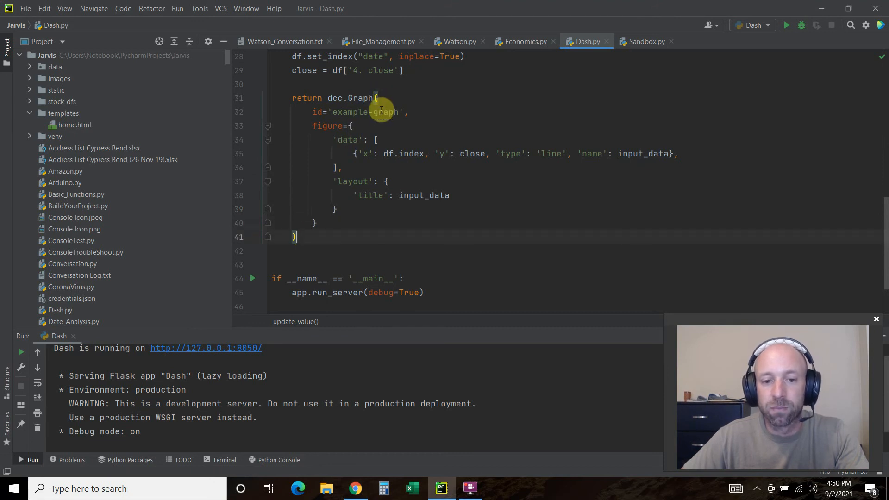
- Scroll through Dash.py's callback and dcc.Graph code down to app.run_server(debug=True)
scroll("down", 3)
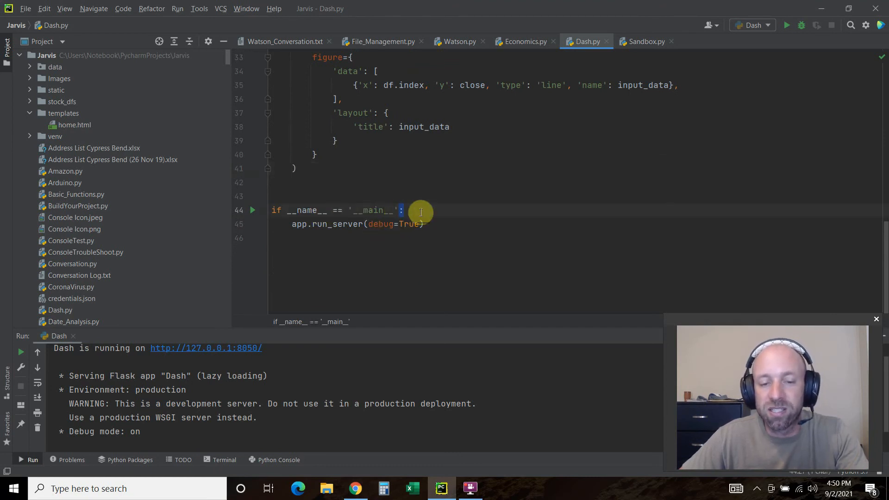
mouse_move(347, 224)
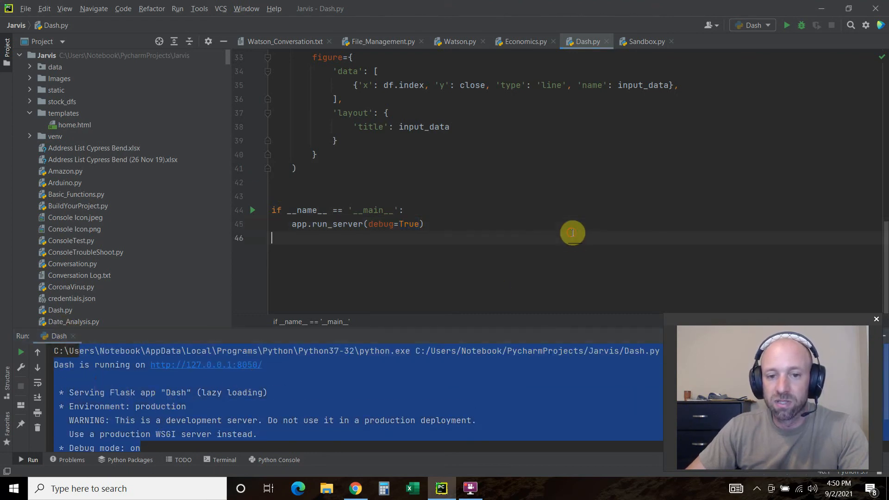
mouse_move(454, 321)
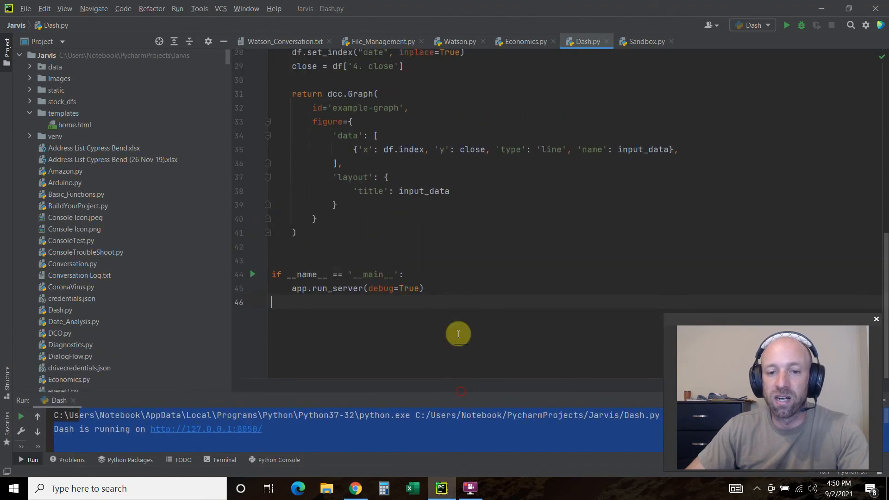
scroll("up", 3)
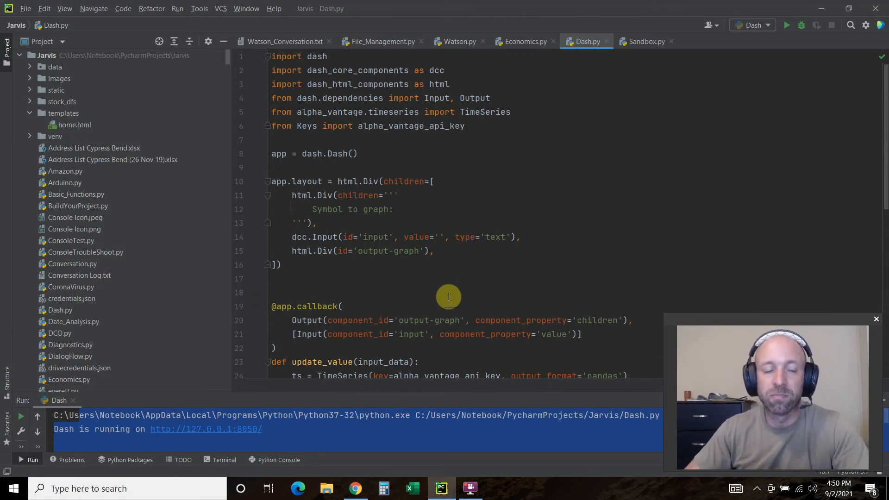
mouse_move(508, 133)
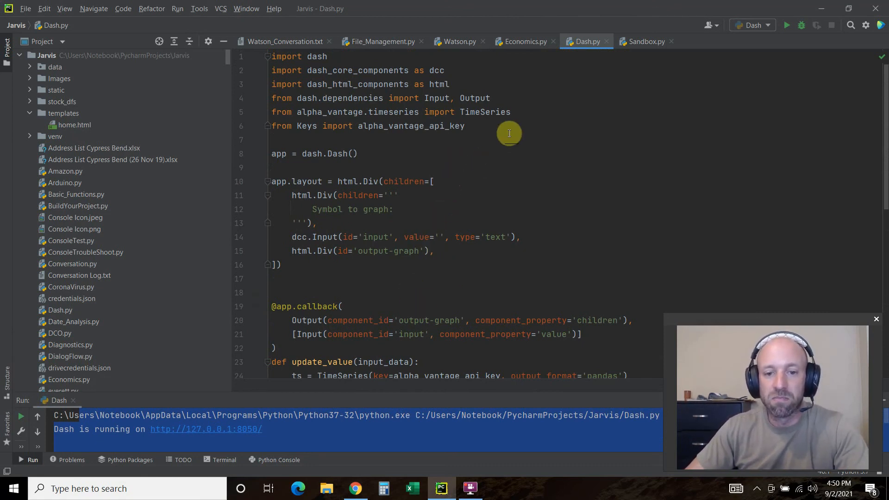
mouse_move(395, 126)
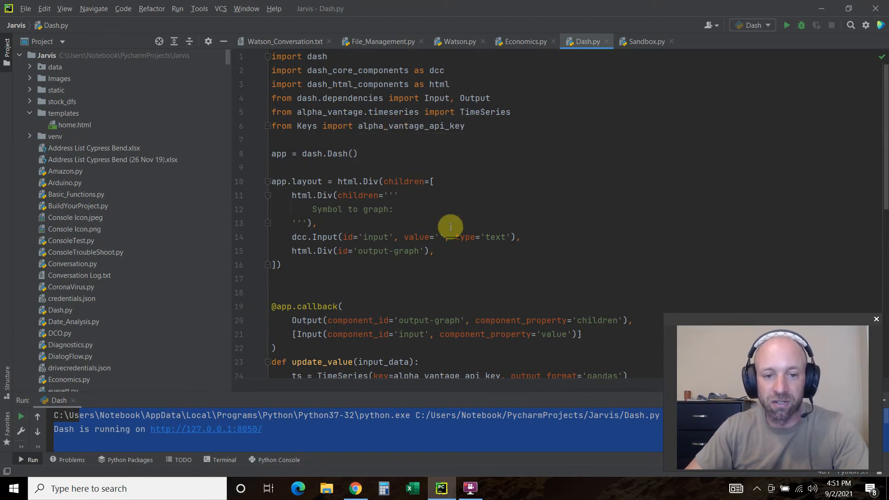
scroll("down", 3)
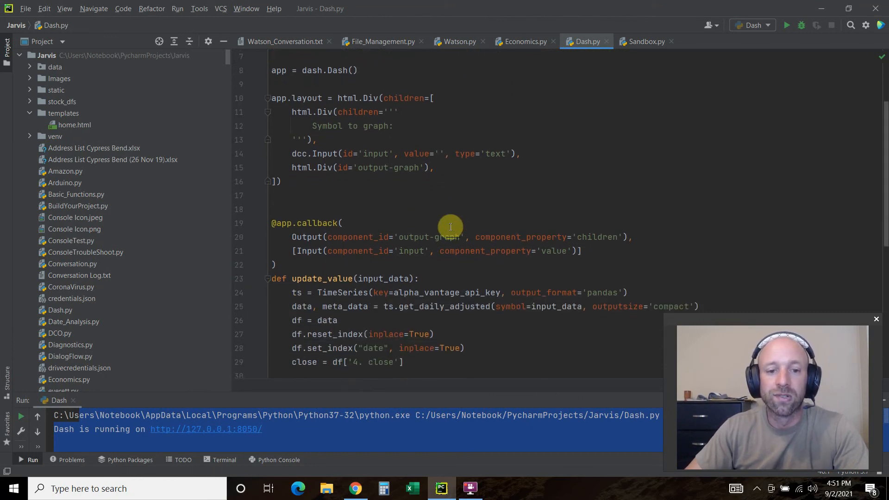
scroll("down", 3)
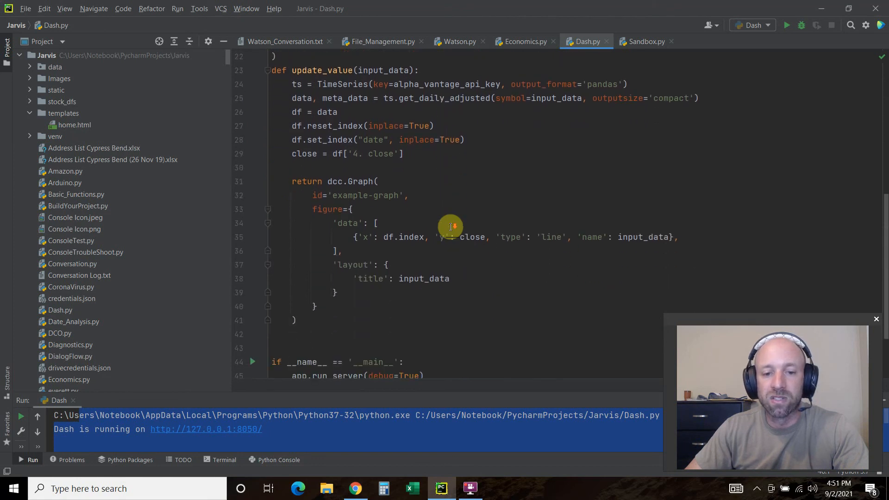
scroll("down", 3)
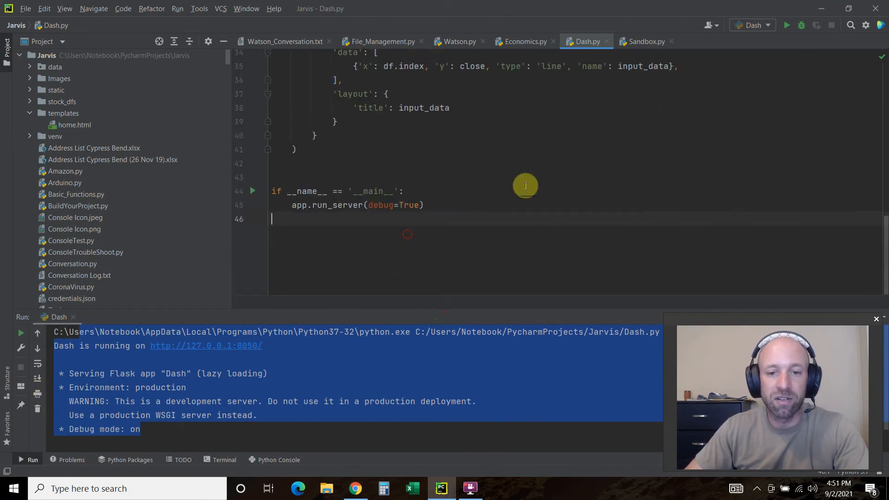
- Rerun the Dash app, dismiss the callback error in Edge, and scroll back up the code
left_click(831, 25)
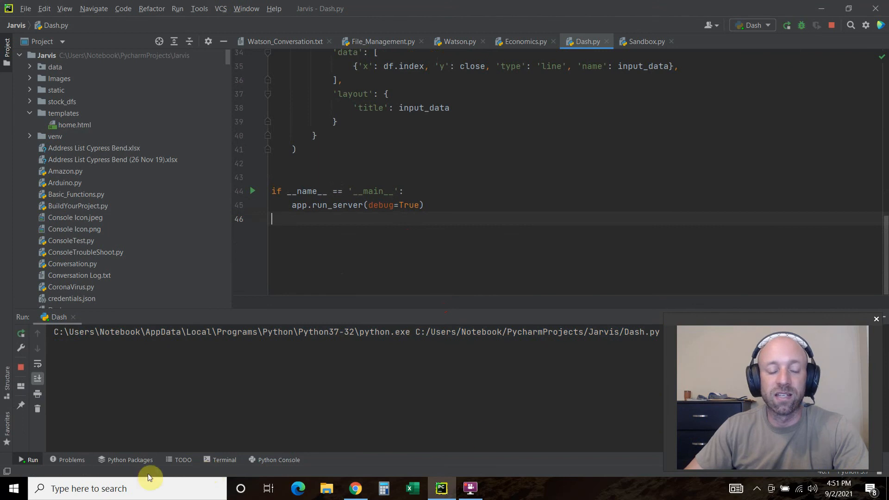
mouse_move(122, 344)
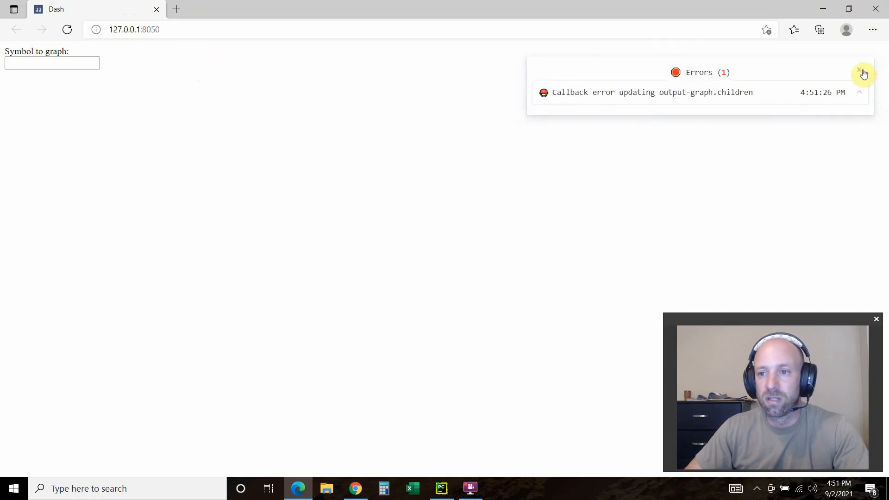
left_click(51, 62)
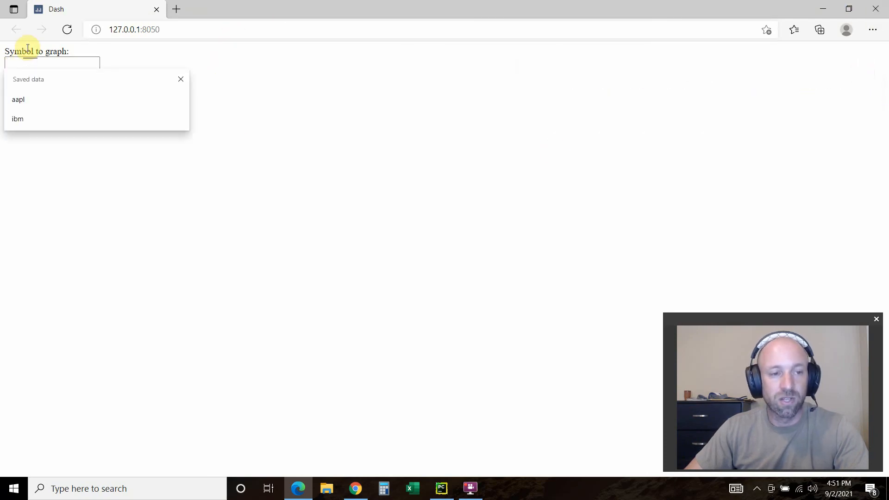
left_click(440, 488)
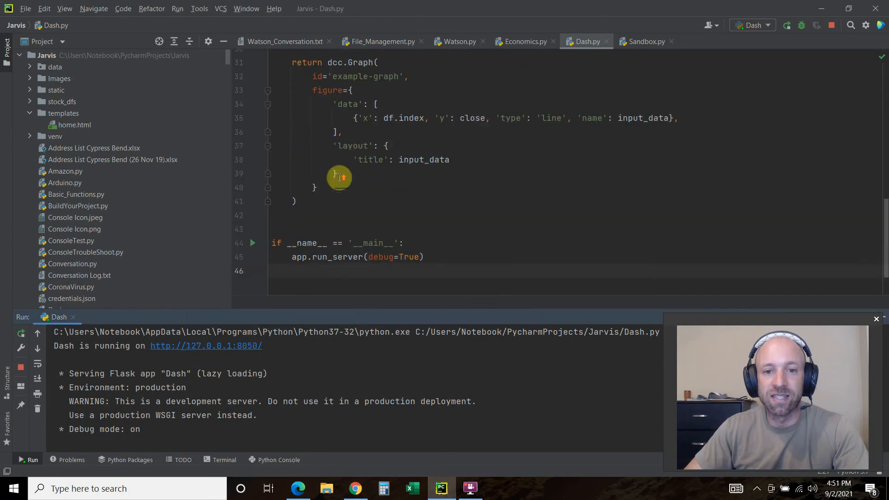
scroll("up", 3)
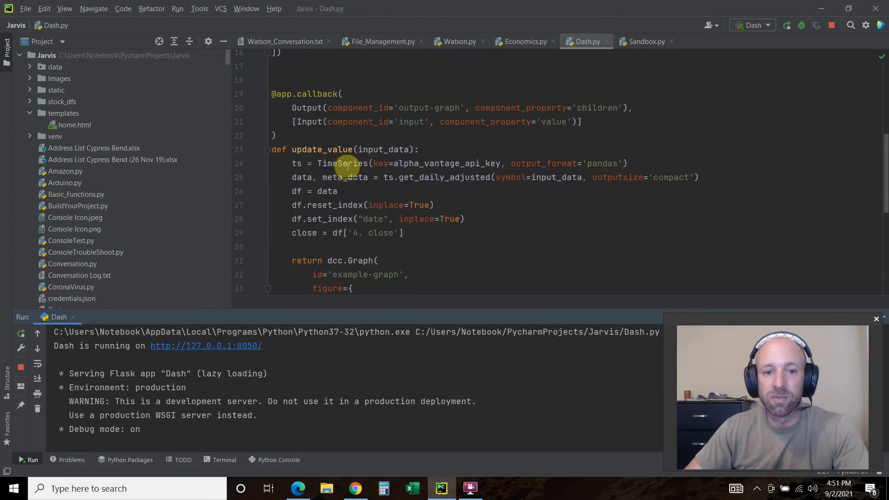
scroll("up", 3)
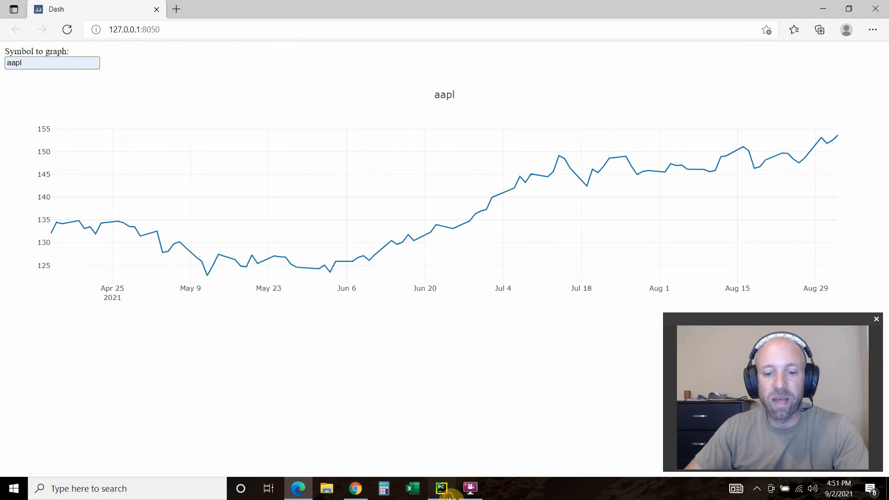
- Change the Dash app's symbol from 'aapl' to 'ibm' to graph IBM's closing prices, then return to Dash.py
left_click(440, 488)
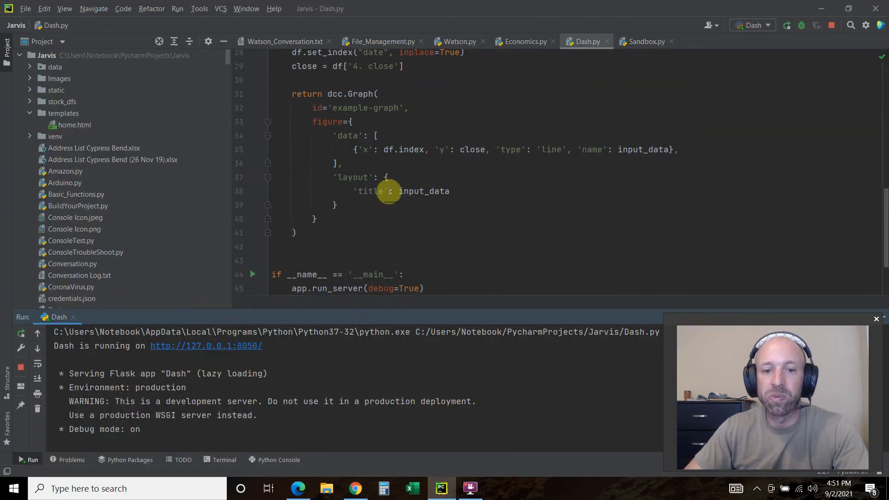
double_click(423, 191)
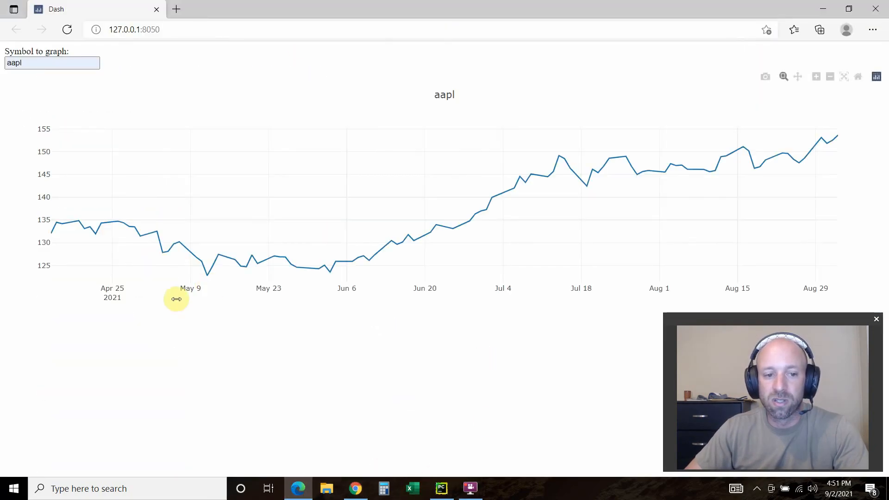
mouse_move(781, 289)
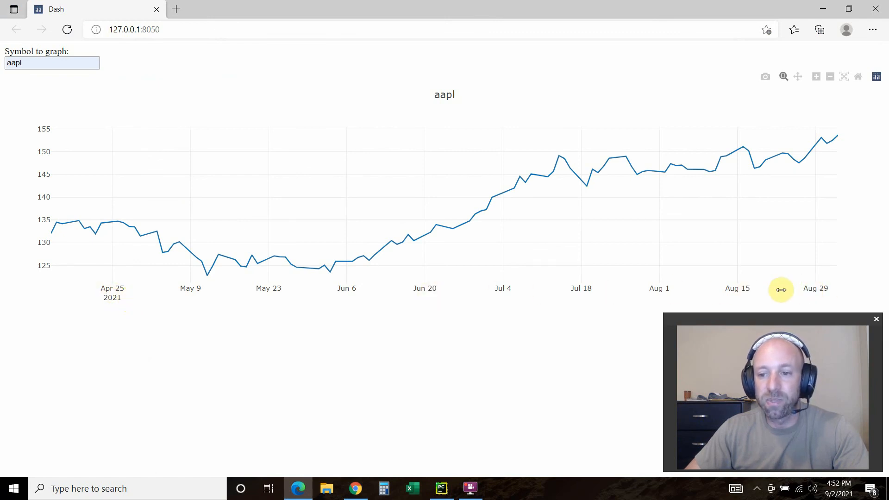
mouse_move(48, 122)
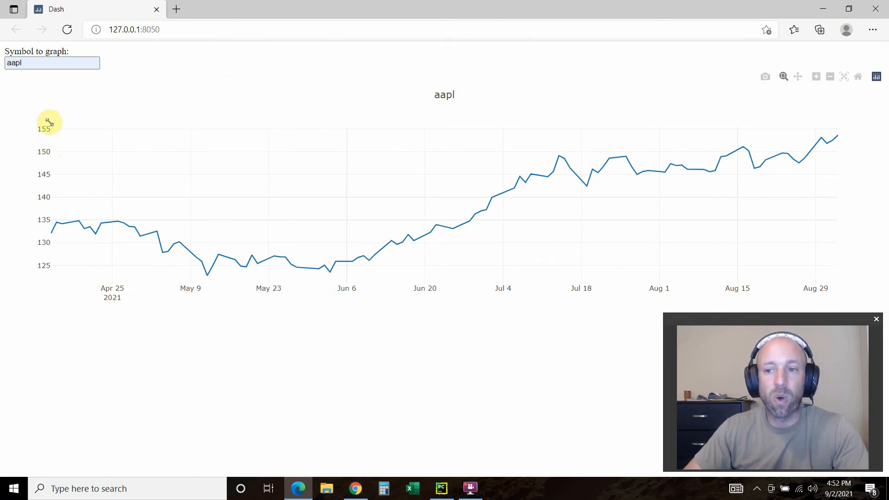
mouse_move(41, 132)
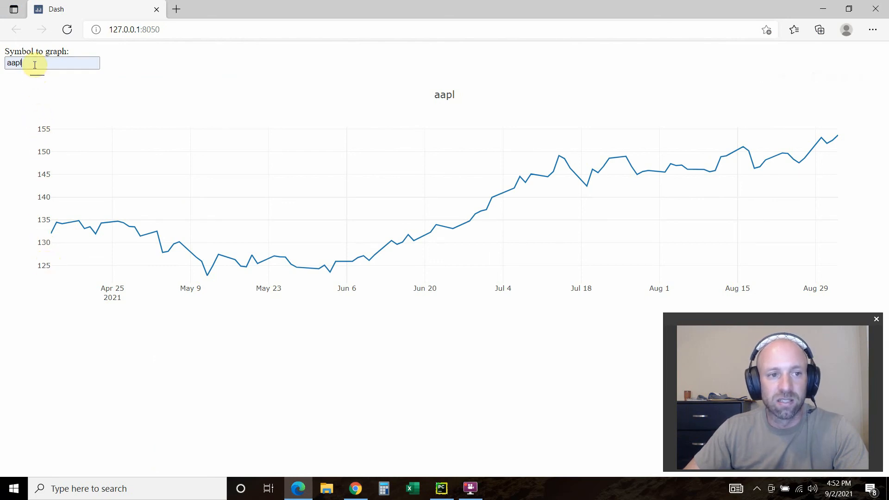
type("ibm")
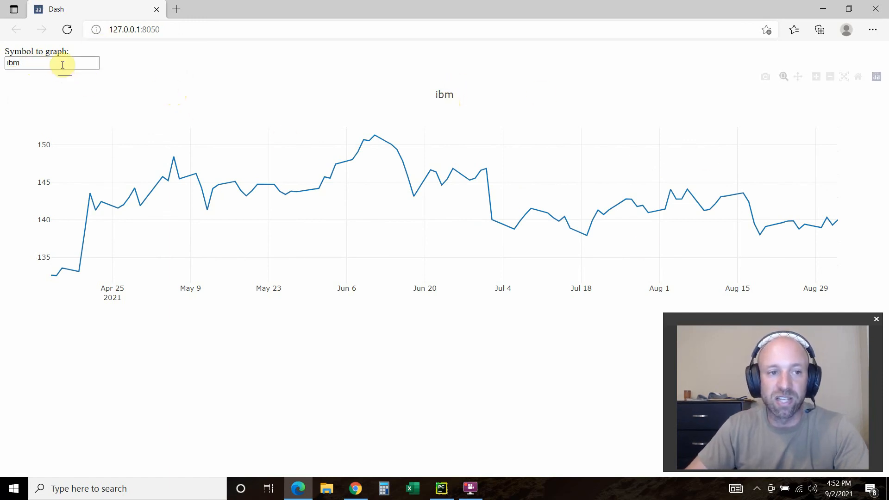
left_click(441, 488)
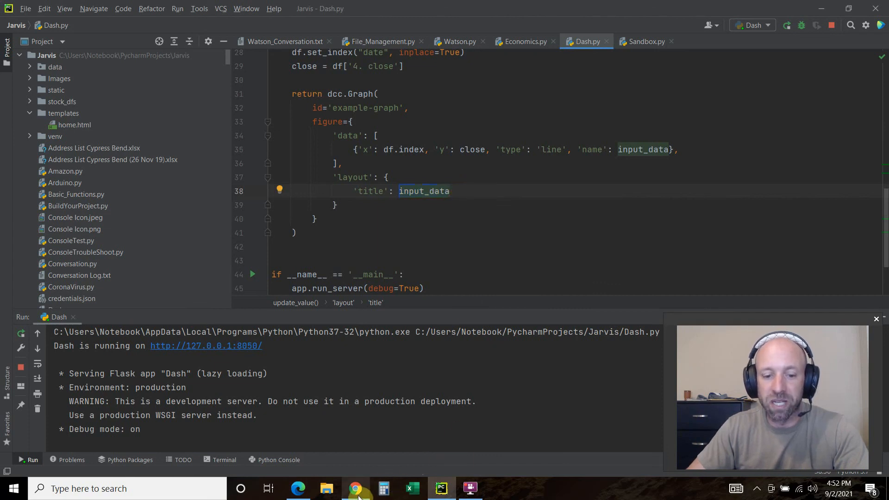
left_click(297, 489)
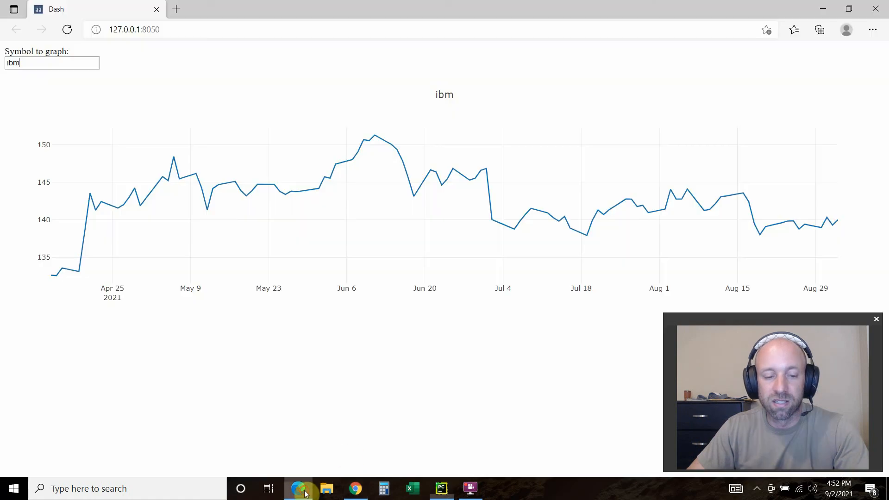
mouse_move(33, 139)
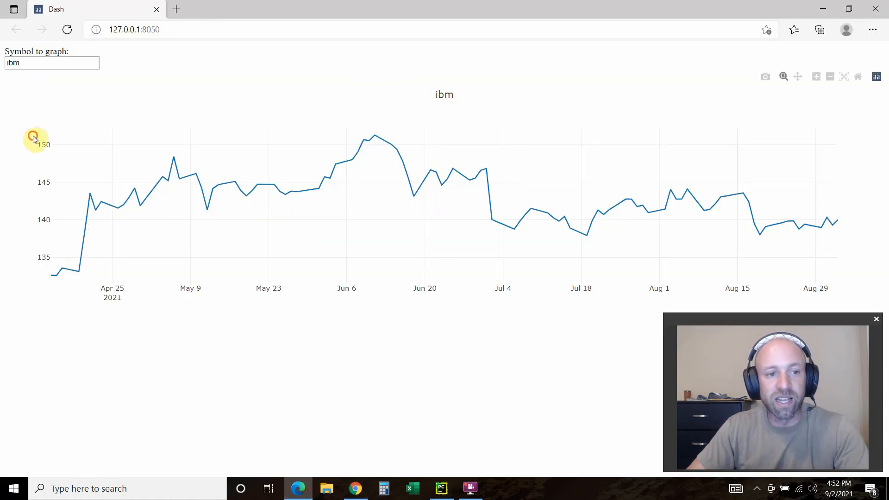
mouse_move(838, 221)
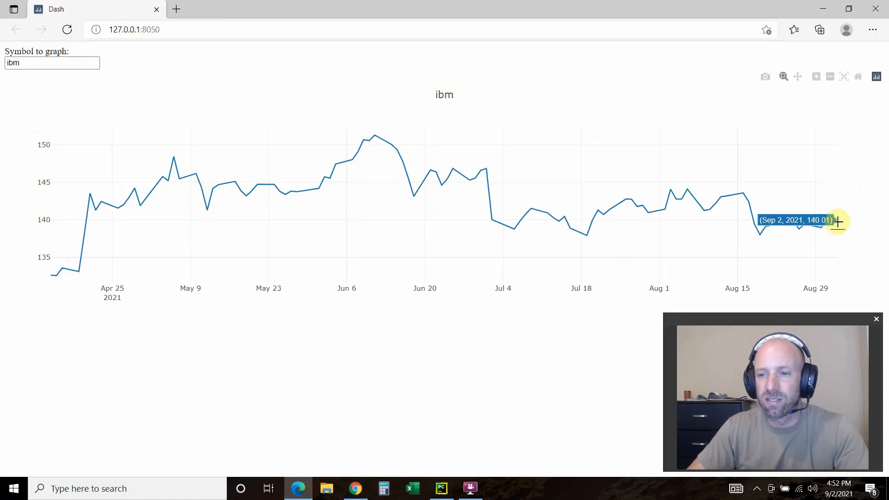
mouse_move(763, 227)
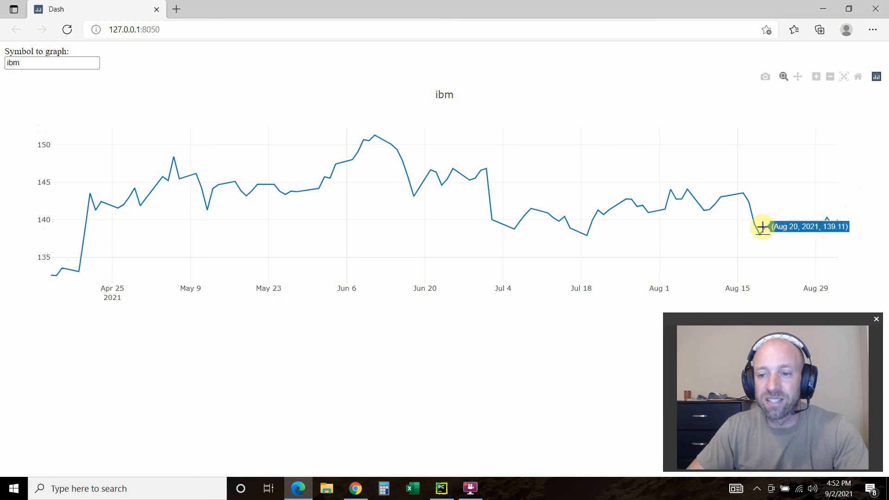
mouse_move(664, 196)
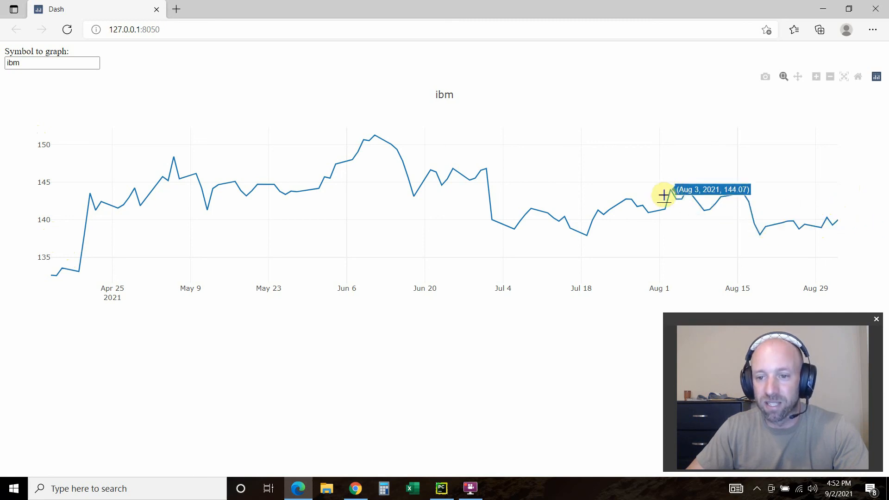
mouse_move(505, 223)
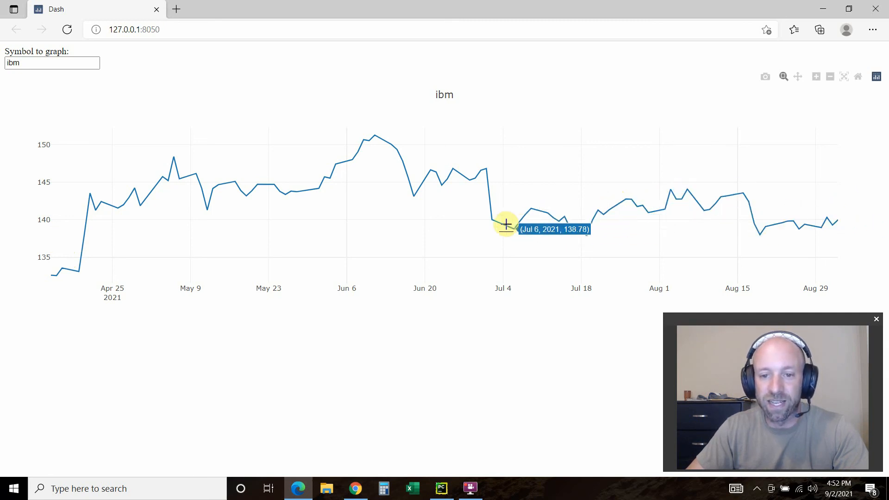
mouse_move(718, 74)
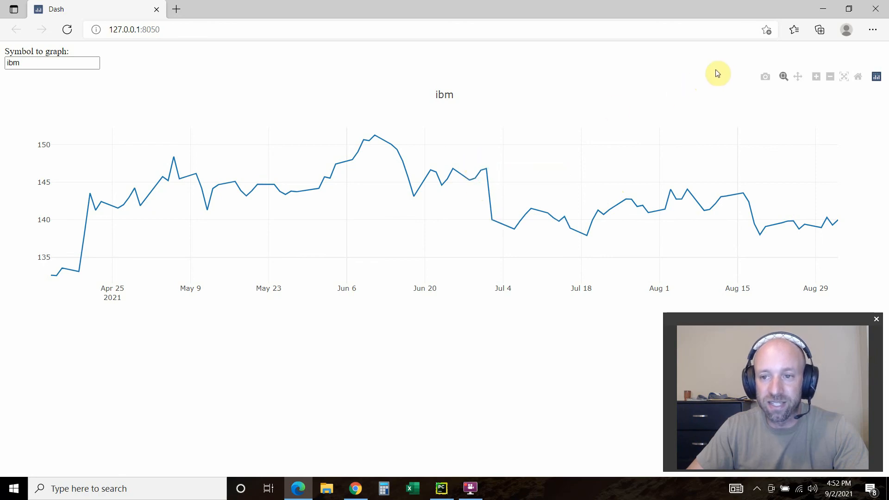
left_click(440, 489)
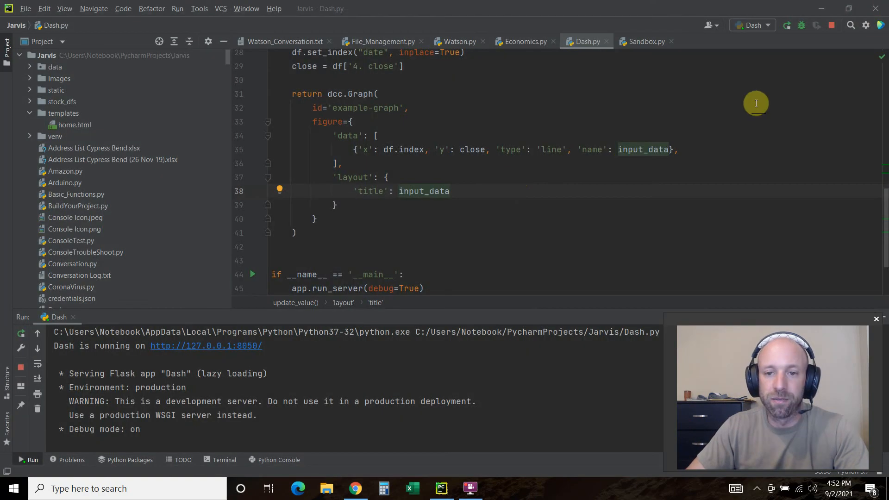